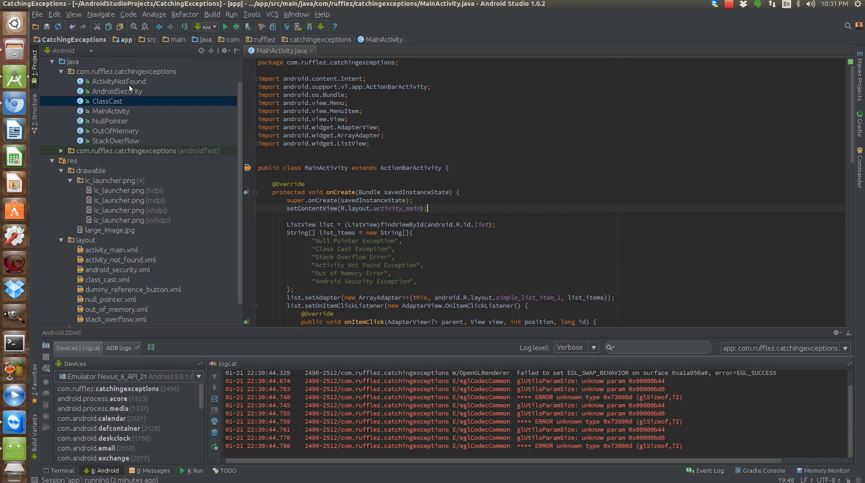
mouse_move(298, 236)
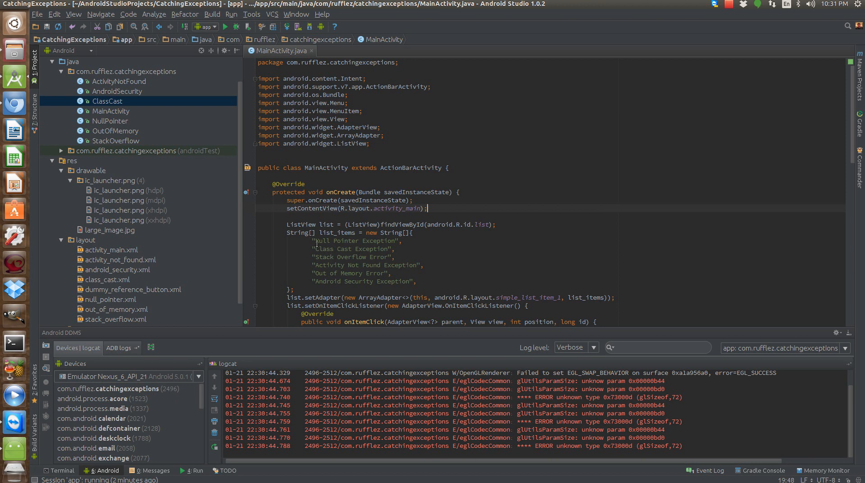
mouse_move(316, 240)
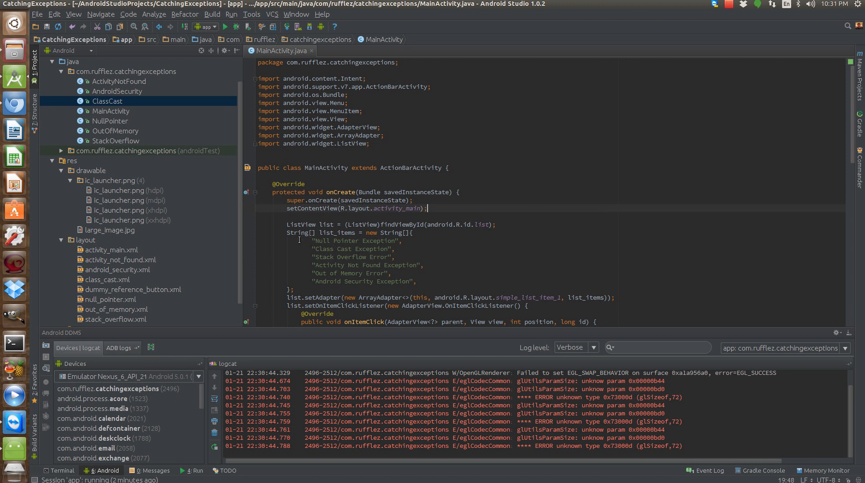
mouse_move(308, 239)
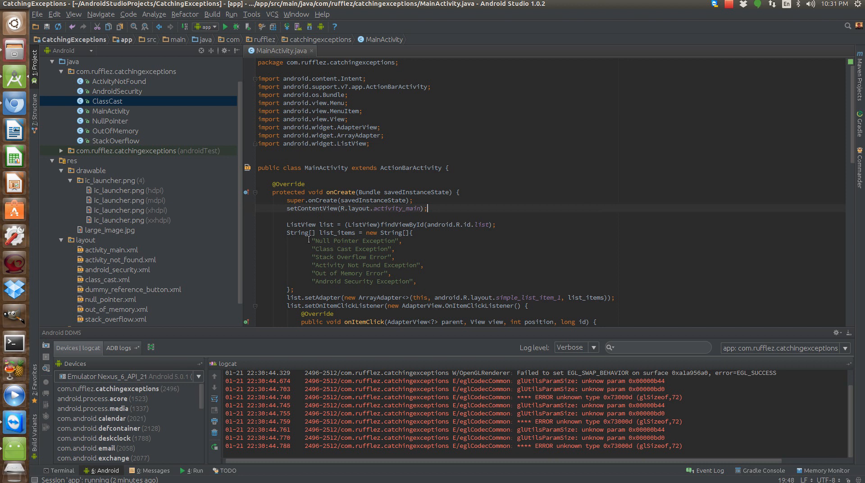
- Review the exception list entries (Null Pointer, Activity Not Found, Out of Memory) in the code
double_click(356, 240)
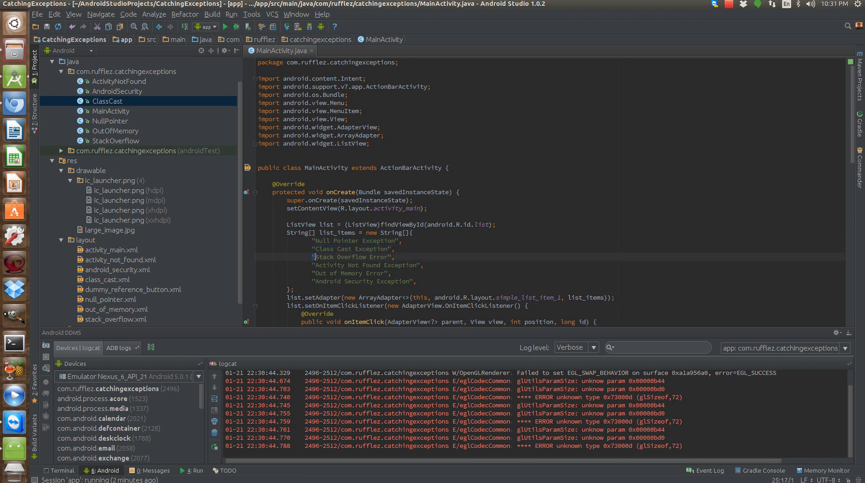
double_click(364, 265)
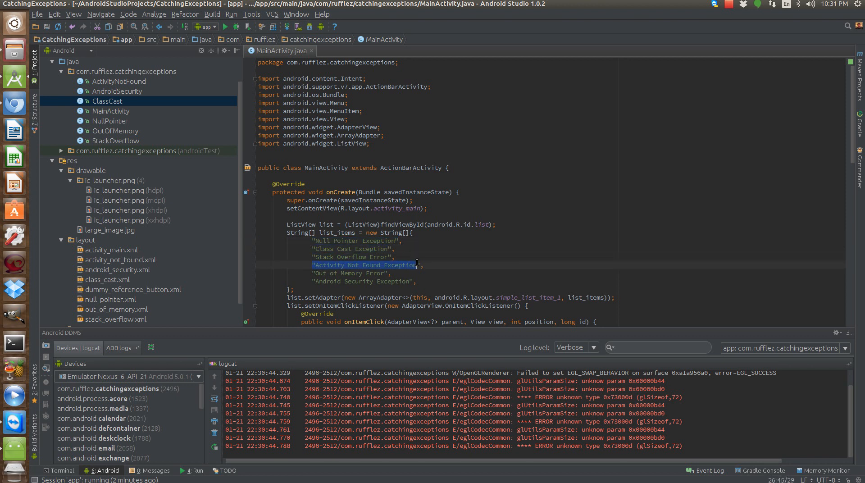
mouse_move(398, 270)
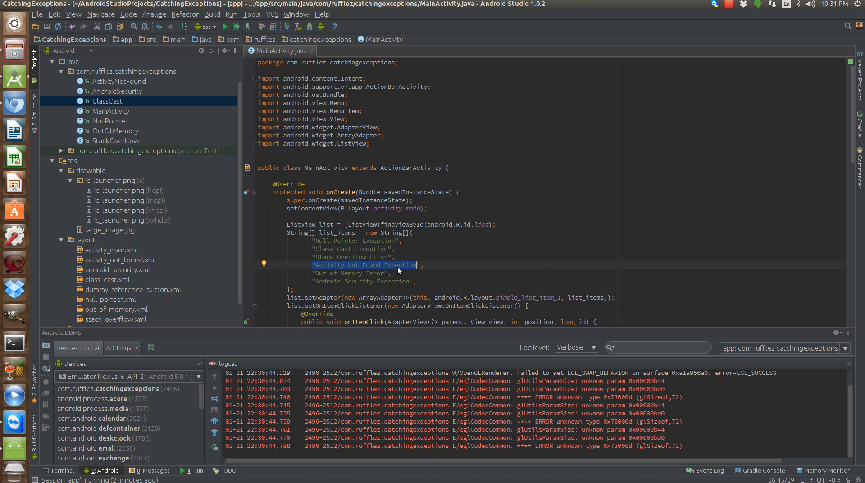
mouse_move(417, 263)
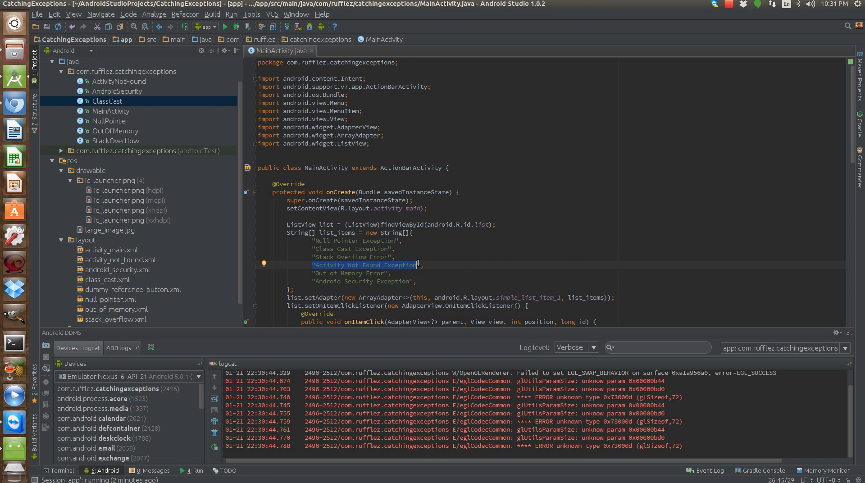
click(445, 264)
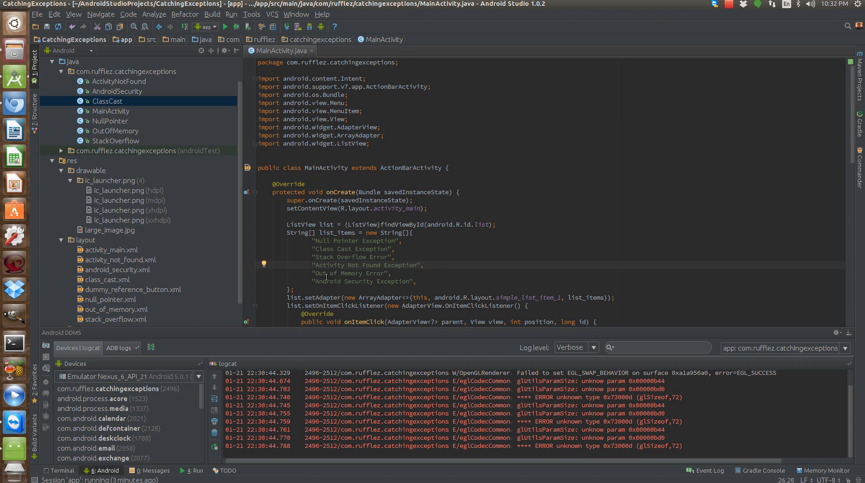
double_click(351, 273)
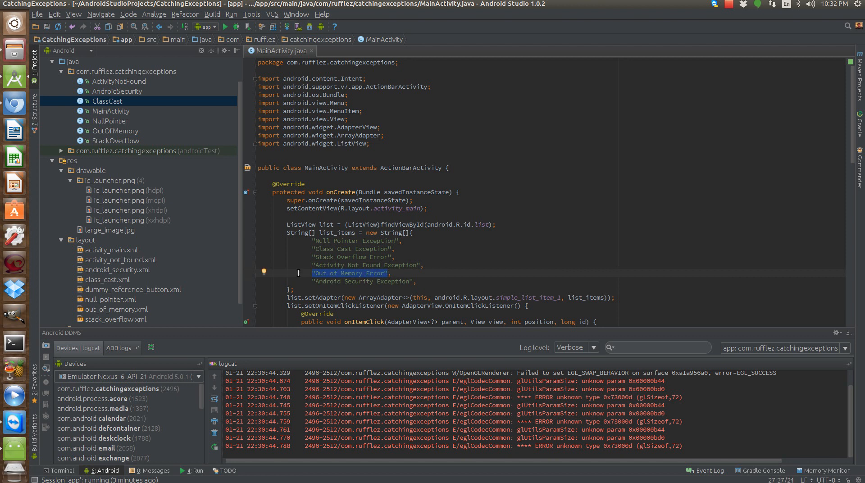
mouse_move(328, 278)
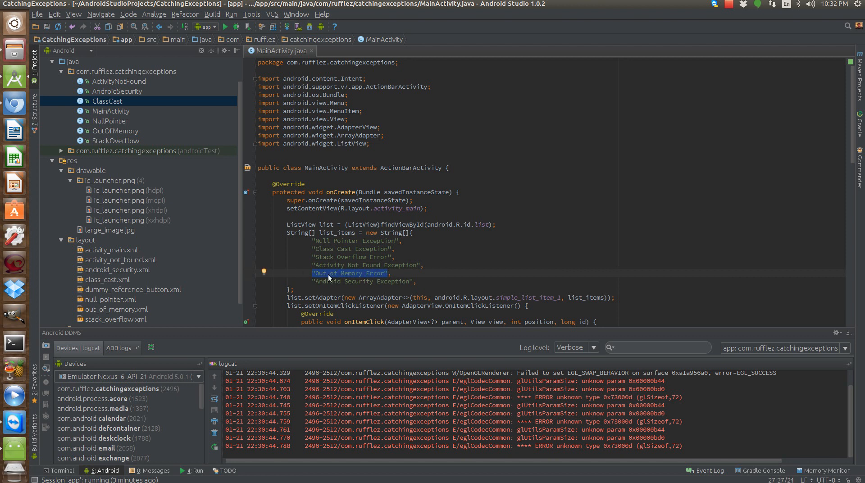
scroll(down, 3)
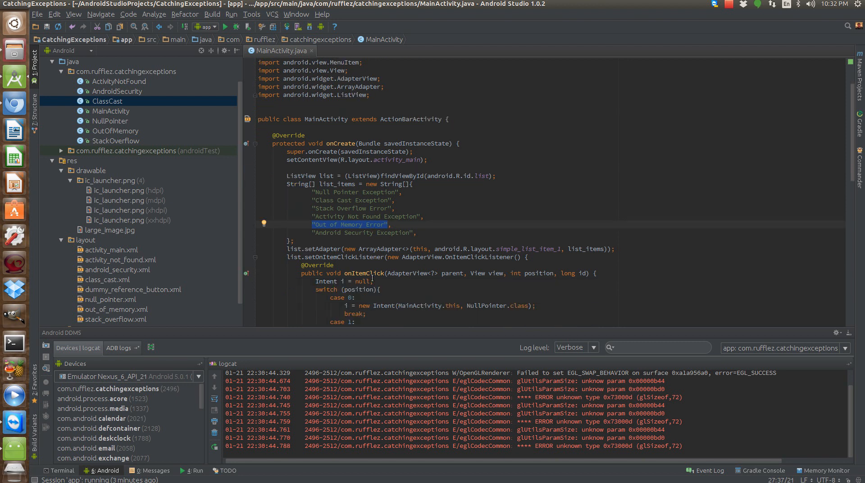
mouse_move(260, 243)
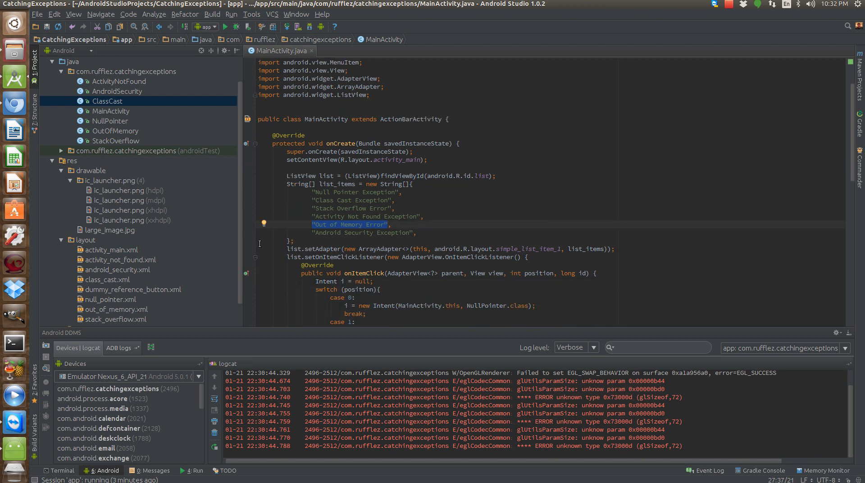
click(364, 231)
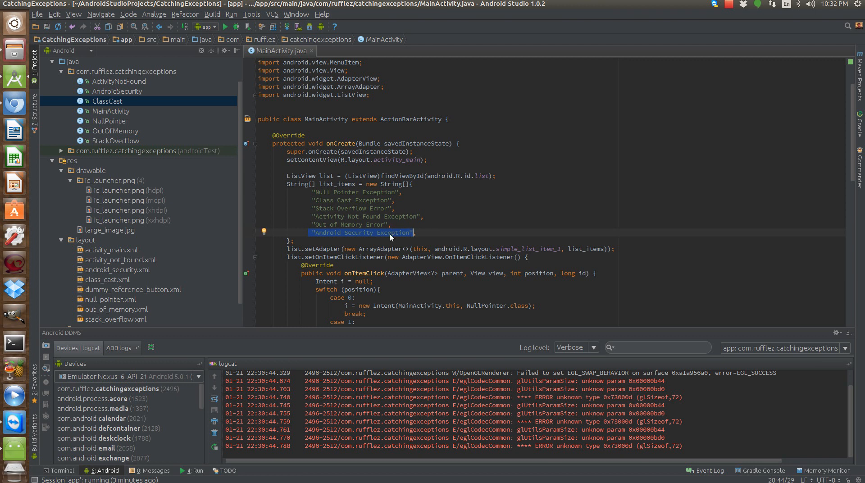
mouse_move(430, 235)
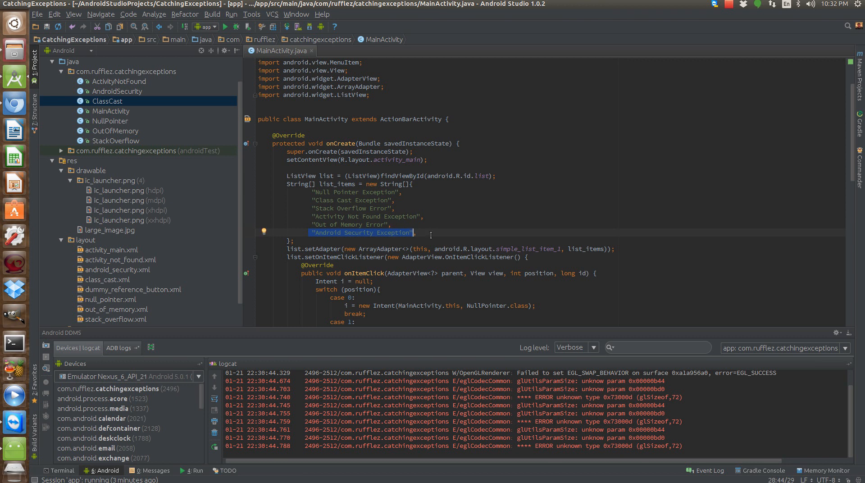
mouse_move(218, 347)
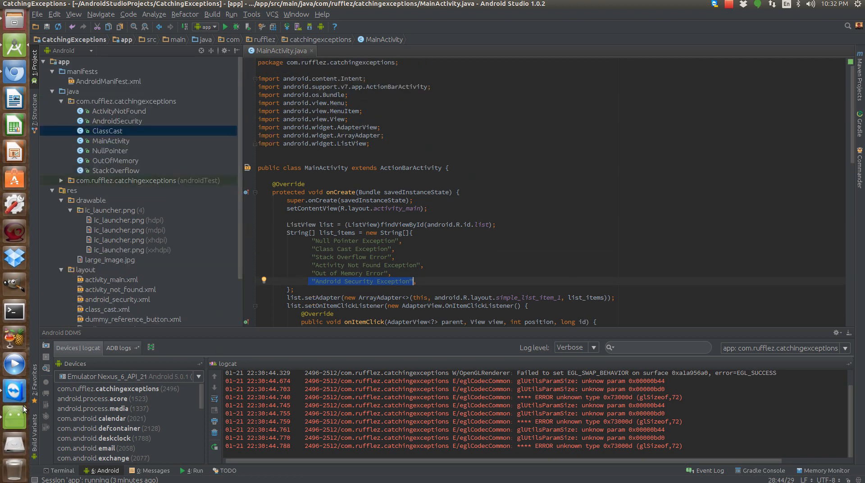
- Trigger the Null Pointer Exception demo in the emulator and read the crash trace in logcat
double_click(110, 150)
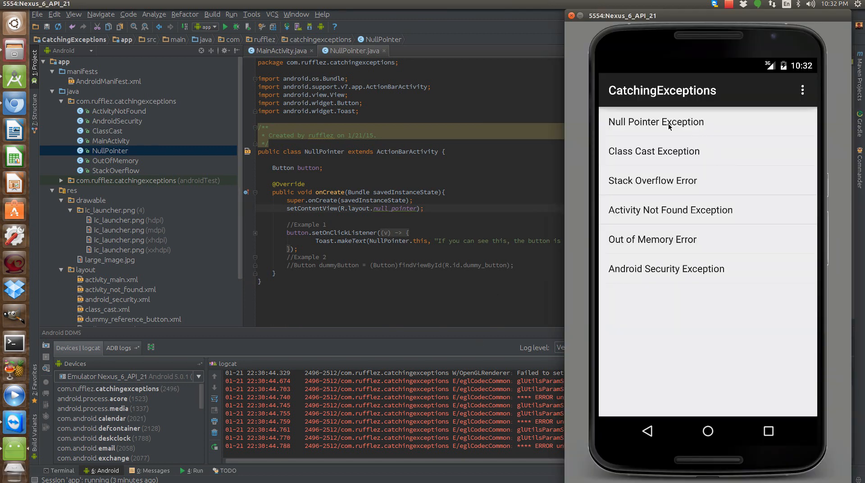
click(655, 122)
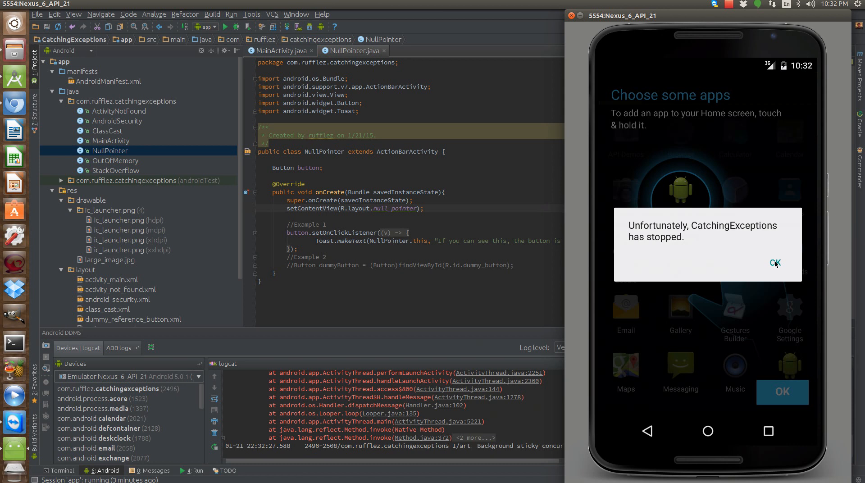
click(775, 264)
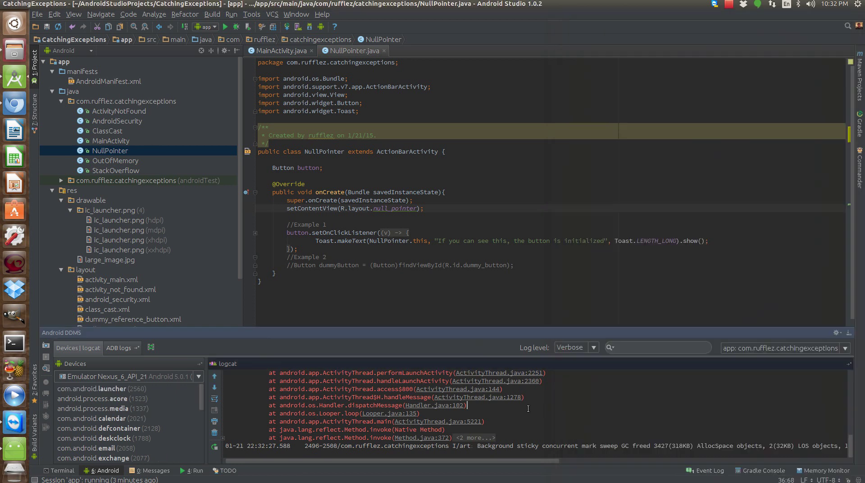
mouse_move(507, 403)
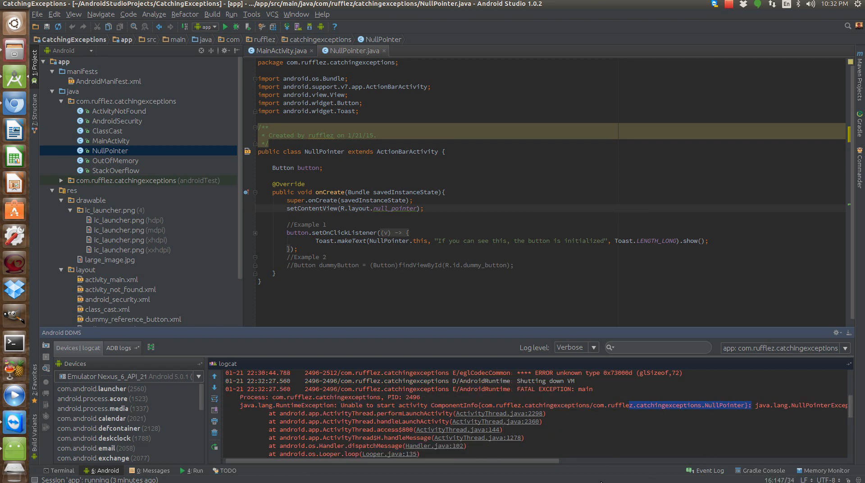
scroll(right, 3)
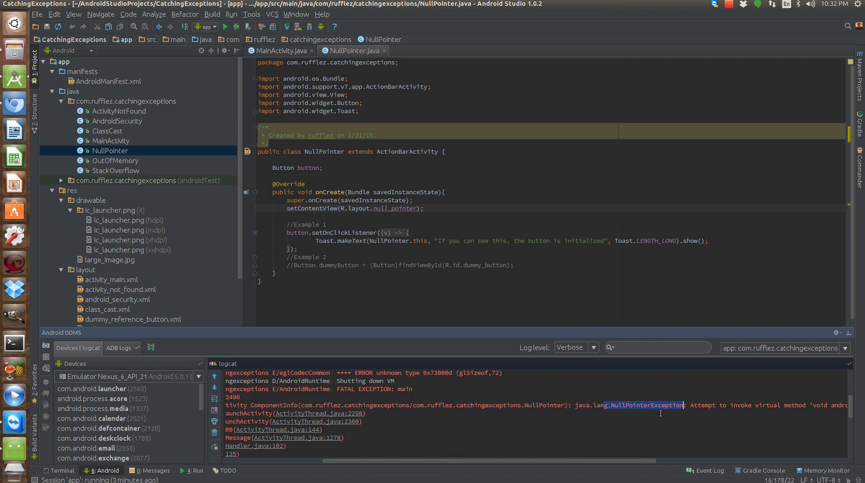
scroll(right, 3)
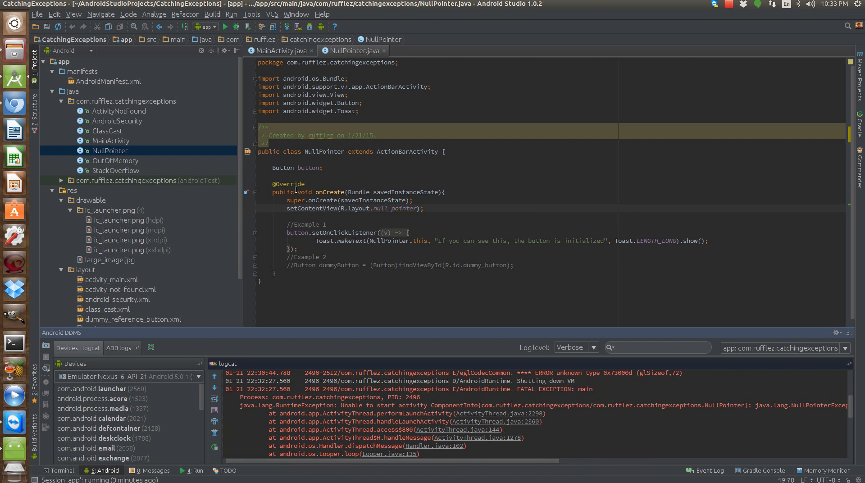
- Initialize button with (Button)findViewById(R.id.button) before its click listener in NullPointer.java
double_click(297, 168)
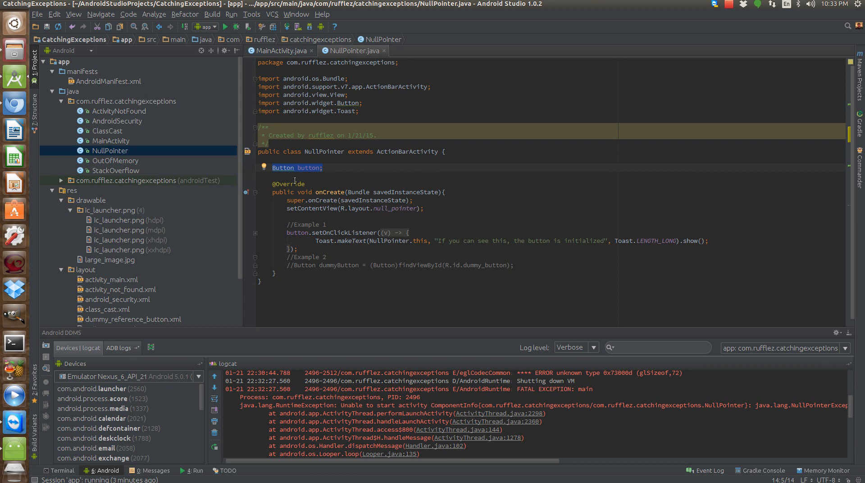
click(326, 224)
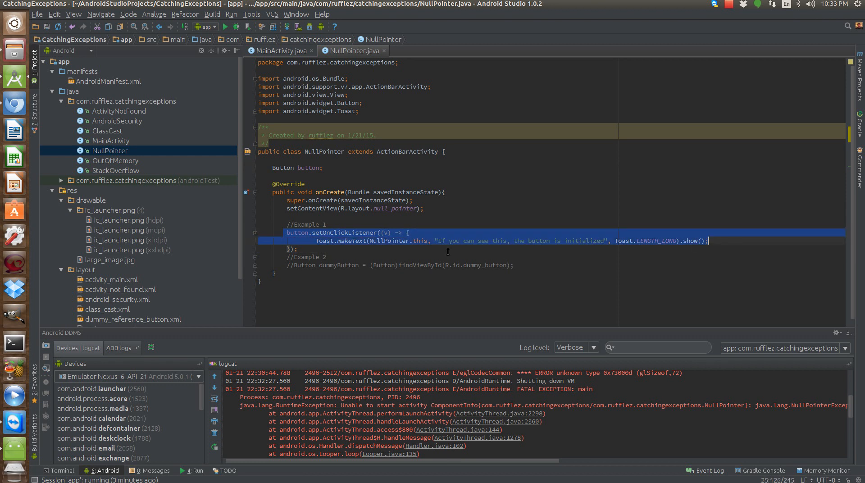
mouse_move(260, 241)
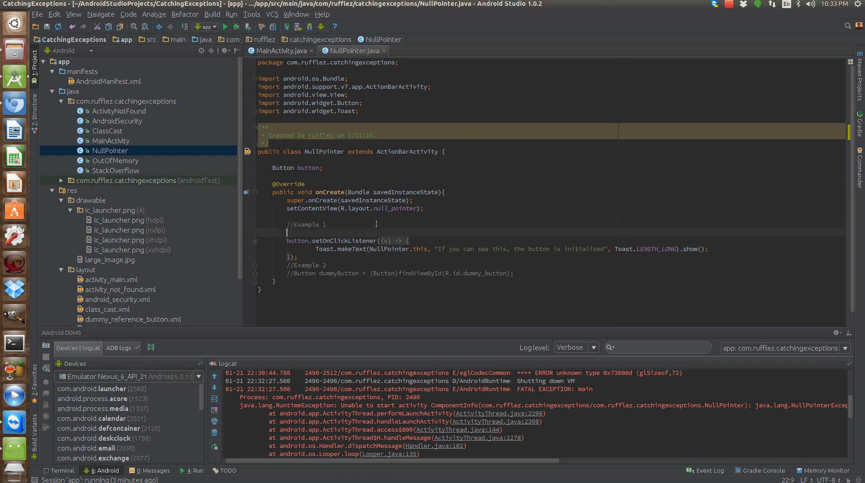
text(button = ()
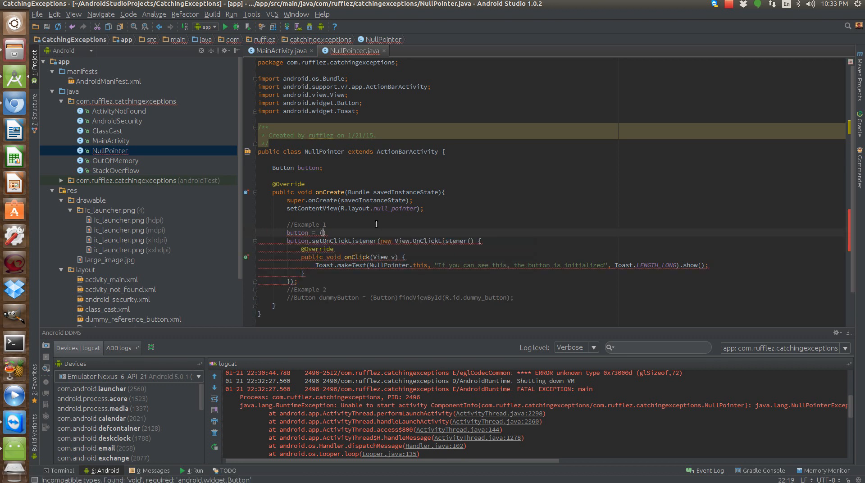
text(Button)
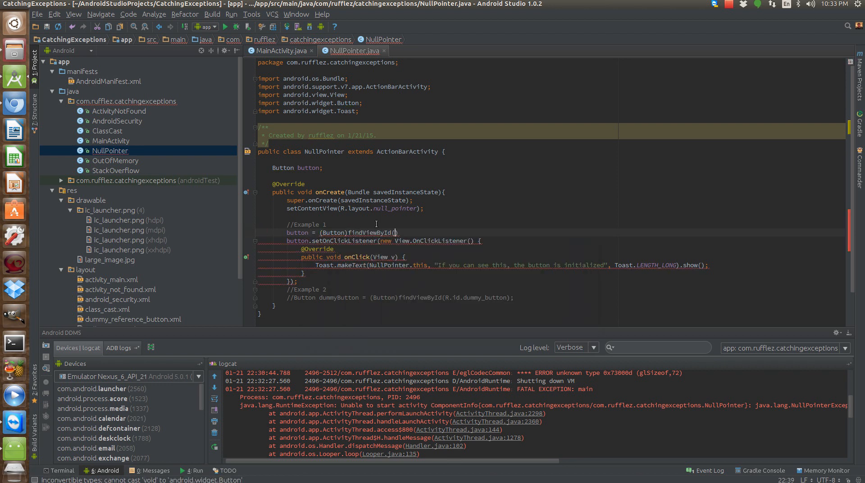
text(.)
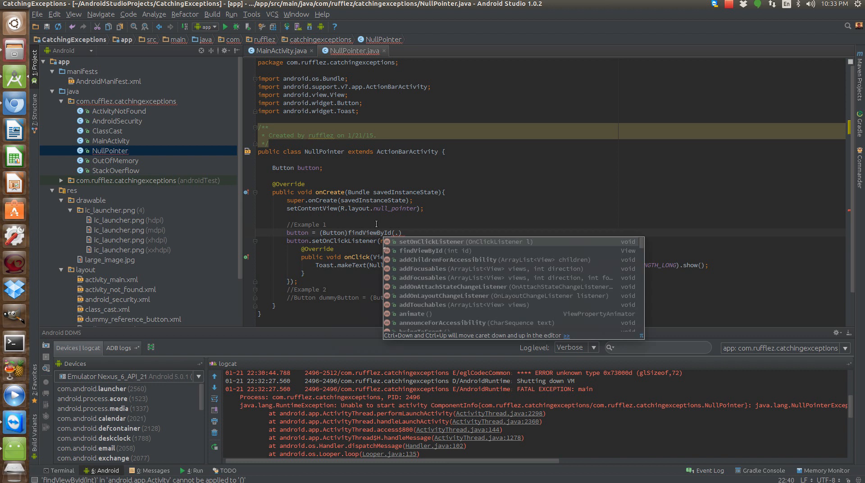
text(R.id.button)
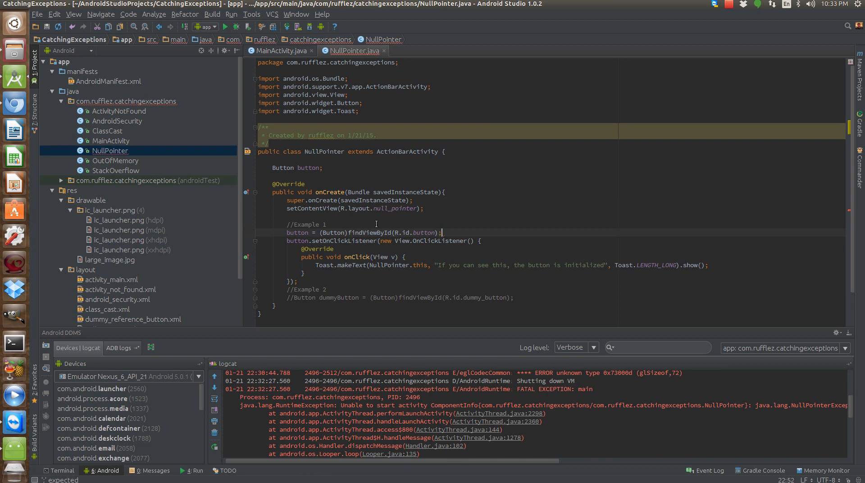
scroll(down, 3)
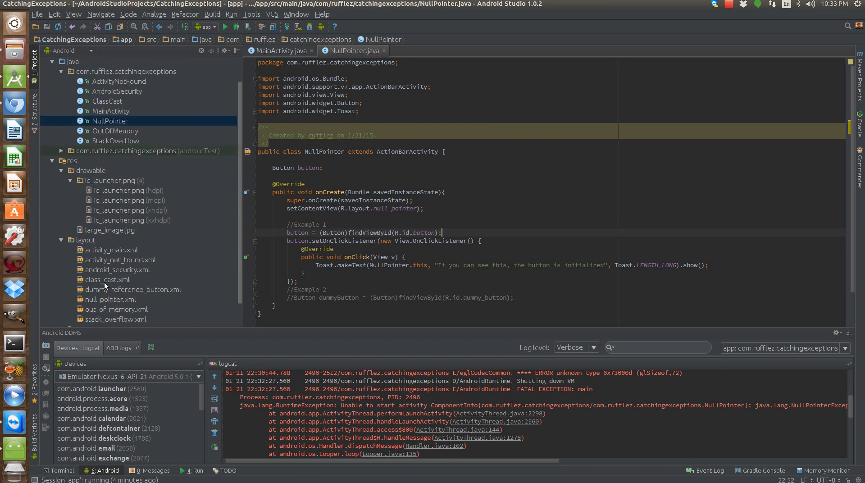
scroll(down, 3)
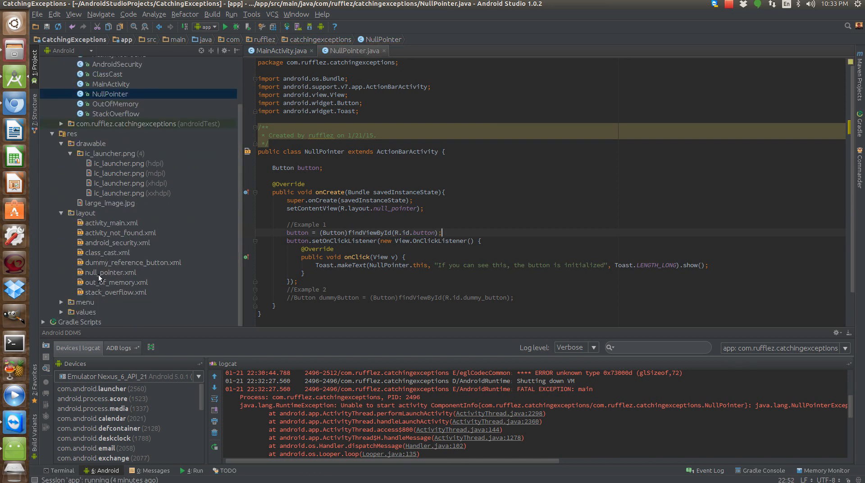
- Check the Button id in null_pointer.xml, return to NullPointer.java and start a run
double_click(114, 272)
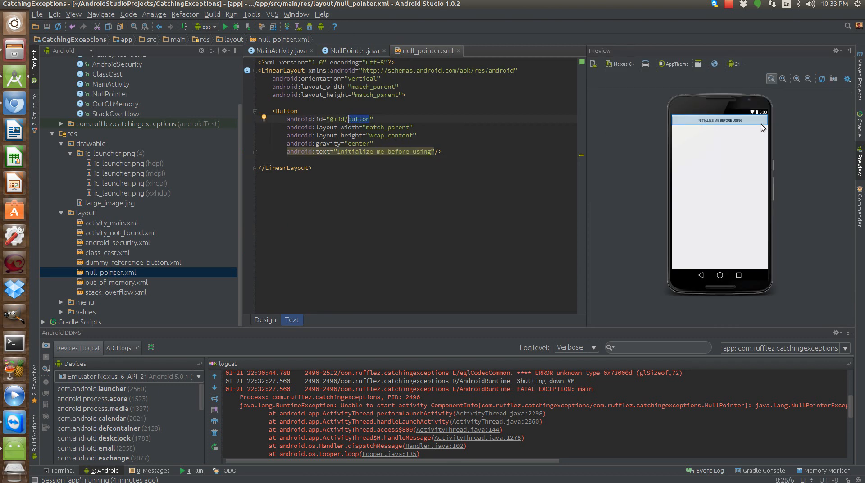
mouse_move(685, 127)
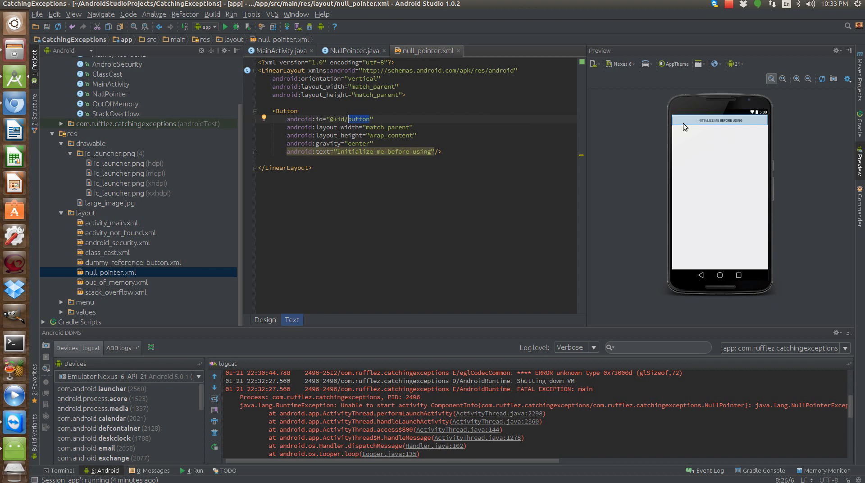
click(352, 50)
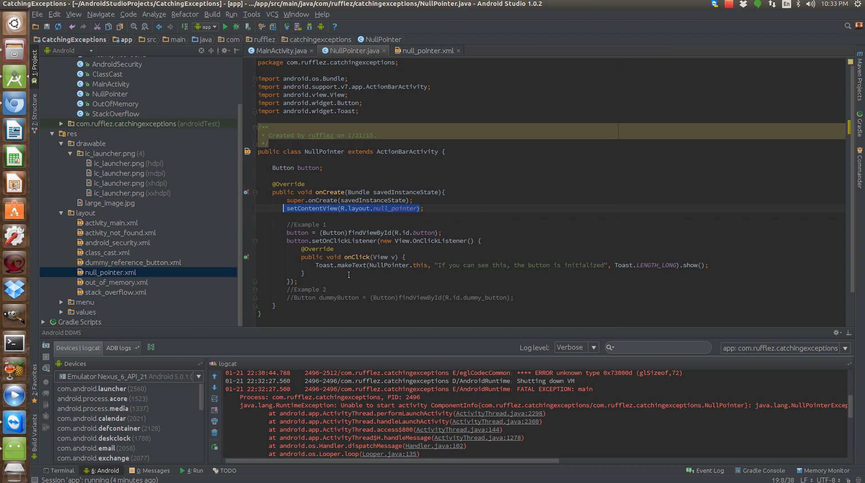
mouse_move(331, 189)
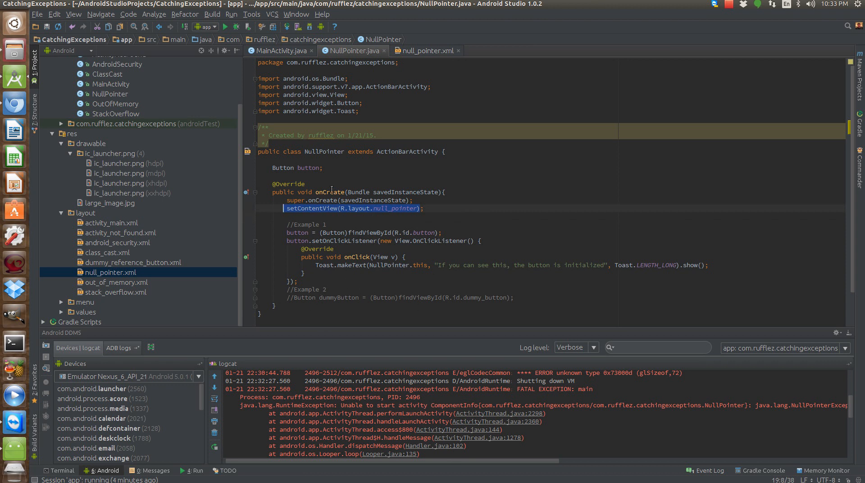
click(225, 26)
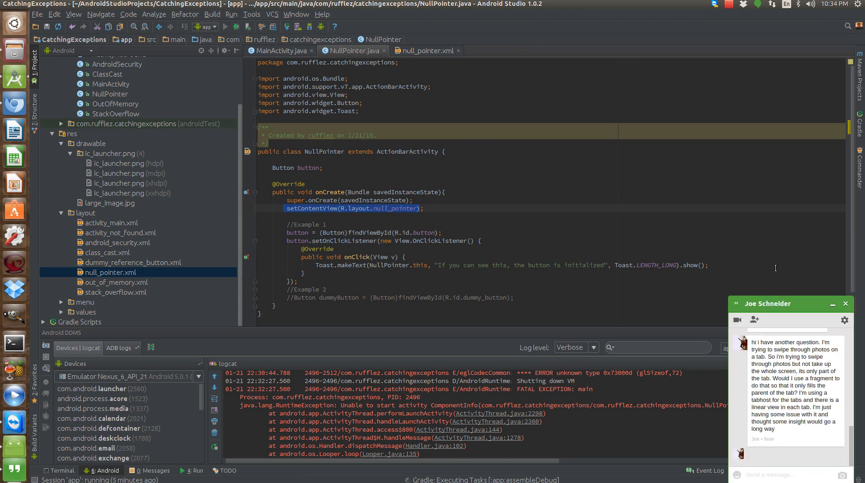
- Run the app on the Nexus 6 emulator and see the initialized-button toast
click(844, 304)
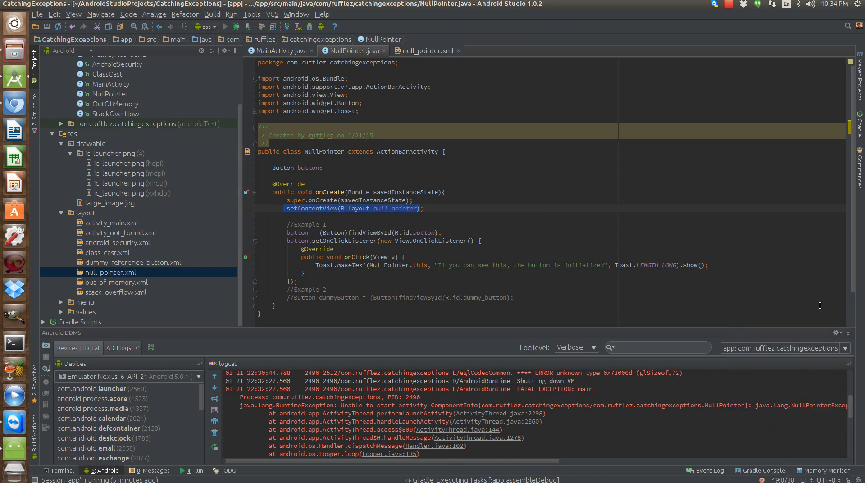
mouse_move(215, 284)
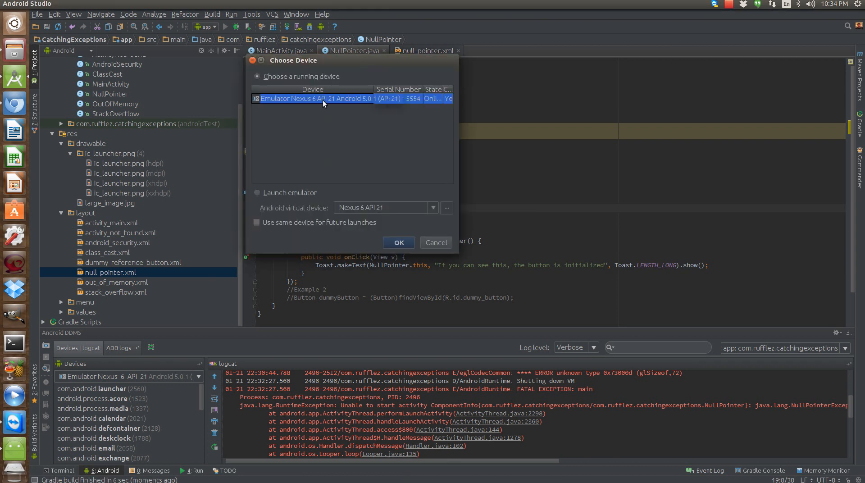
click(398, 242)
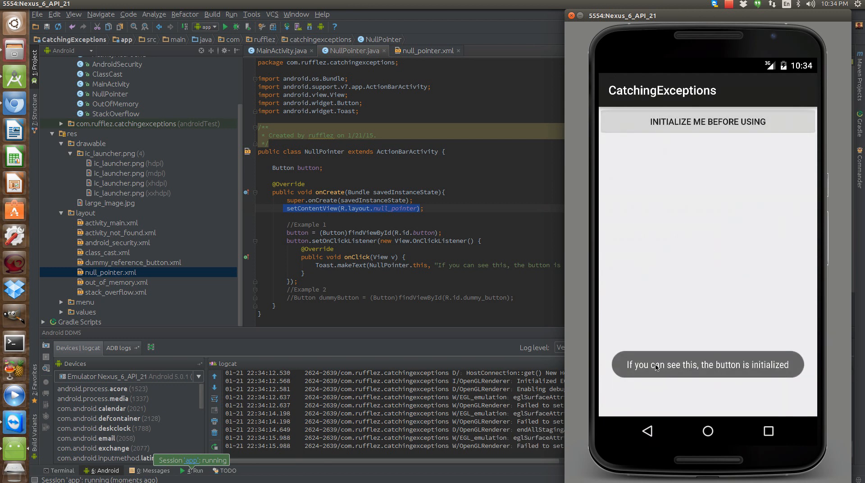
mouse_move(692, 376)
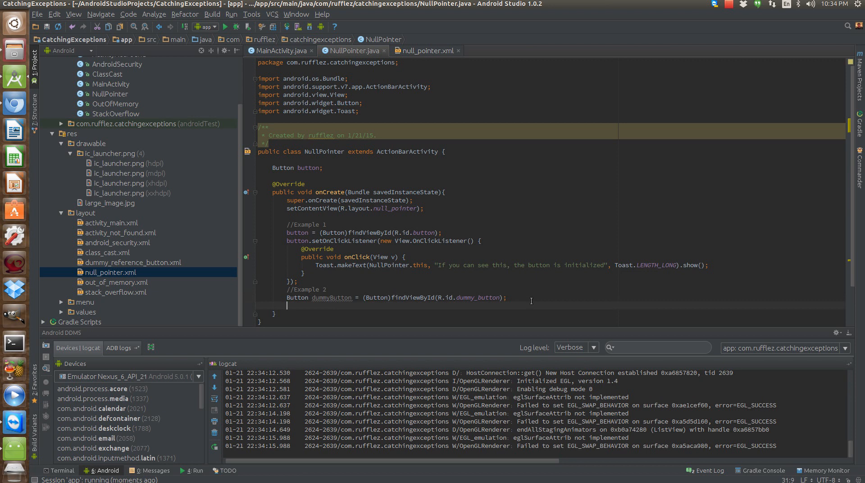
- Add dummyButton.setOnClickListener with an onClick showing the same initialized-button toast
text(dummyButton)
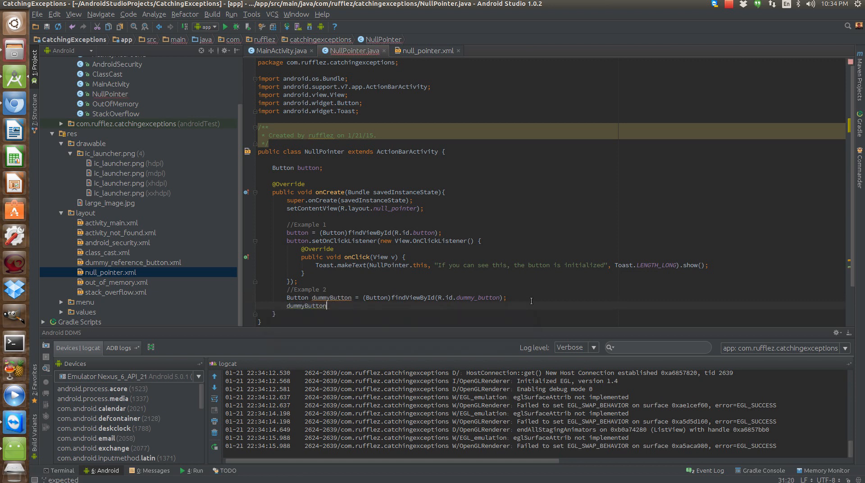
text(. s)
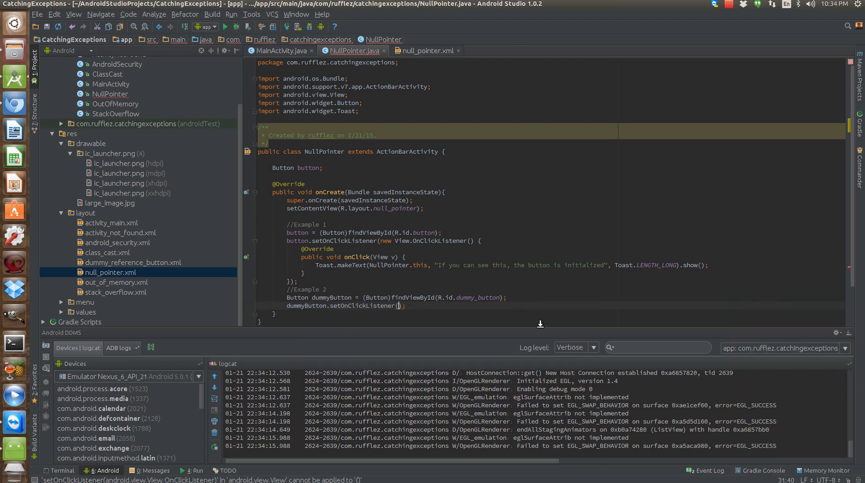
text(New)
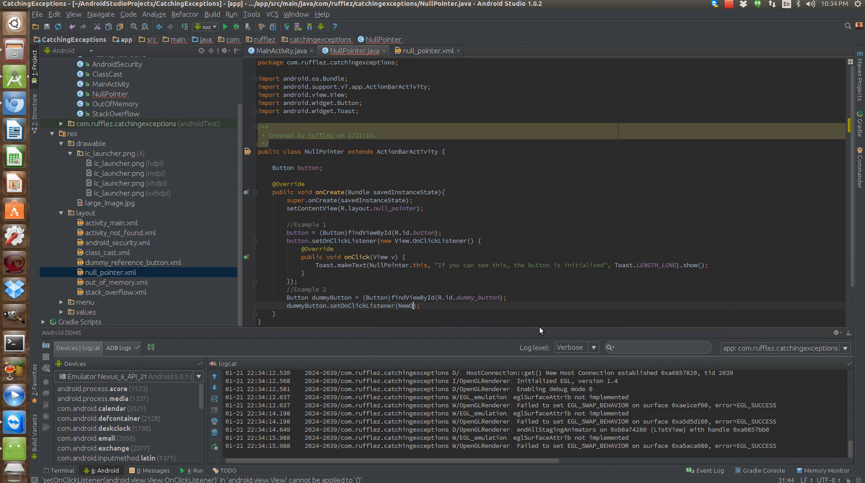
text(OnClickListener()
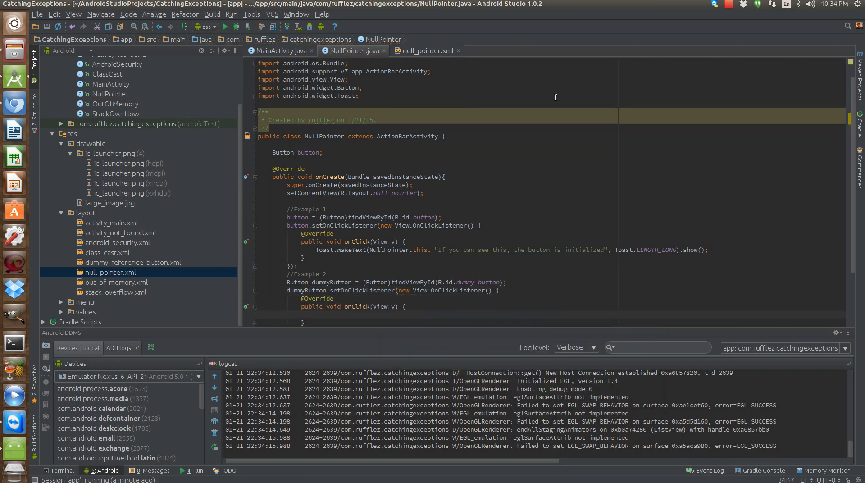
mouse_move(713, 255)
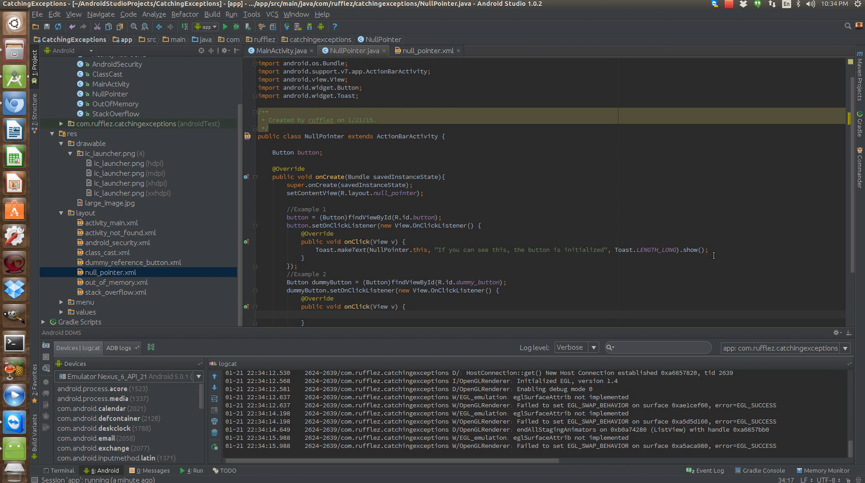
right_click(333, 250)
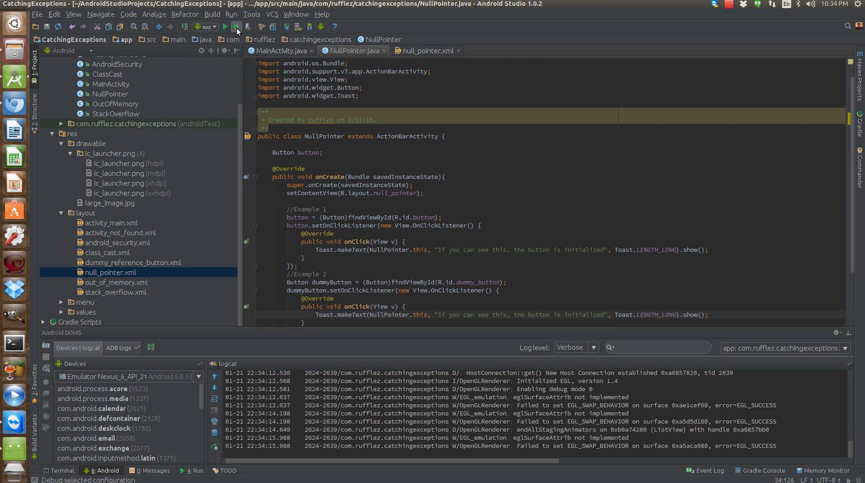
- Rerun the app, crash it via Null Pointer Exception and jump to NullPointer.java:31 from logcat
click(235, 26)
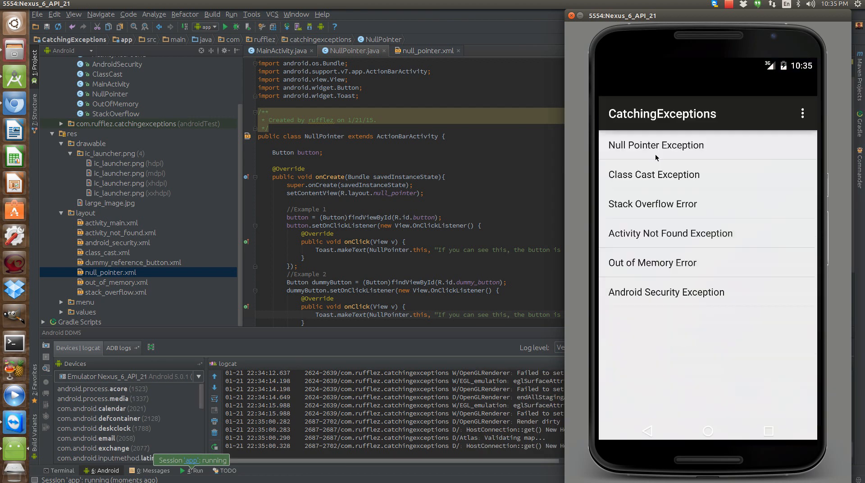
click(656, 145)
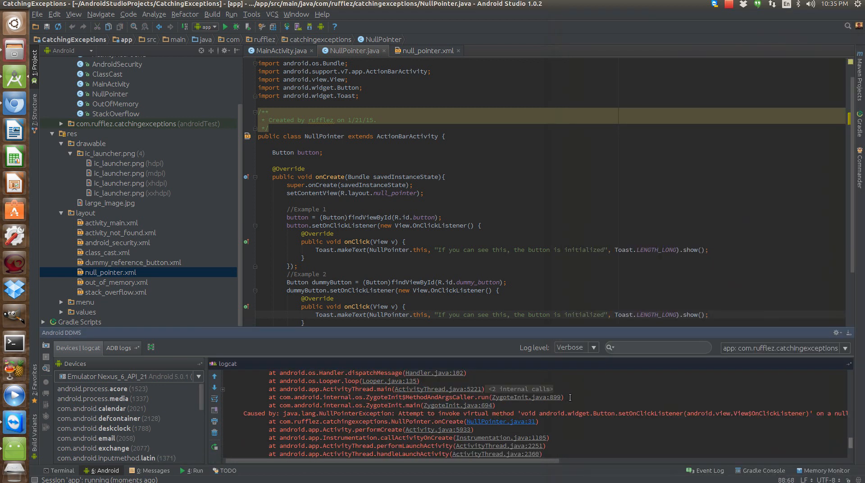
scroll(up, 3)
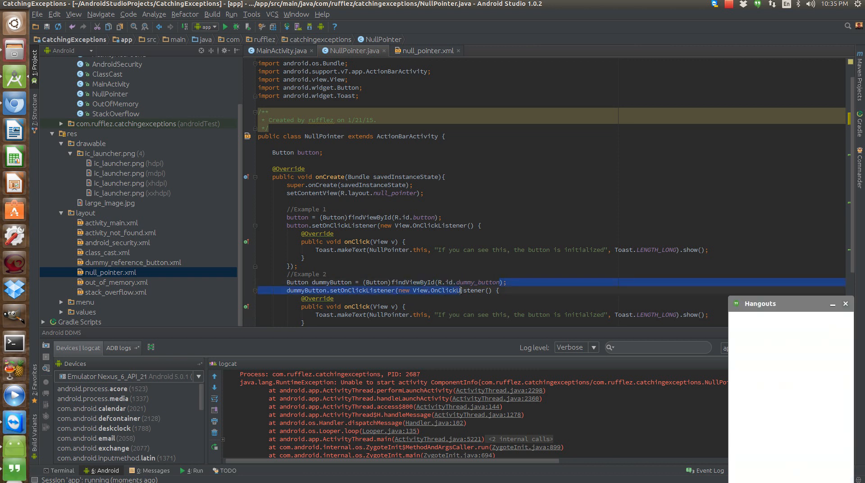
click(844, 303)
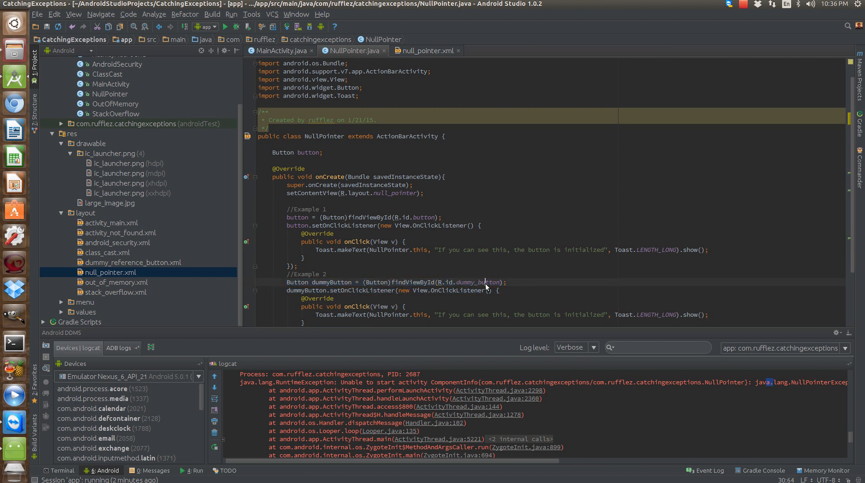
- Inspect dummy_button in dummy_reference_button.xml and return to NullPointer.java
click(503, 282)
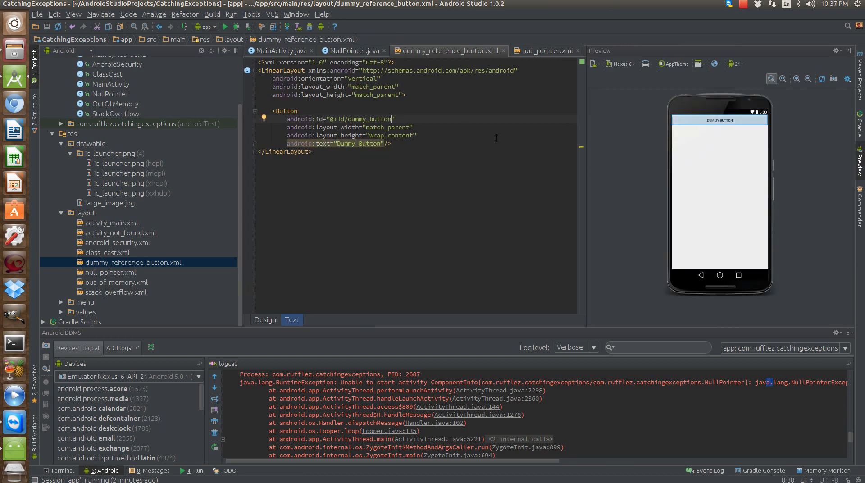
mouse_move(503, 53)
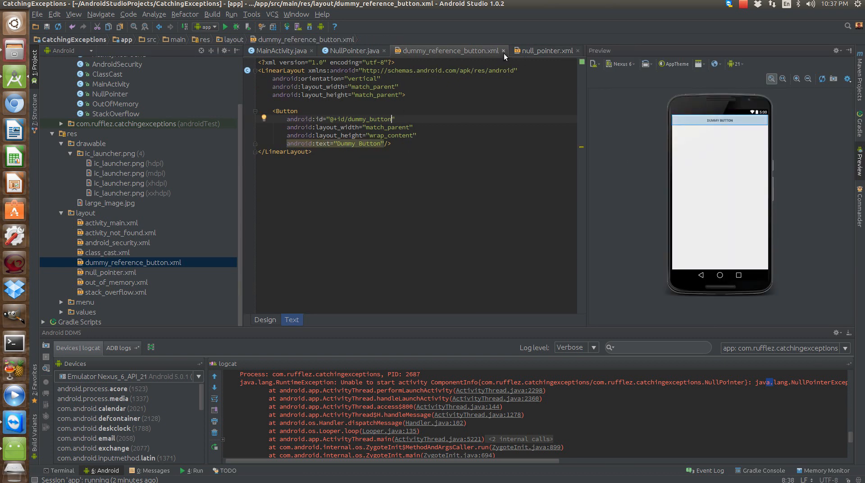
mouse_move(503, 51)
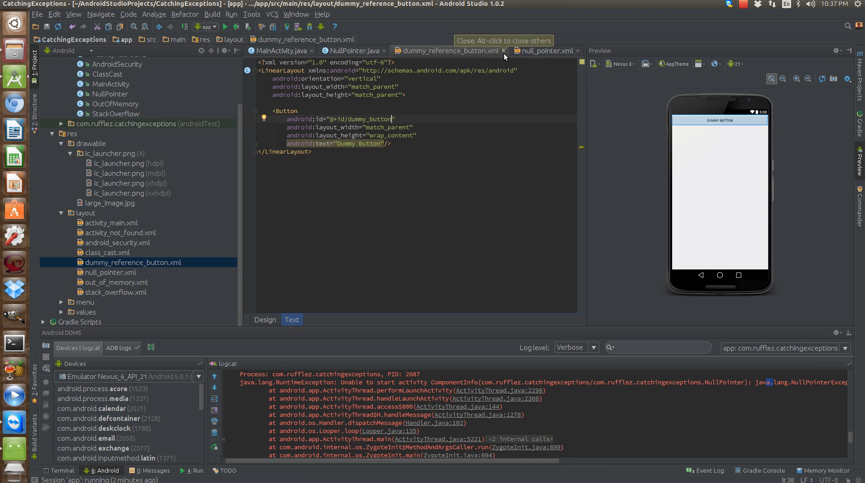
mouse_move(625, 355)
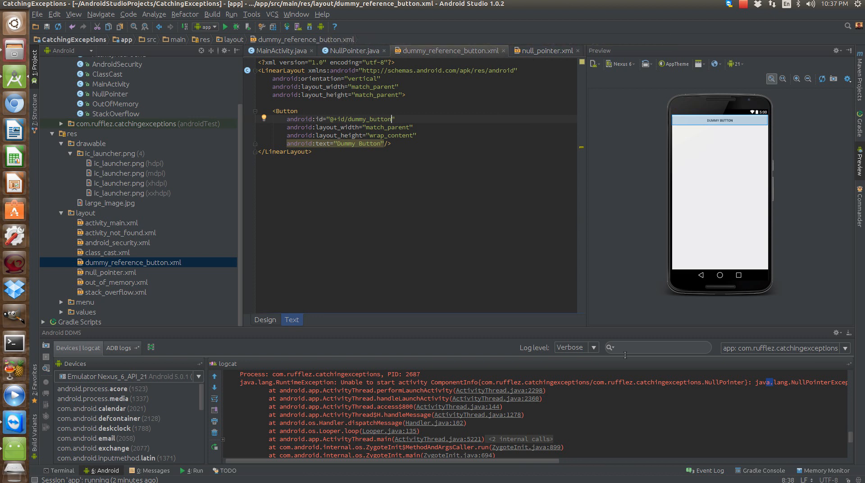
mouse_move(476, 59)
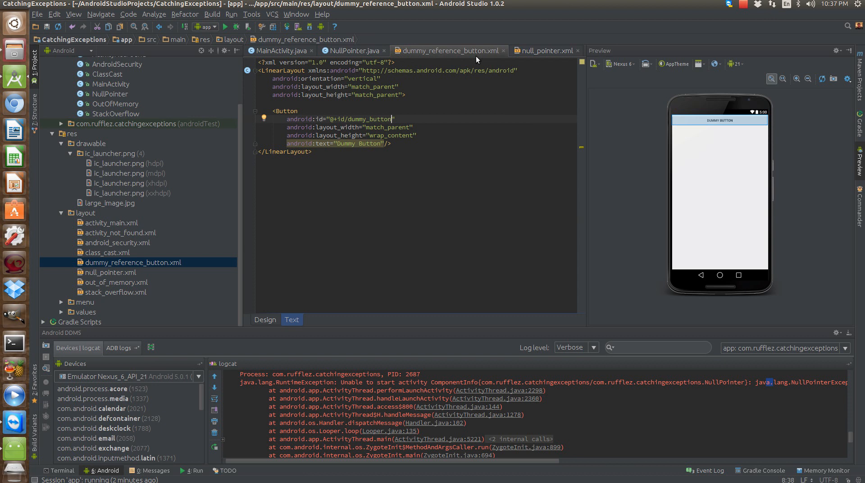
click(352, 50)
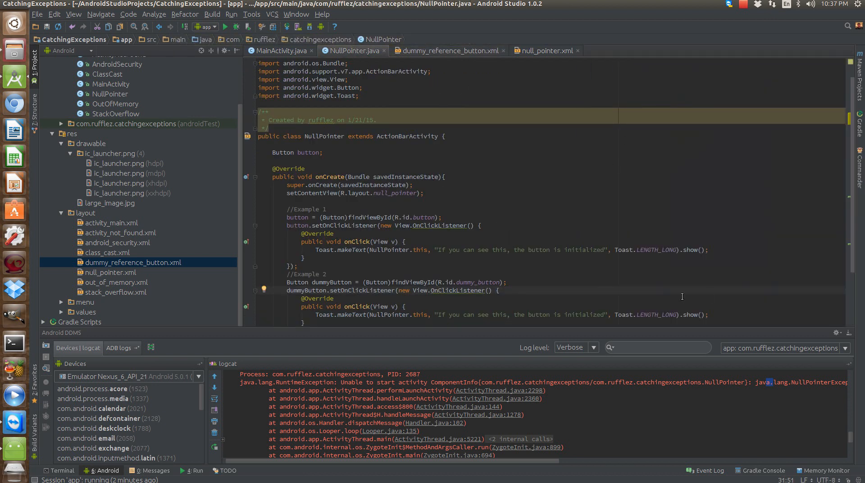
mouse_move(457, 262)
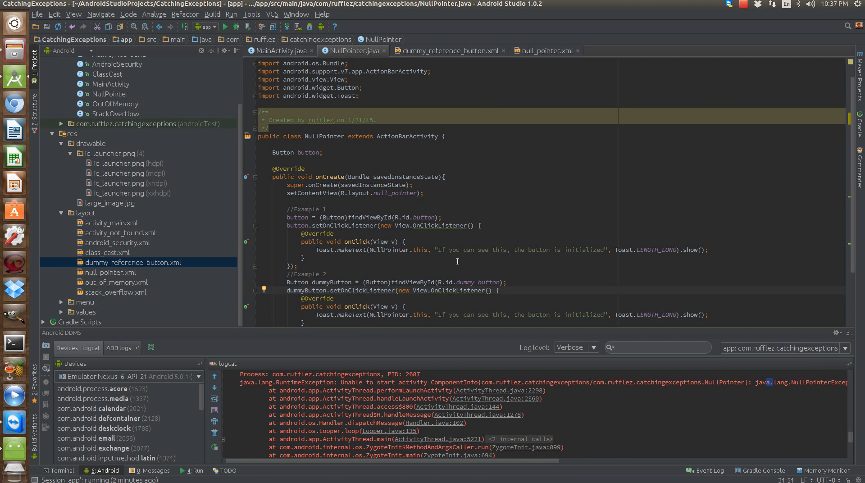
mouse_move(374, 234)
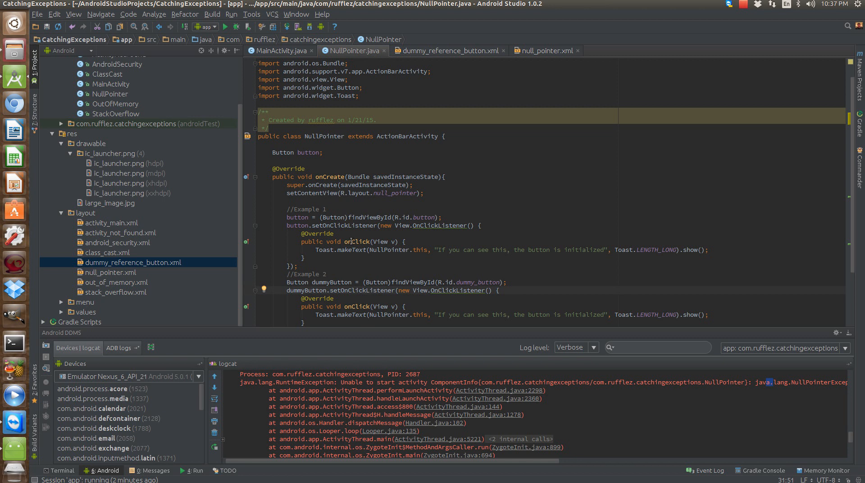
mouse_move(377, 243)
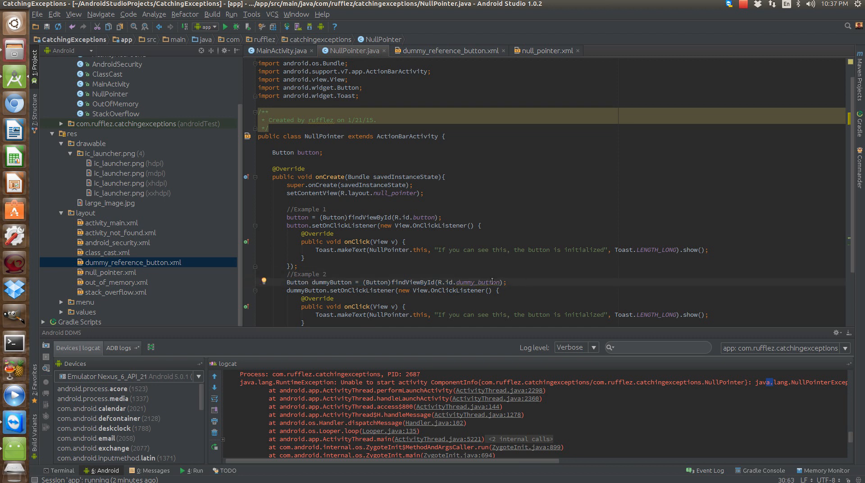
mouse_move(456, 307)
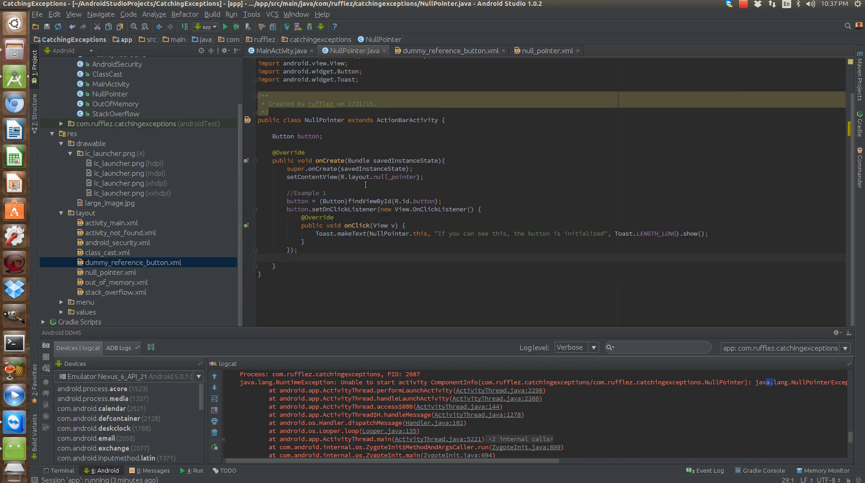
- Delete the Example 2 dummyButton block from NullPointer.java and return to MainActivity
double_click(309, 201)
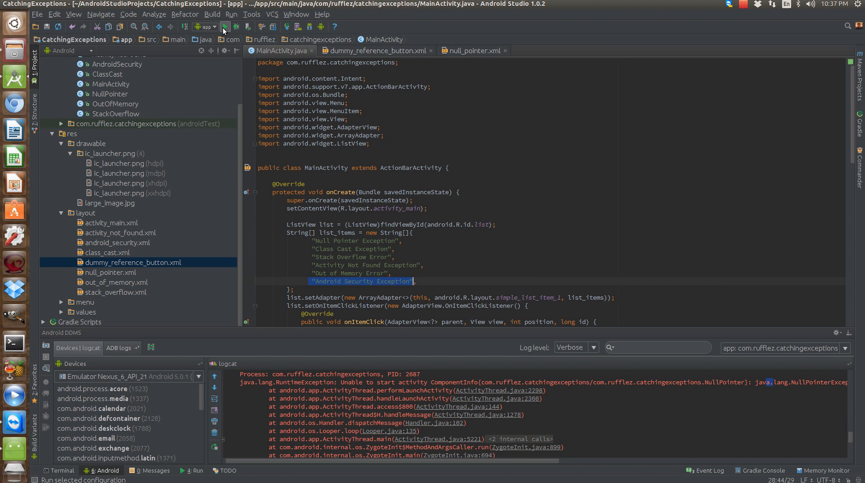
- Rerun the app, confirm the button toast works, then trigger the Class Cast Exception crash
click(224, 27)
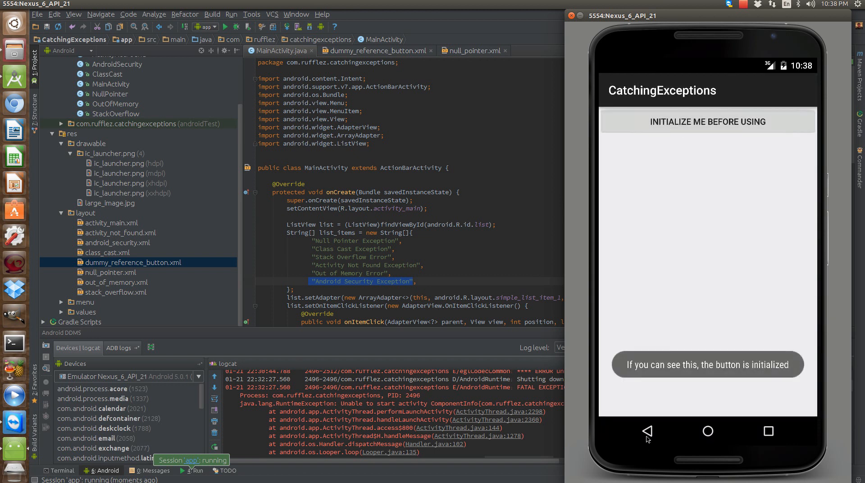
click(706, 122)
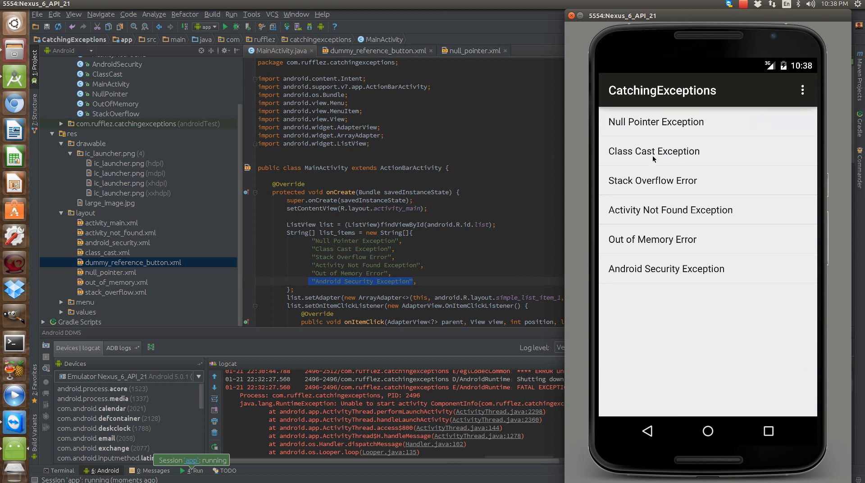
click(653, 151)
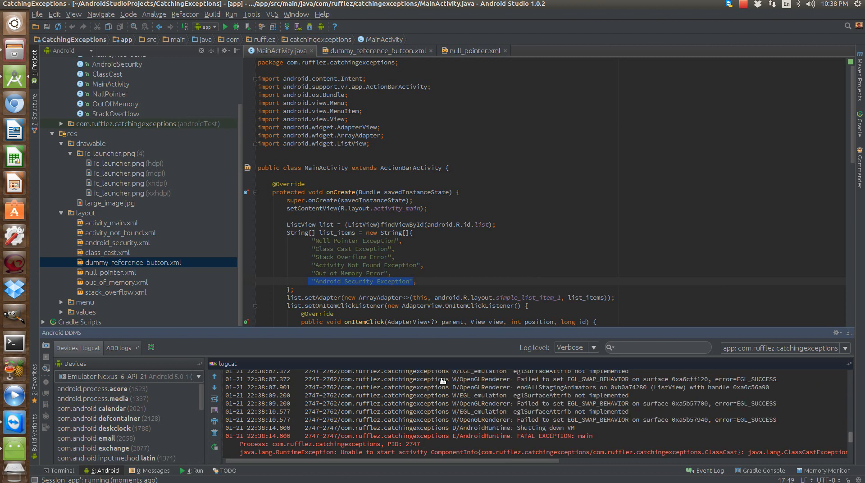
- Open ClassCast.java and read the LinearLayout-to-RelativeLayout ClassCastException in logcat
scroll(down, 3)
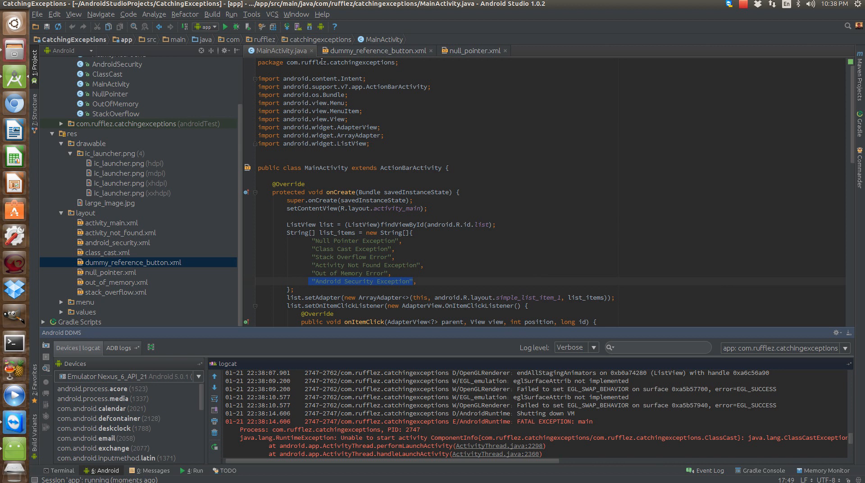
double_click(108, 100)
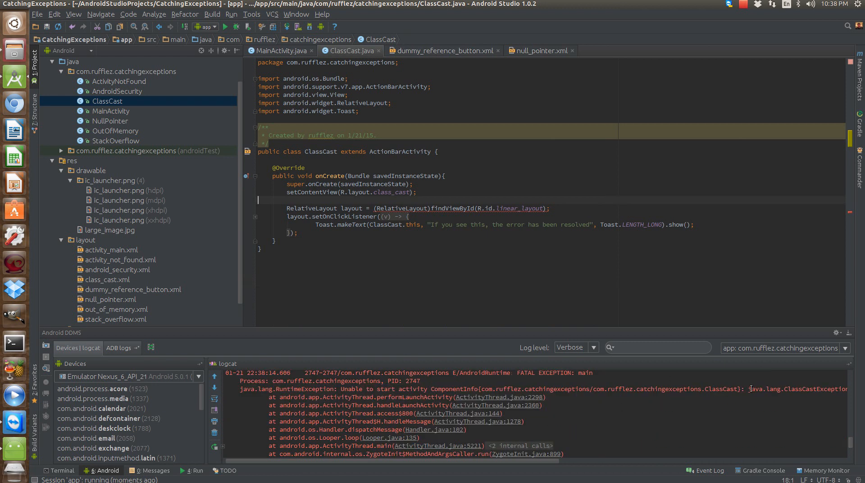
scroll(right, 3)
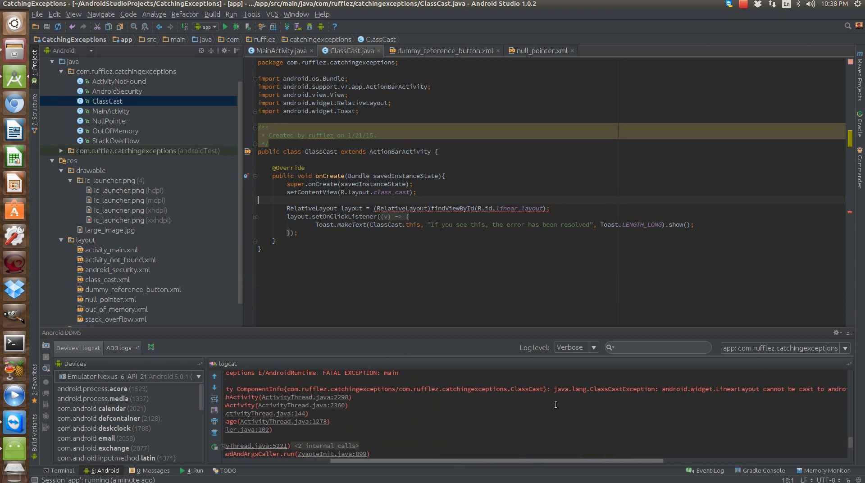
double_click(603, 390)
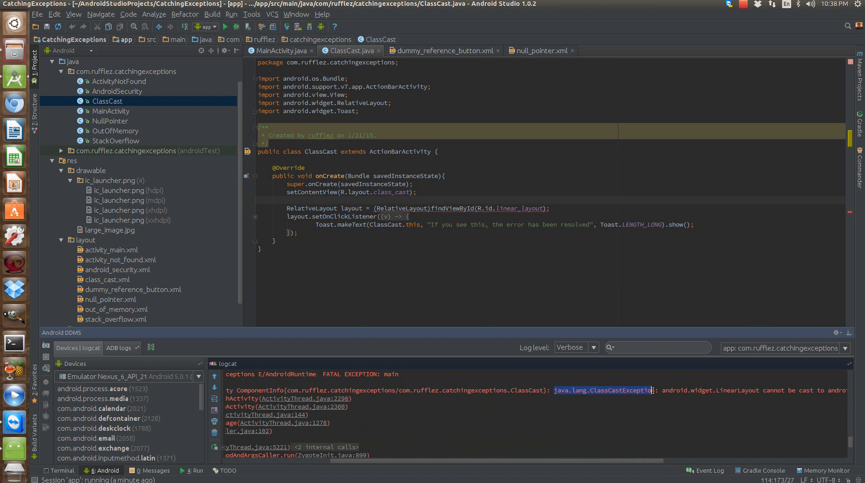
click(668, 415)
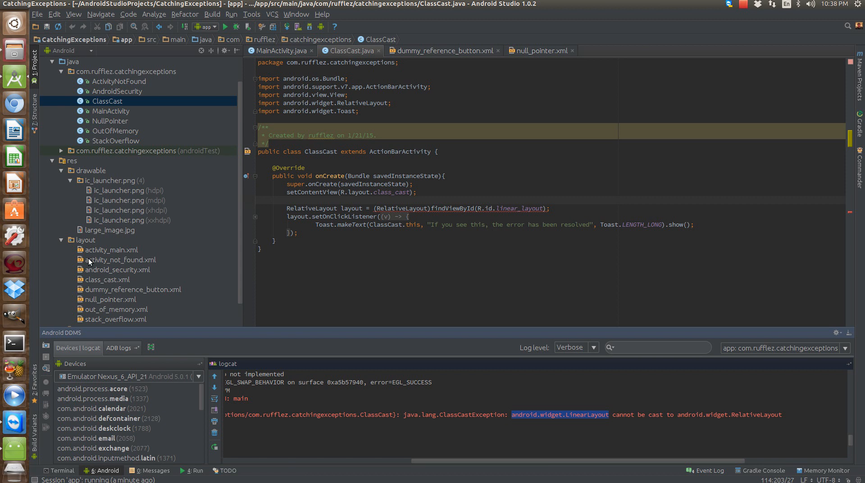
- Compare class_cast.xml's LinearLayout root against the cast in ClassCast.java
double_click(107, 279)
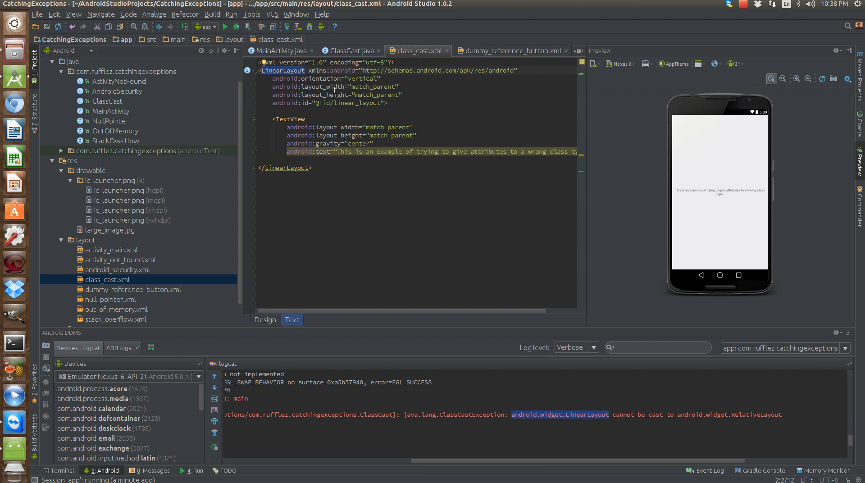
click(350, 51)
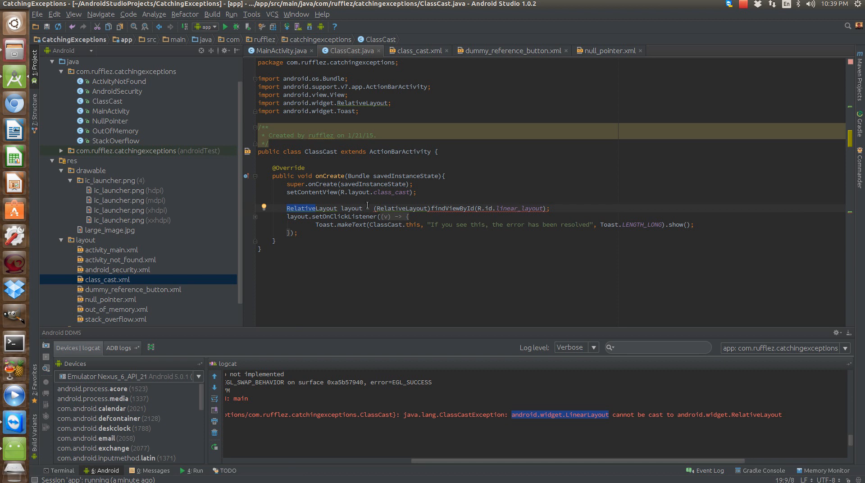
- Switch the declaration, cast and import to LinearLayout via autocomplete, then run the app
text(Linear)
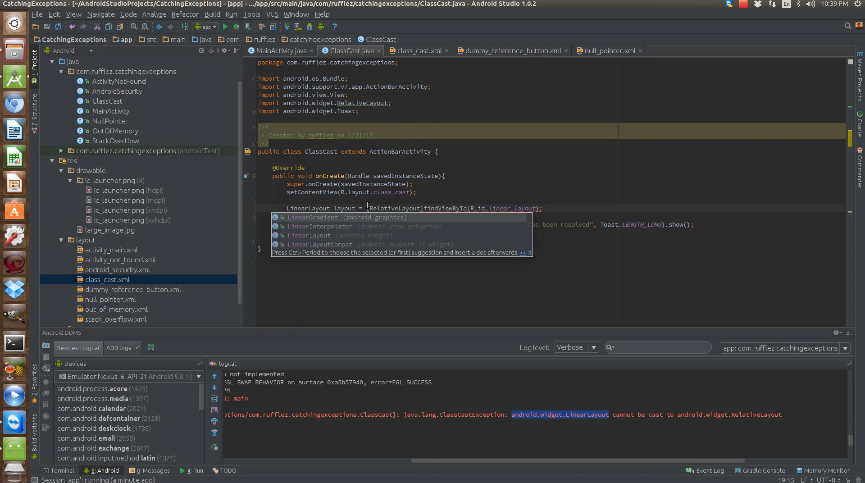
key(Escape)
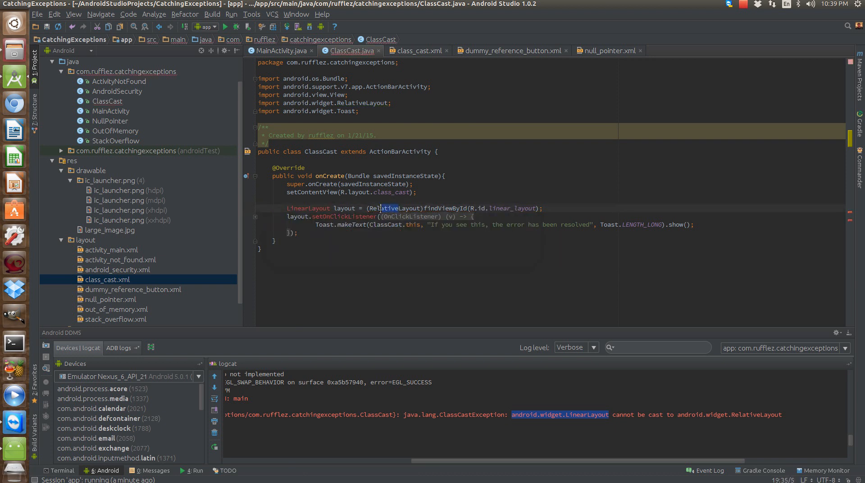
text(Linear)
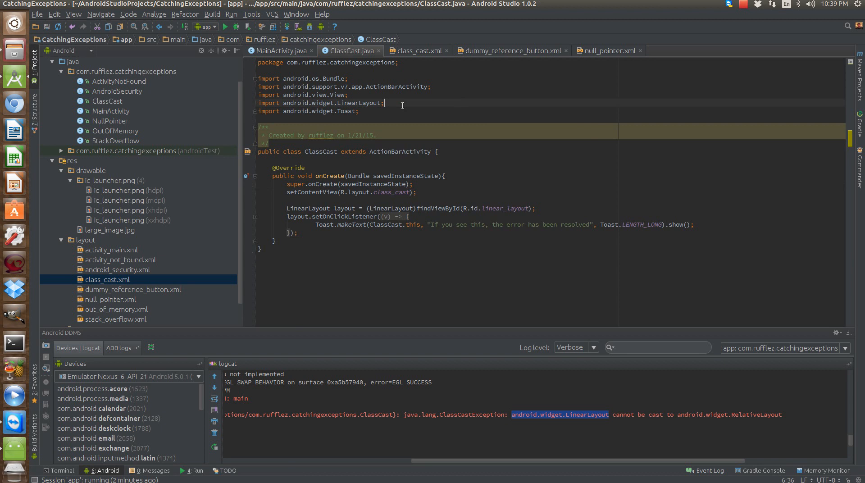
click(216, 26)
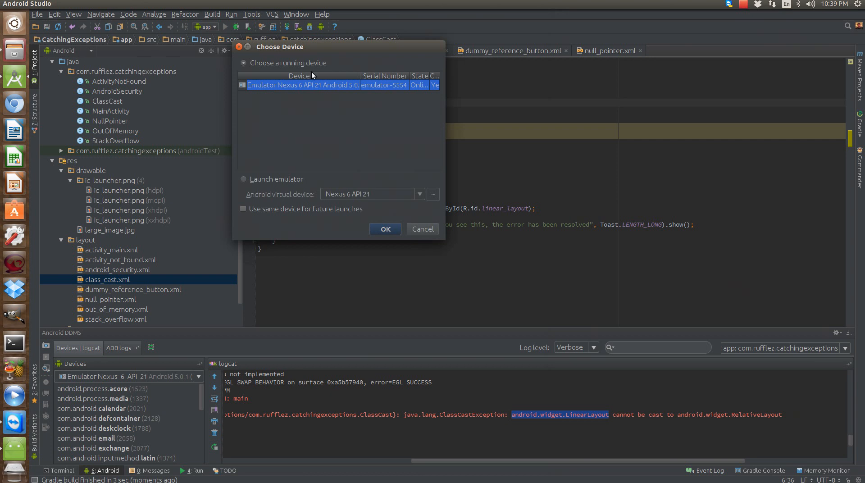
- Launch on the running emulator and tap Class Cast Exception to see the 'error has been resolved' toast
click(385, 229)
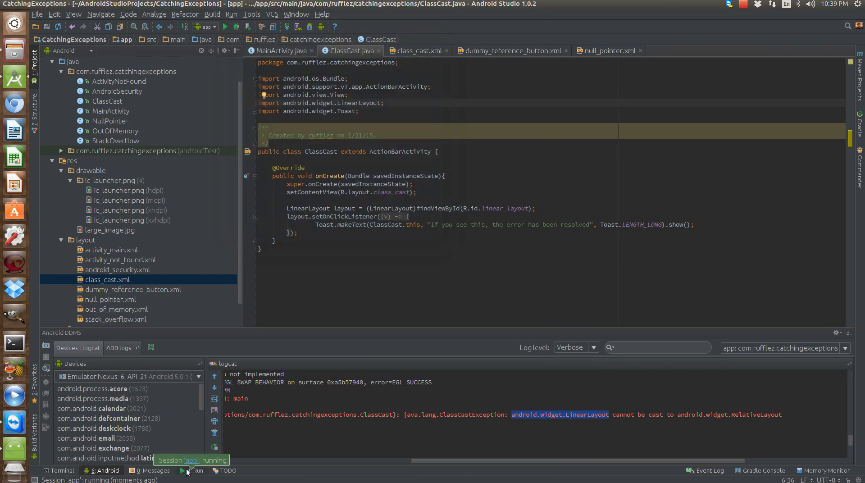
click(193, 470)
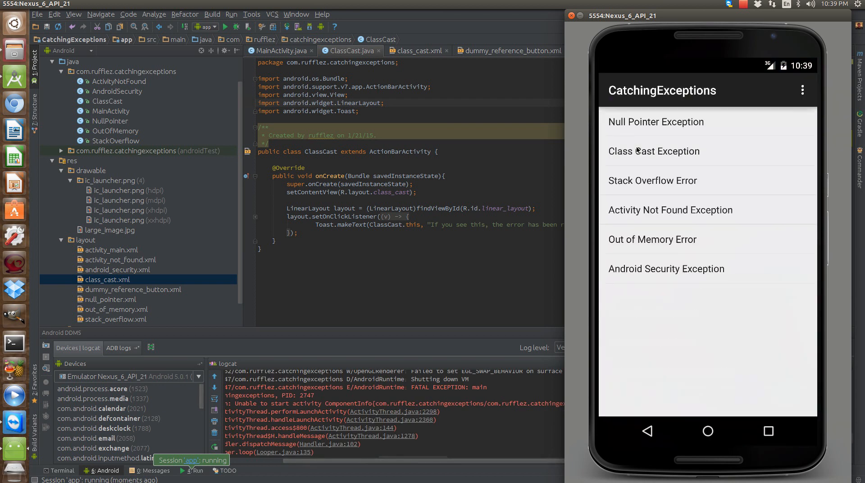
click(654, 150)
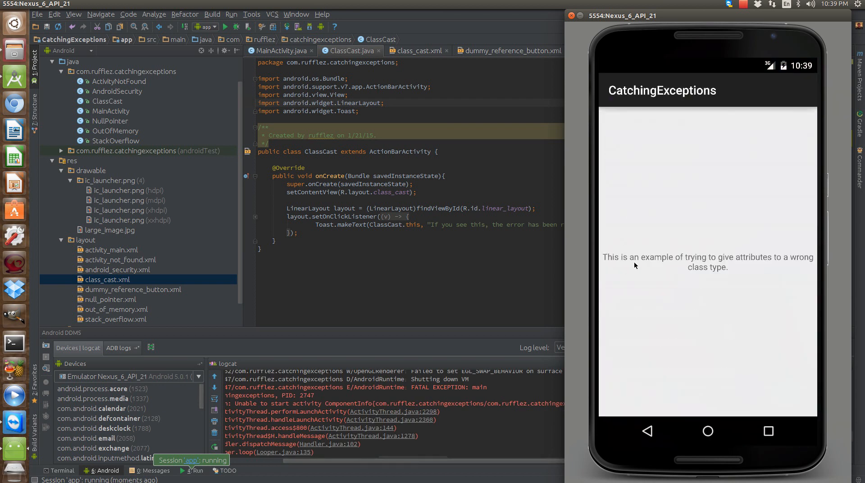
click(707, 256)
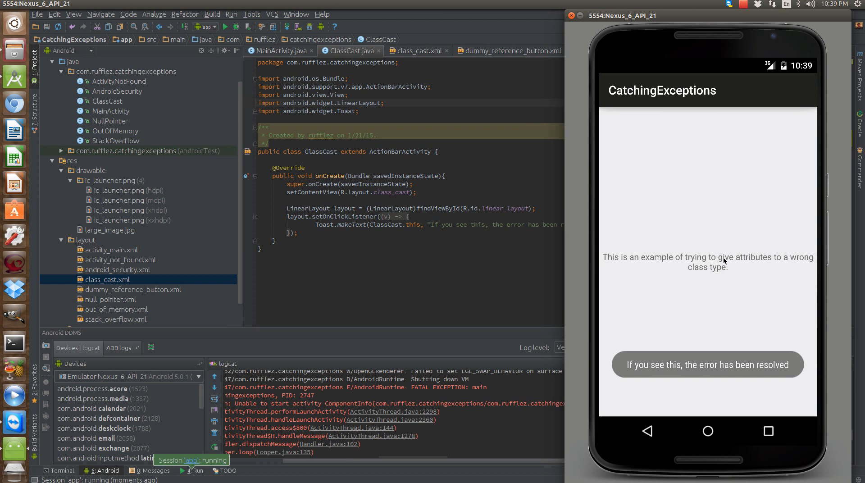
mouse_move(686, 308)
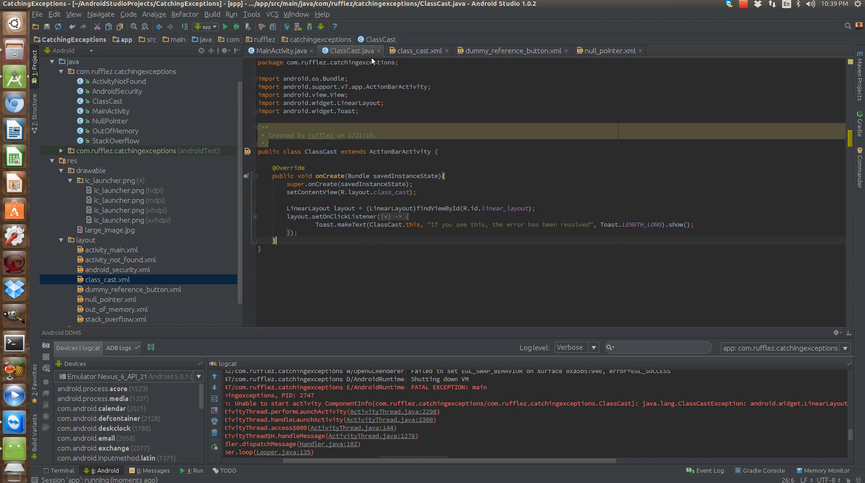
- Close ClassCast.java, rerun the app and open Stack Overflow Error showing repeated 'This is excessive' lines
click(279, 51)
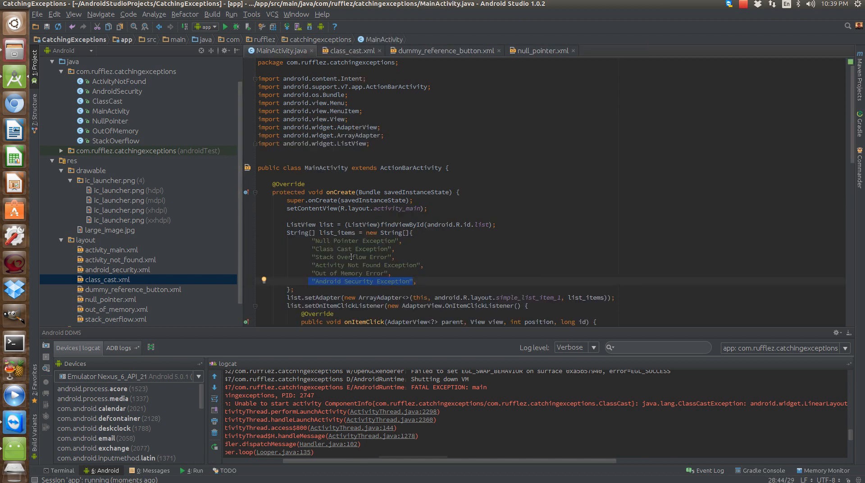
click(350, 257)
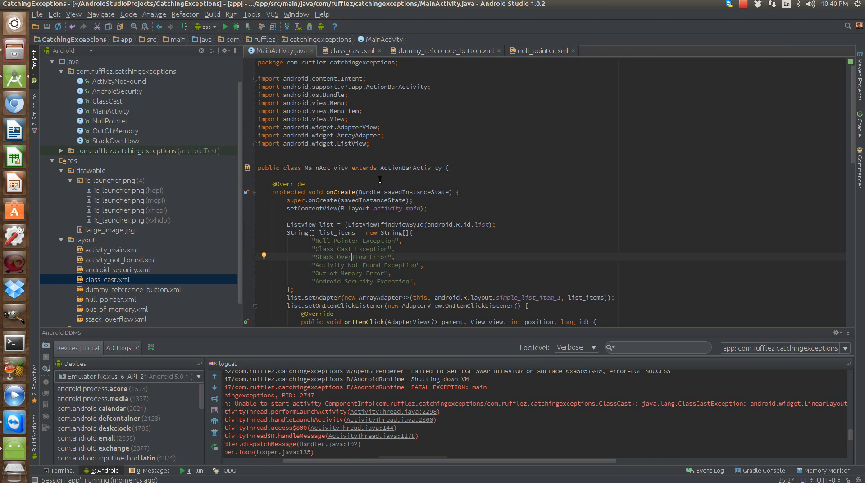
mouse_move(371, 186)
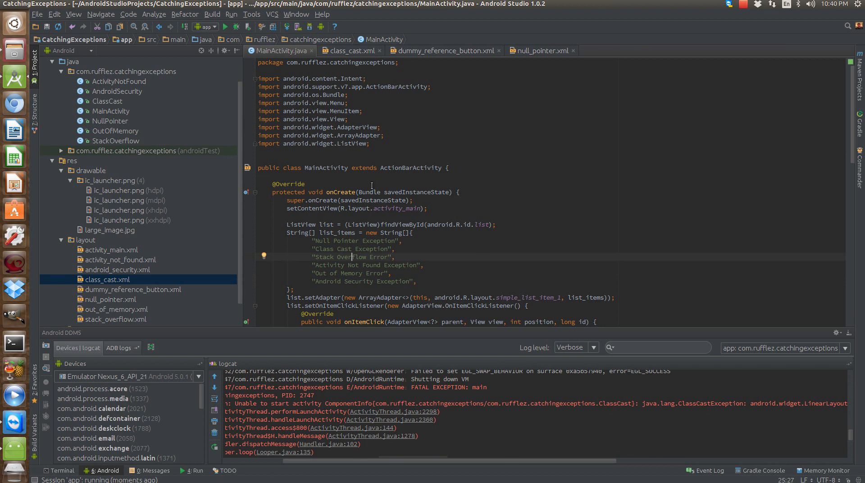
mouse_move(191, 171)
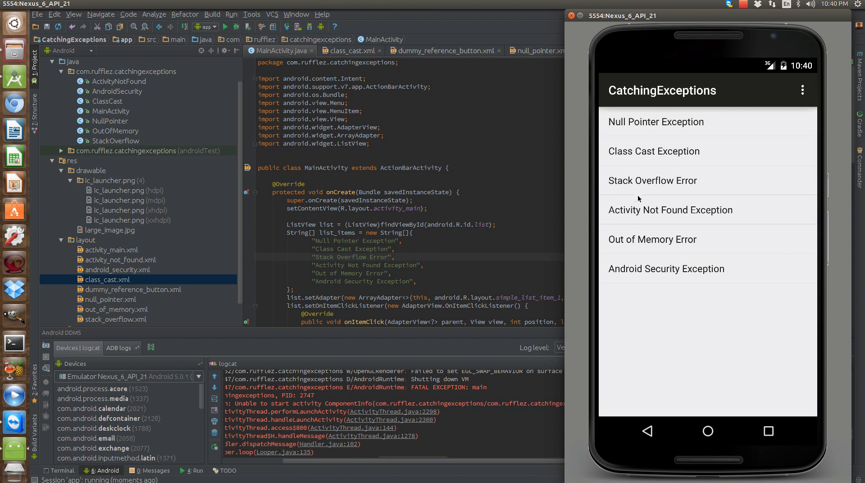
click(651, 180)
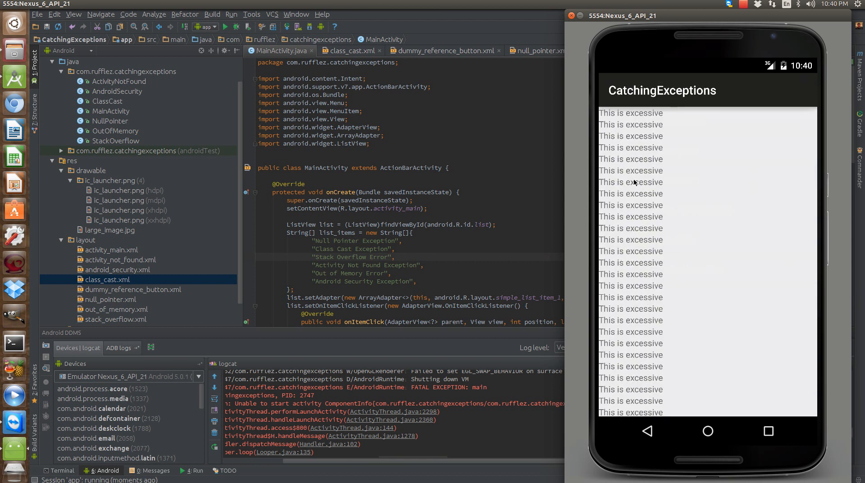
mouse_move(648, 398)
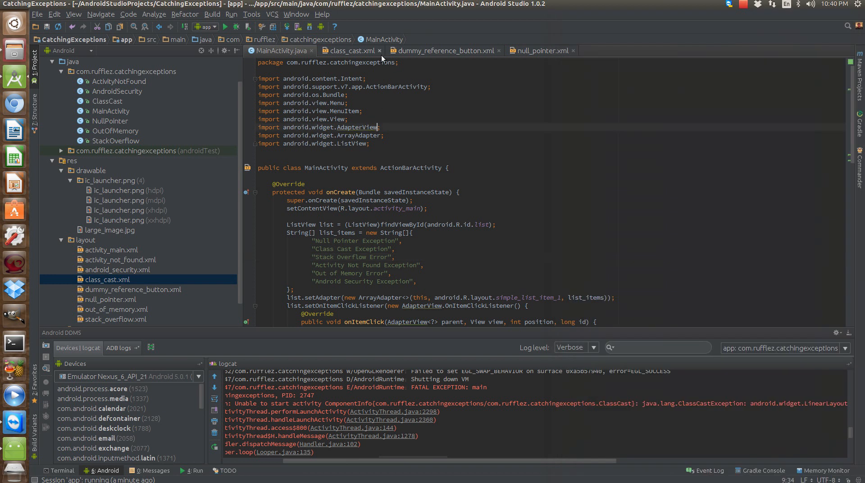
click(379, 51)
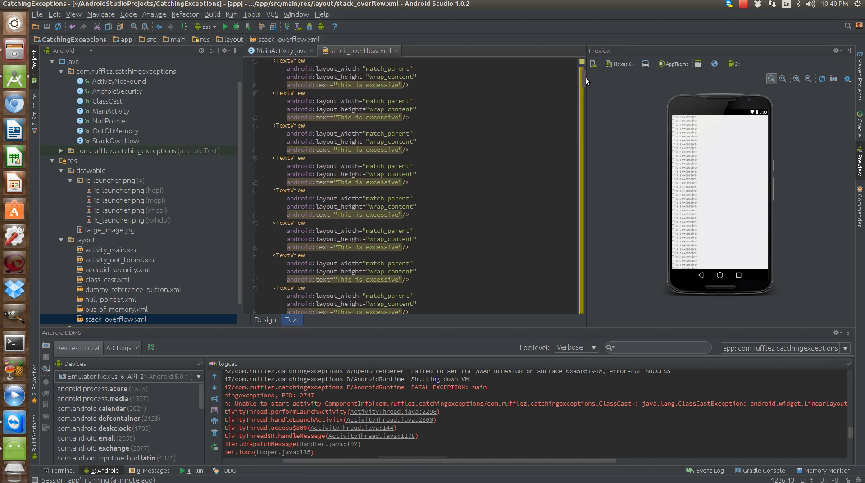
scroll(down, 3)
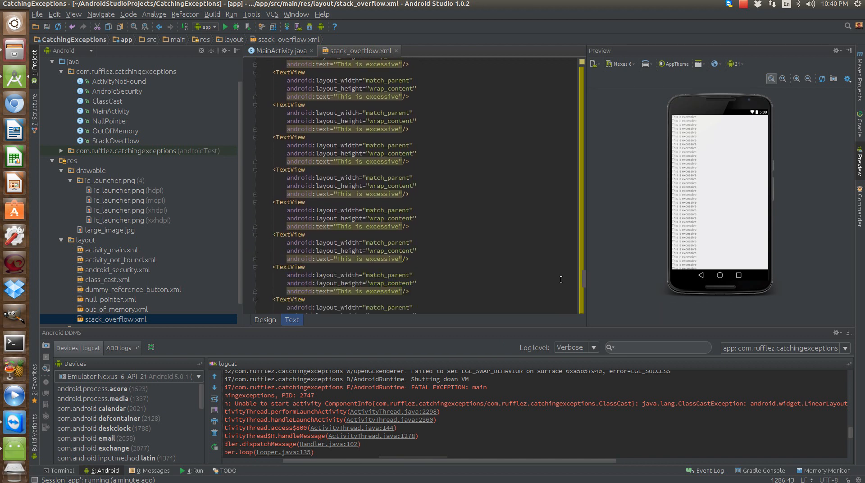
scroll(down, 3)
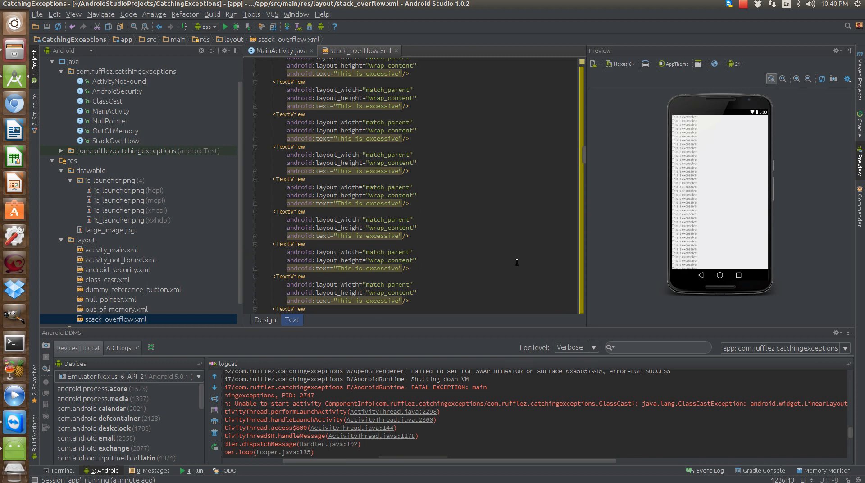
scroll(up, 3)
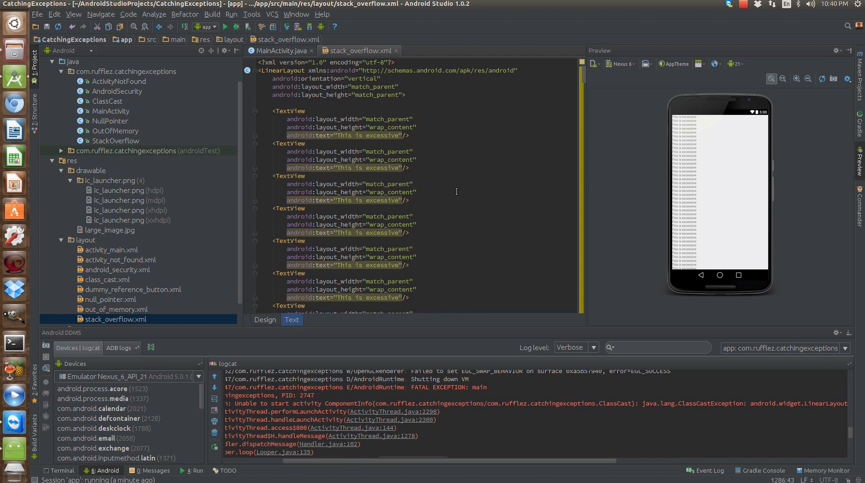
mouse_move(413, 244)
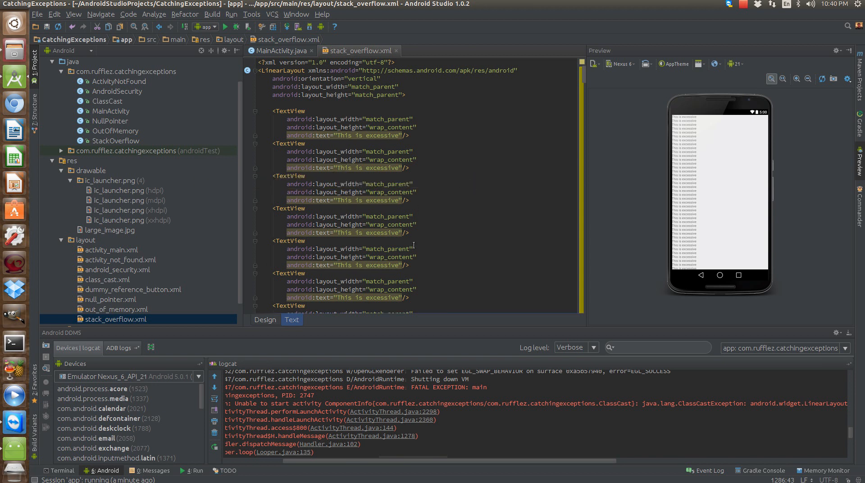
mouse_move(533, 269)
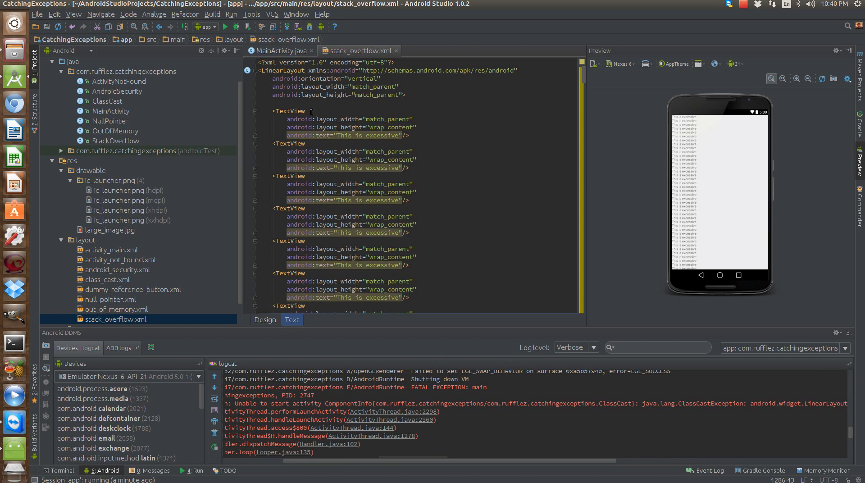
mouse_move(273, 346)
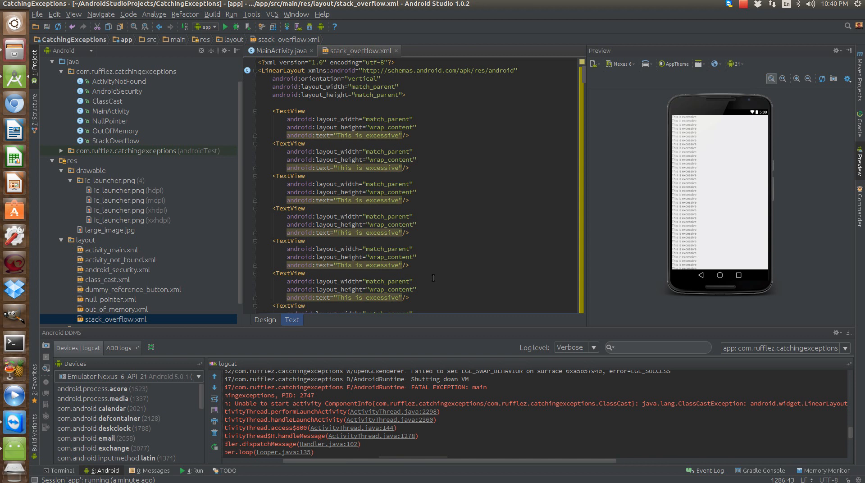
mouse_move(311, 109)
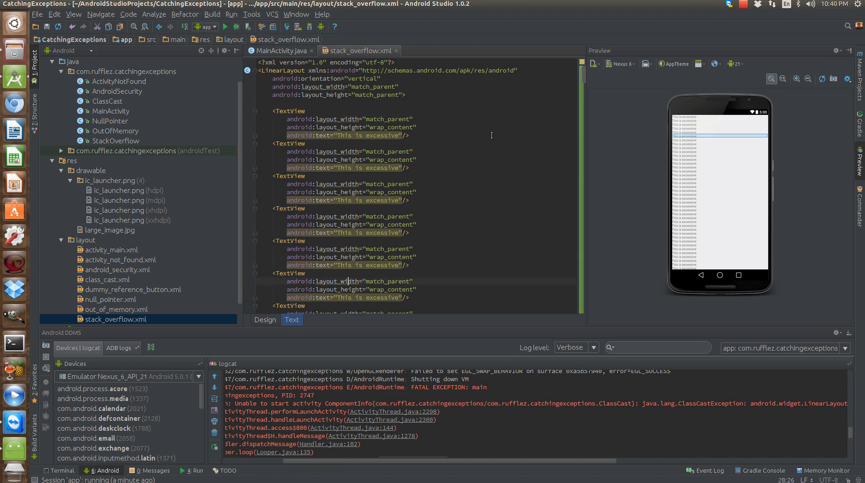
mouse_move(461, 172)
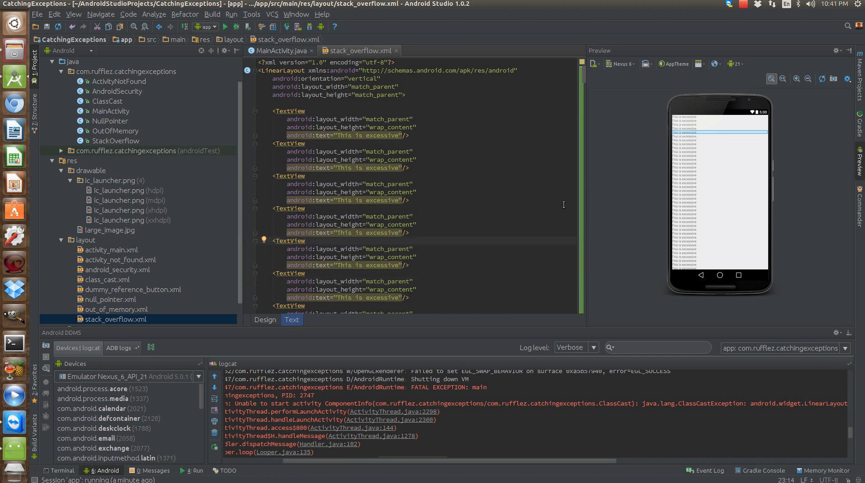
scroll(down, 3)
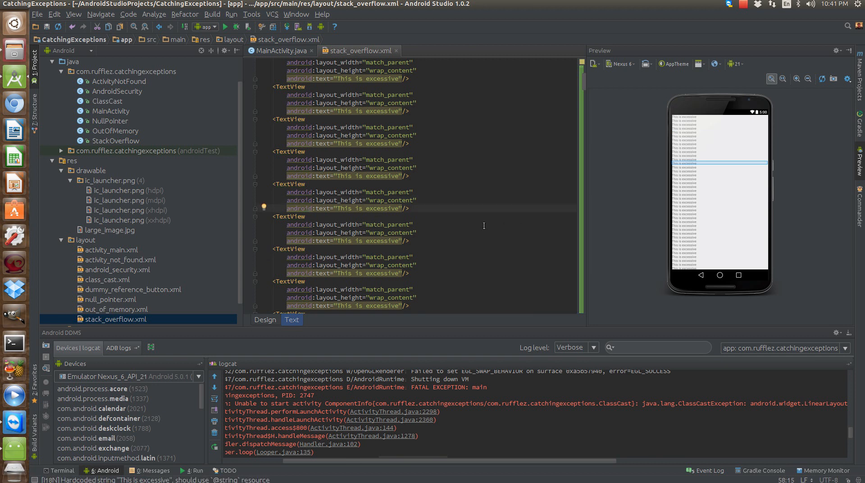
mouse_move(648, 307)
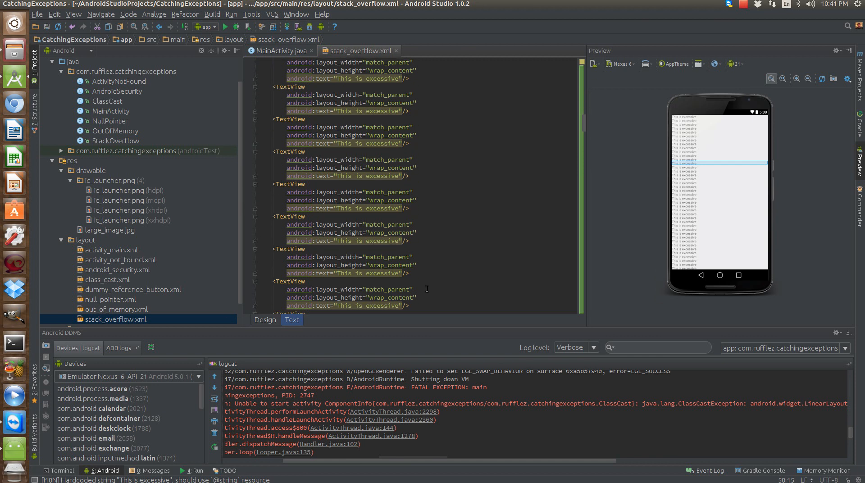
scroll(down, 3)
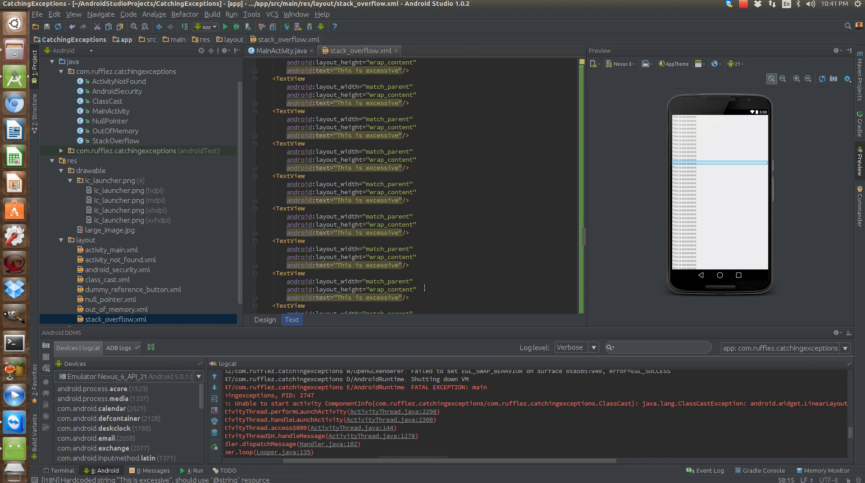
scroll(up, 3)
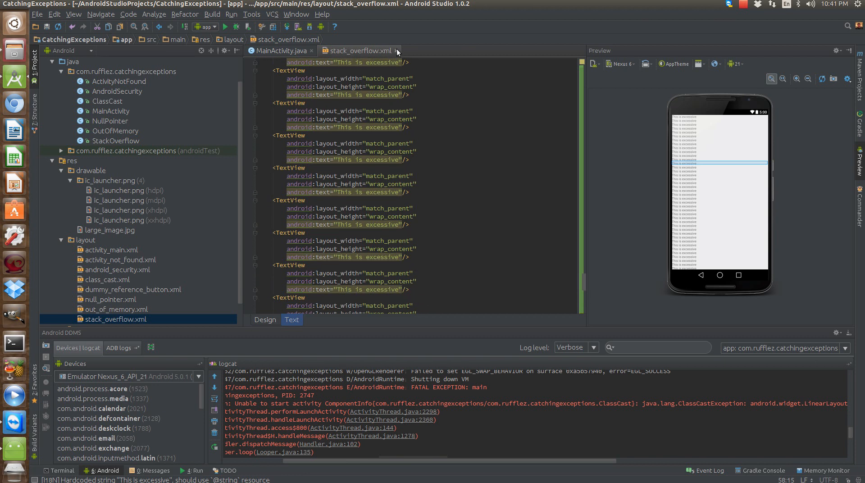
- Close stack_overflow.xml, tap Activity Not Found Exception to crash the app, and reach AndroidManifest.xml
click(278, 50)
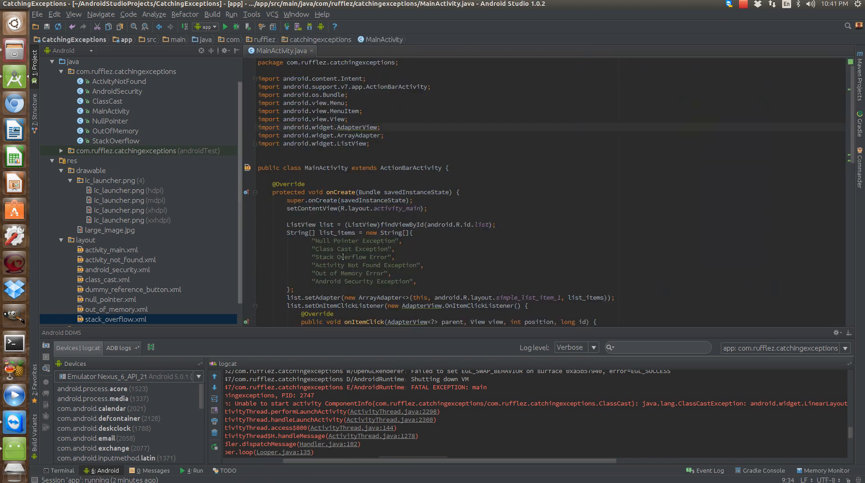
double_click(366, 265)
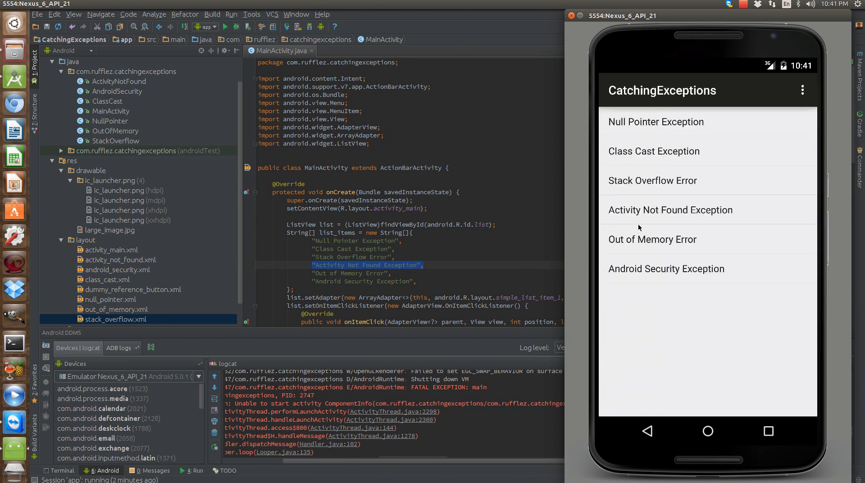
mouse_move(633, 215)
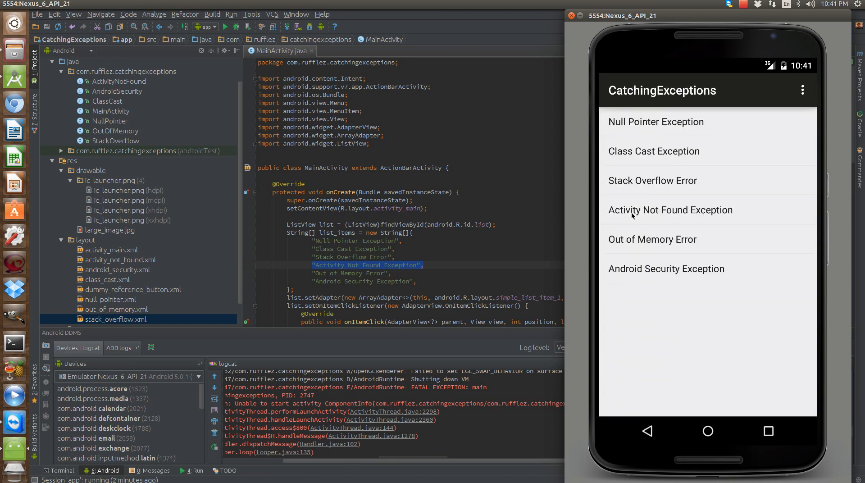
click(670, 210)
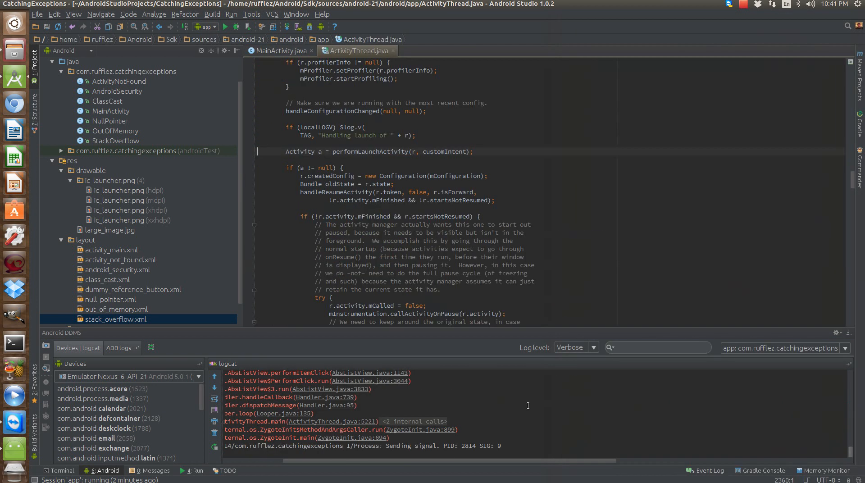
click(278, 50)
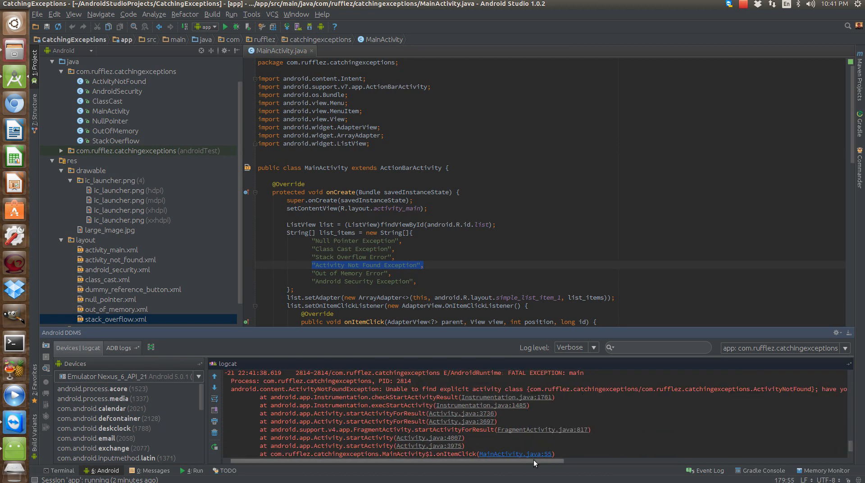
scroll(right, 3)
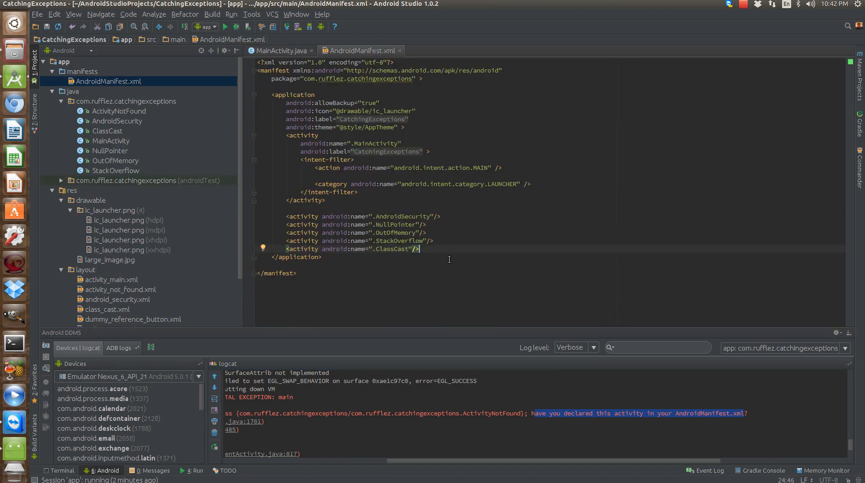
- Add <activity android:name=".ActivityNotFound"/> to the manifest via autocomplete and run the app
key(enter)
text(<activity android:name="")
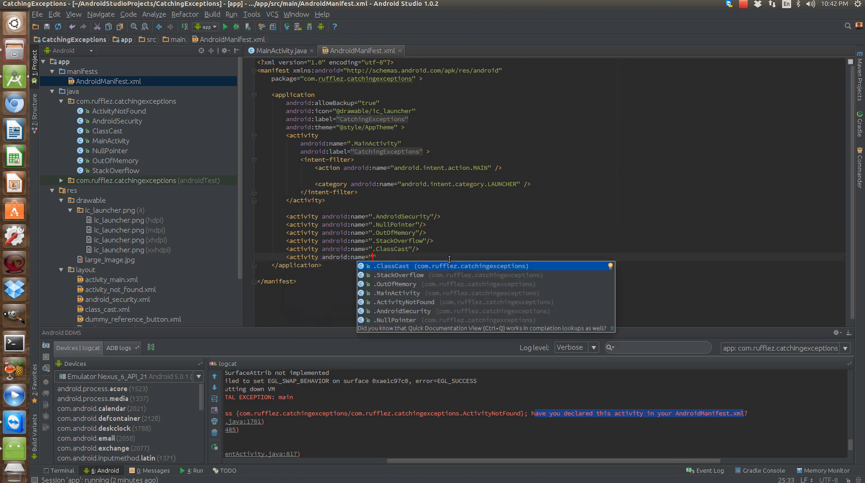
click(405, 302)
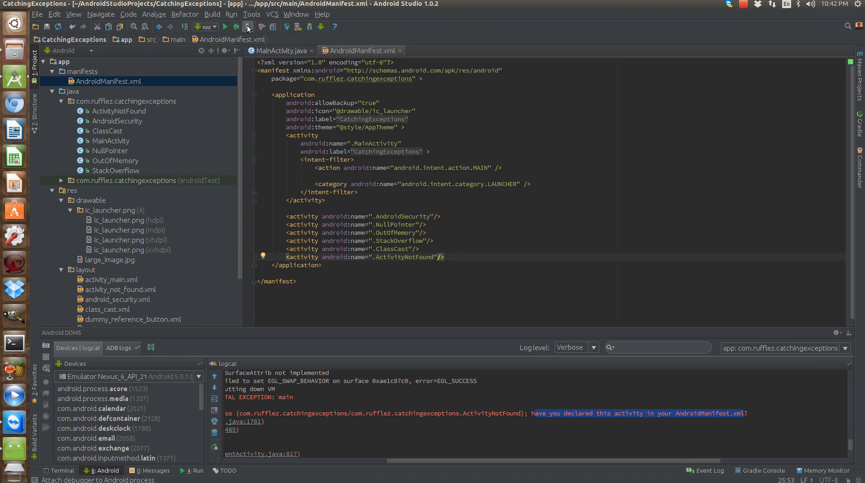
click(226, 27)
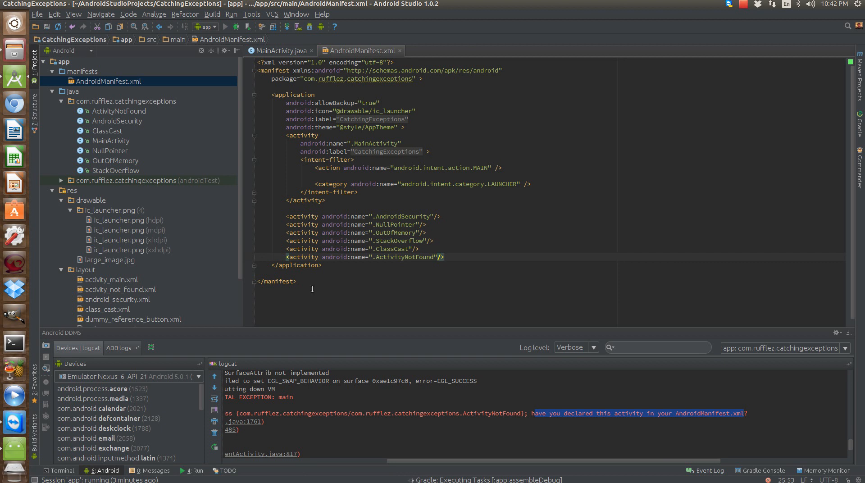
- Launch on the running Nexus 6 emulator and open the Activity Not Found screen, which now loads
click(224, 26)
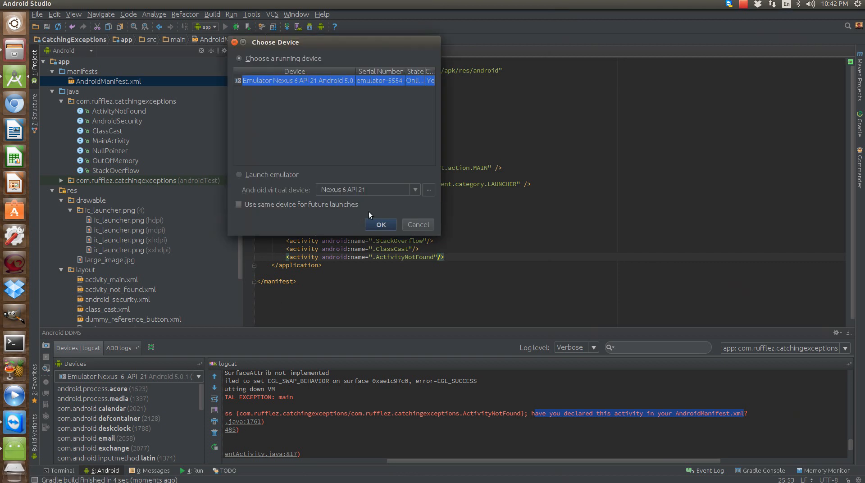
click(380, 224)
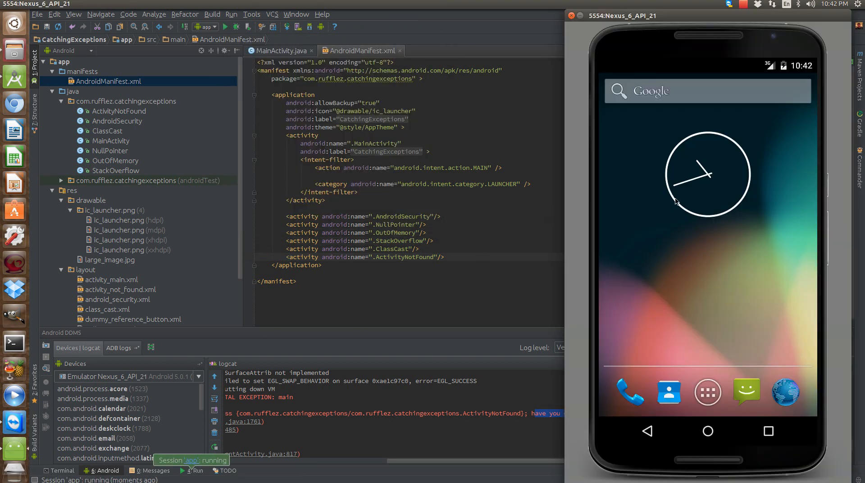
mouse_move(711, 232)
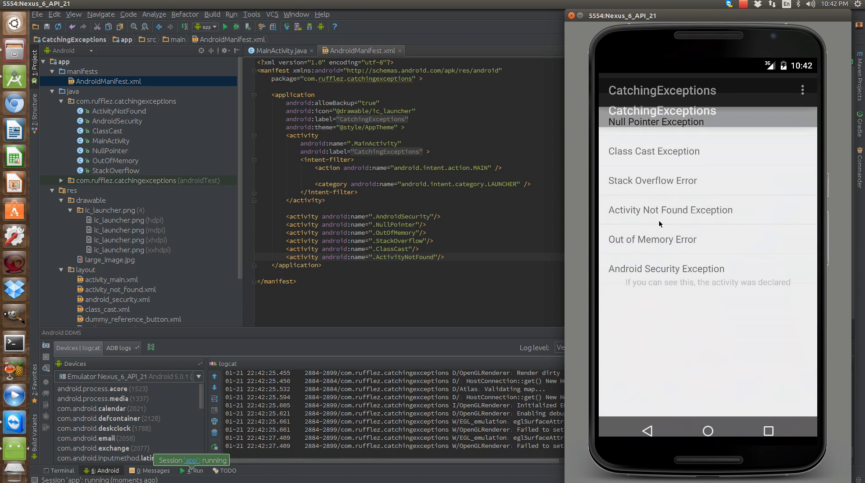
click(666, 269)
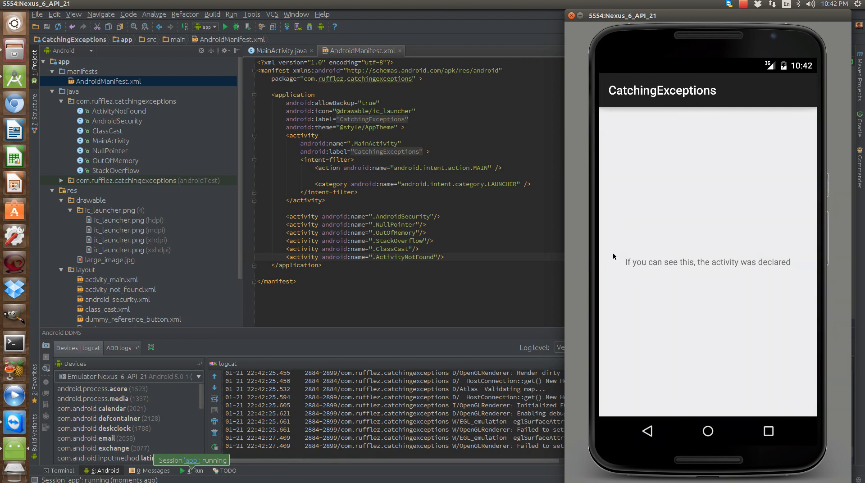
mouse_move(638, 431)
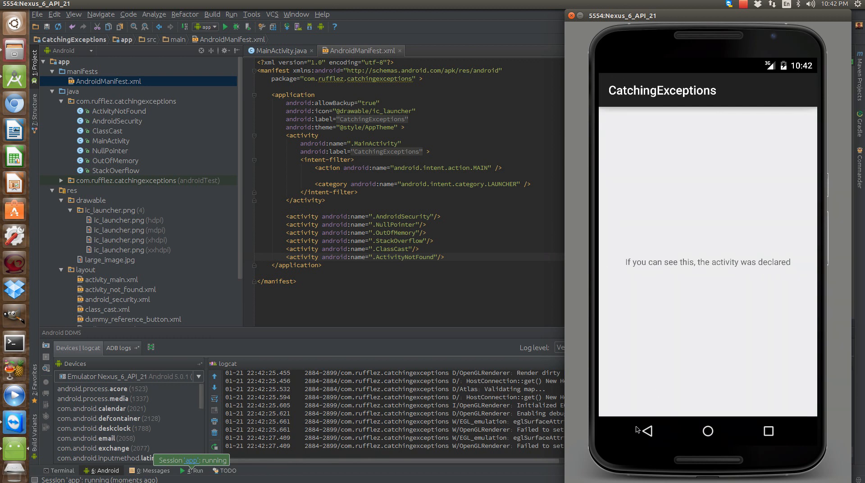
mouse_move(570, 435)
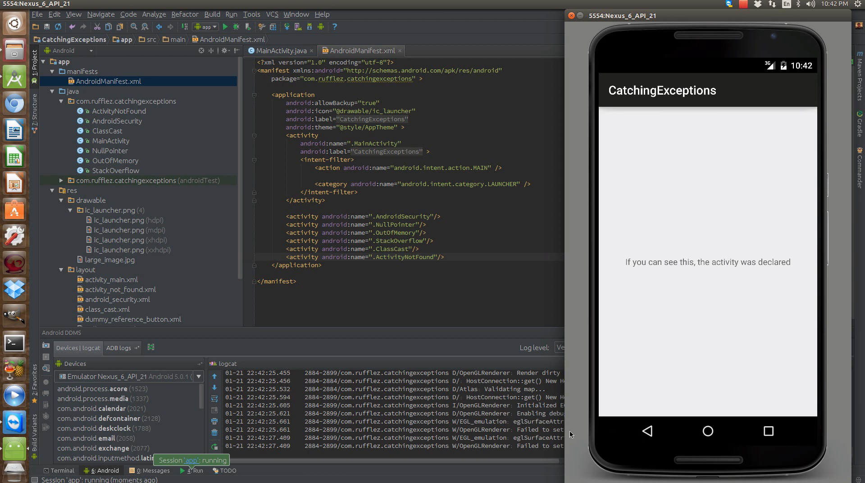
mouse_move(664, 425)
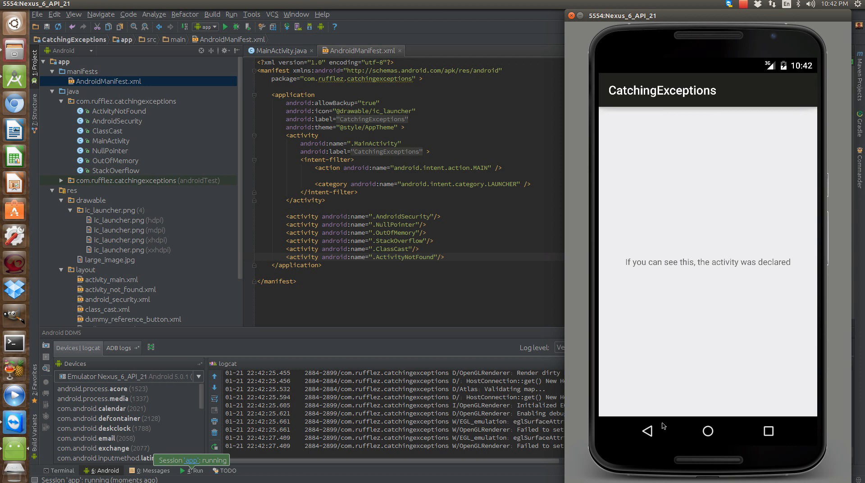
mouse_move(473, 407)
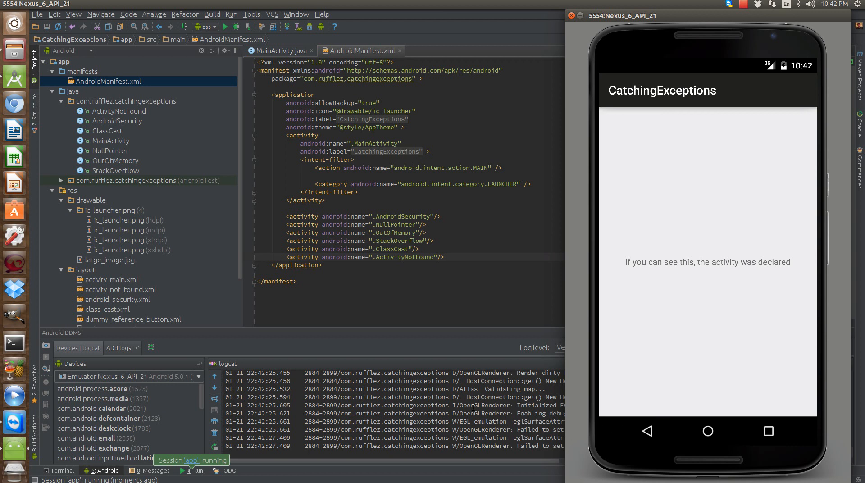
mouse_move(647, 432)
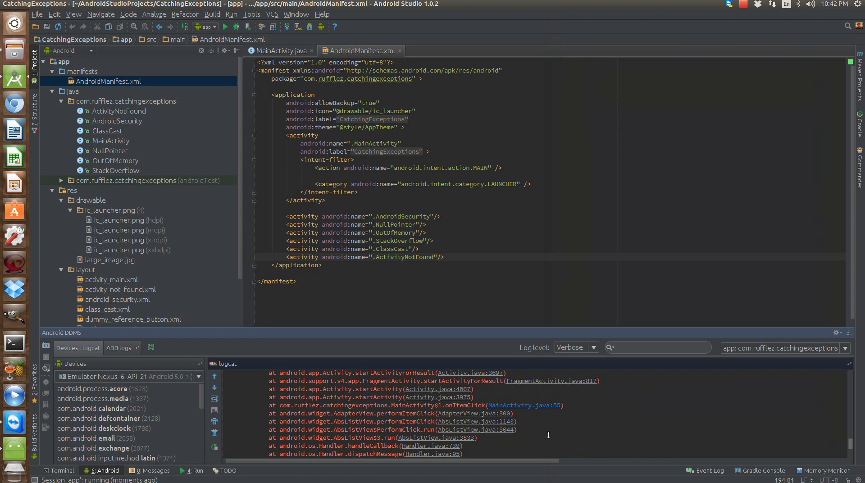
- Open MainActivity.java:55 from logcat, show line numbers, and mark the ActivityNotFound case line
scroll(up, 3)
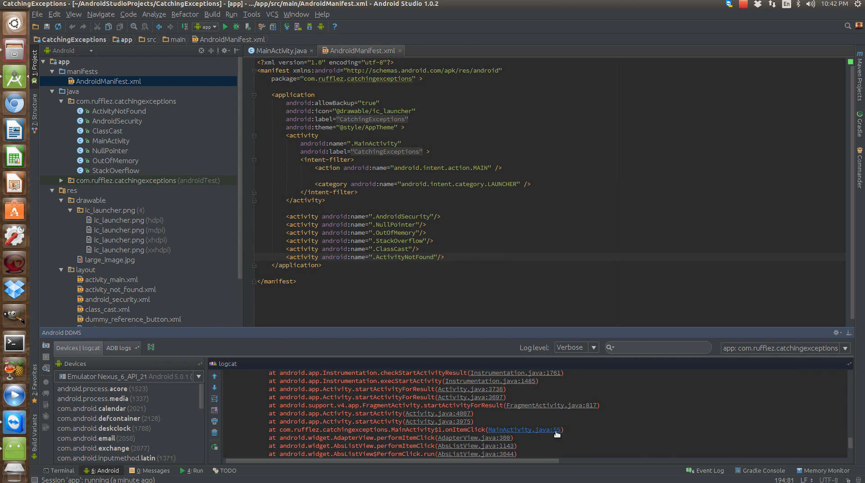
click(525, 430)
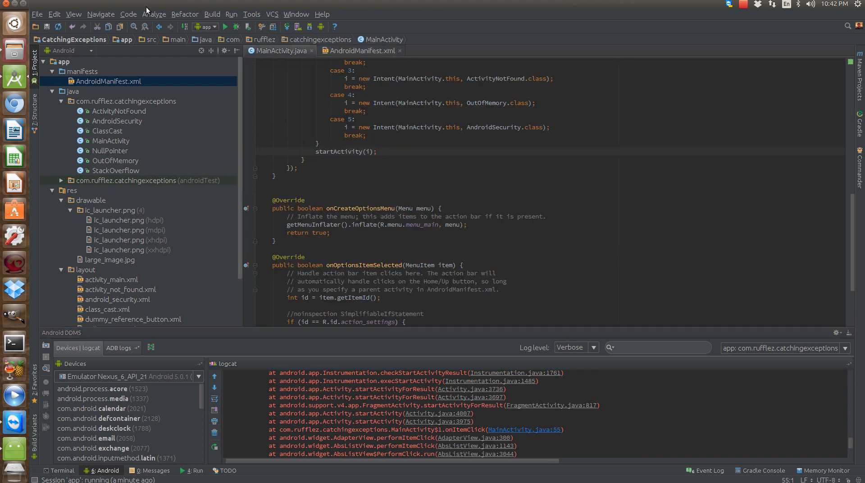
click(73, 14)
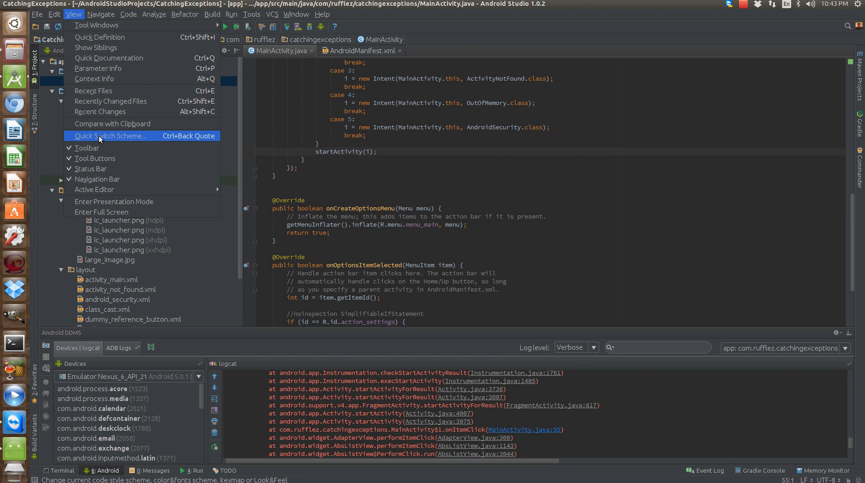
mouse_move(88, 148)
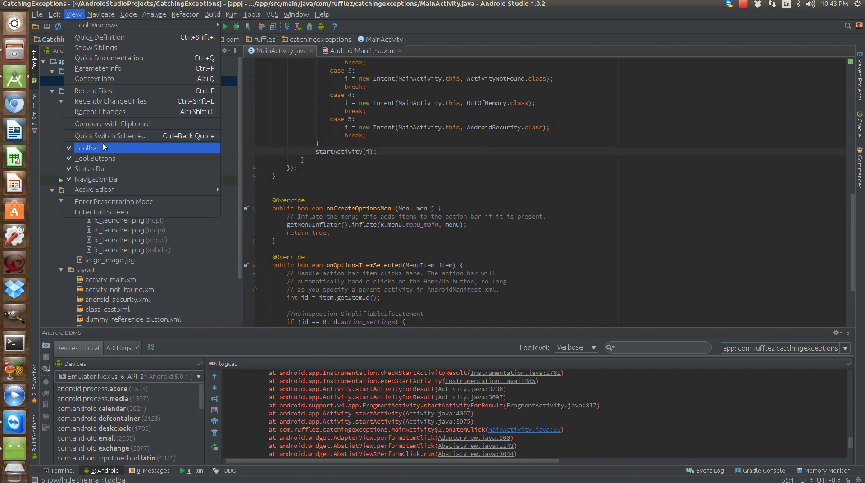
mouse_move(115, 200)
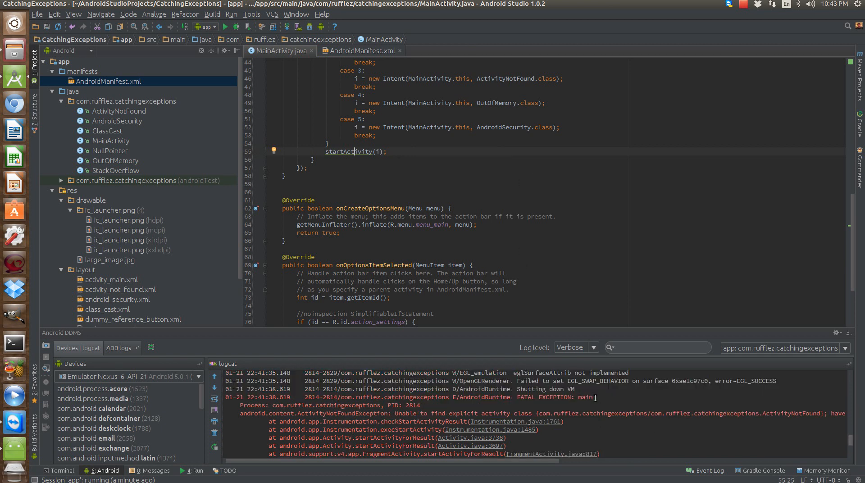
scroll(up, 3)
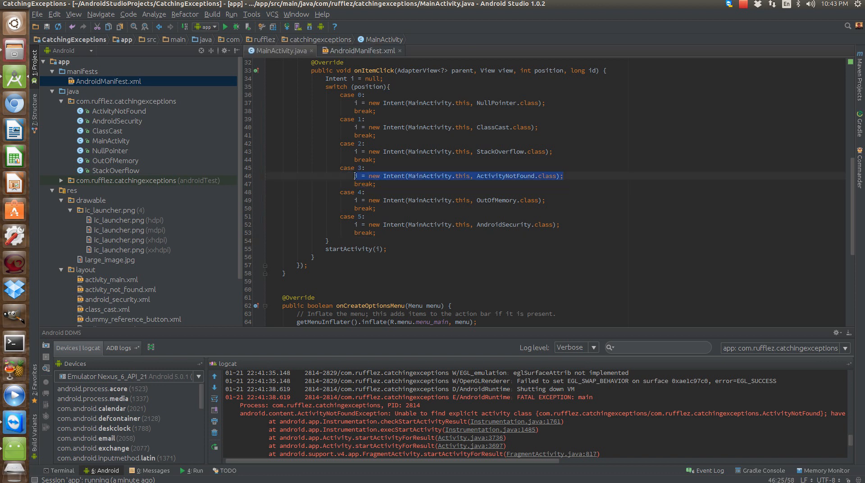
scroll(down, 3)
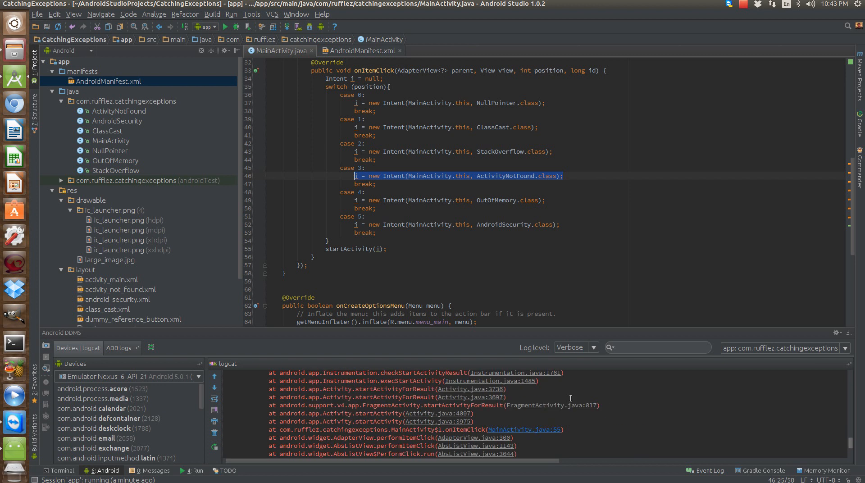
mouse_move(430, 334)
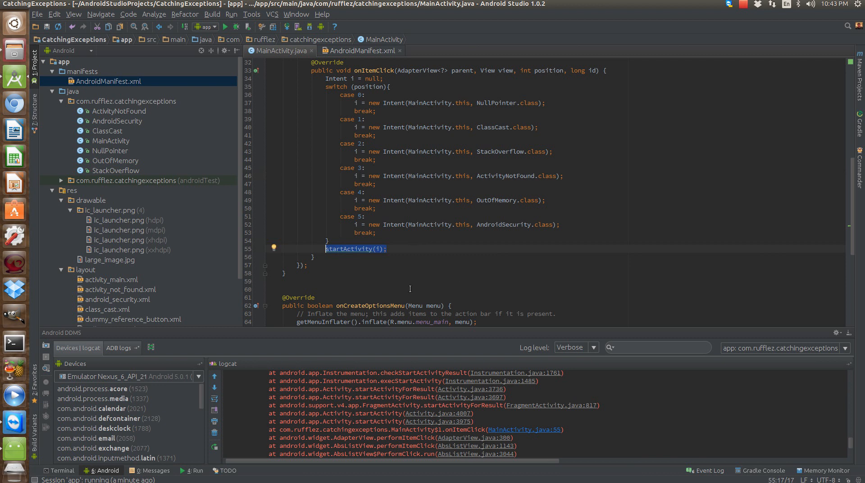
click(559, 176)
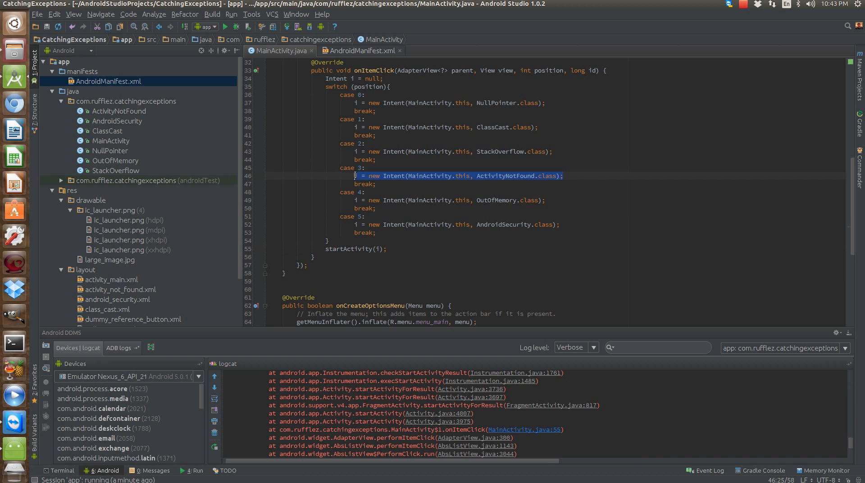
mouse_move(480, 178)
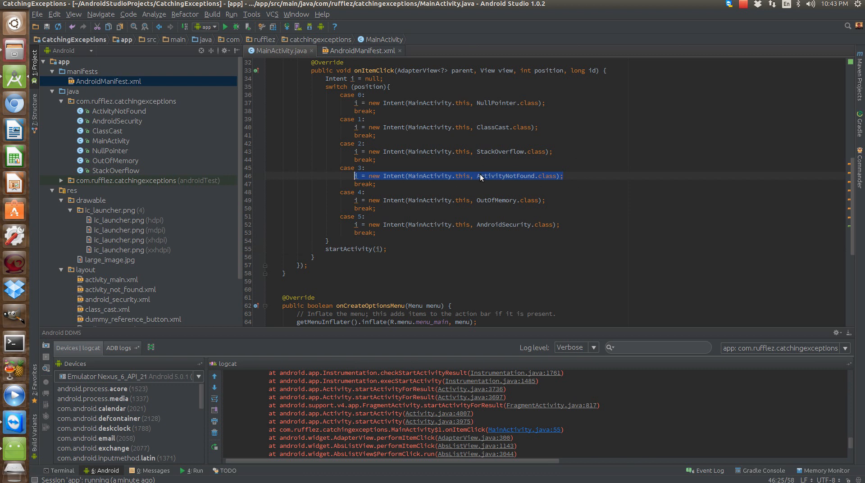
mouse_move(552, 282)
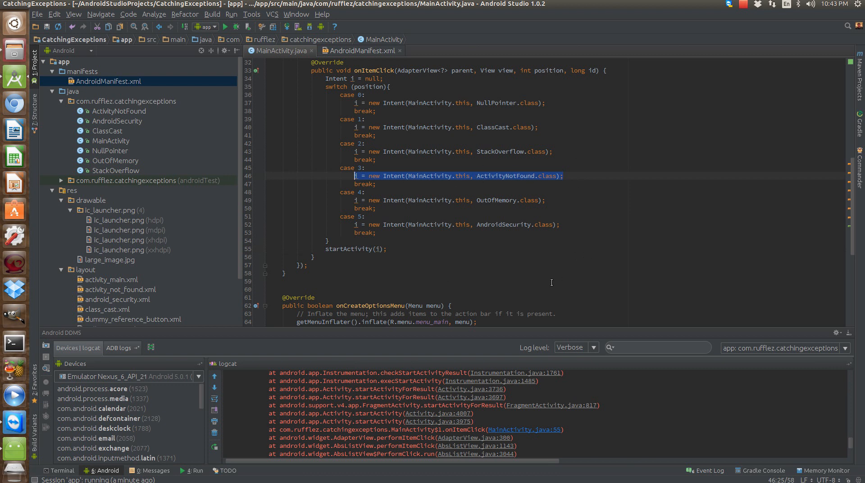
mouse_move(637, 427)
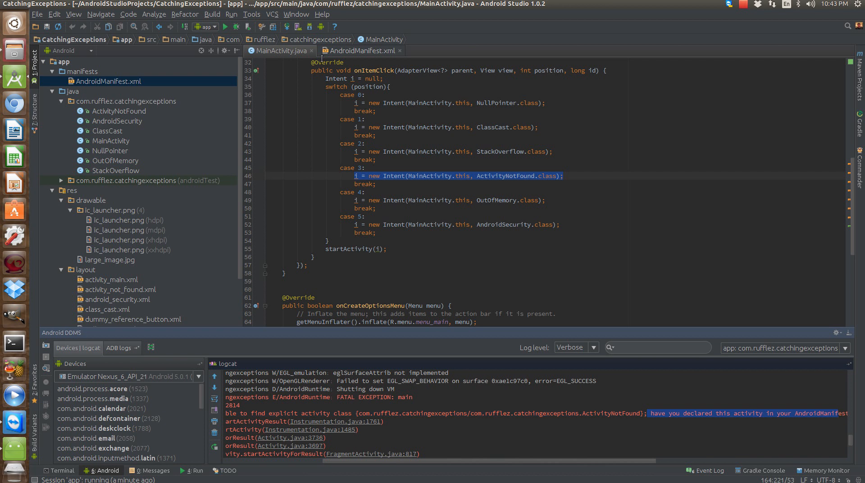
- Review AndroidManifest.xml's .ActivityNotFound declaration and close the file
click(362, 51)
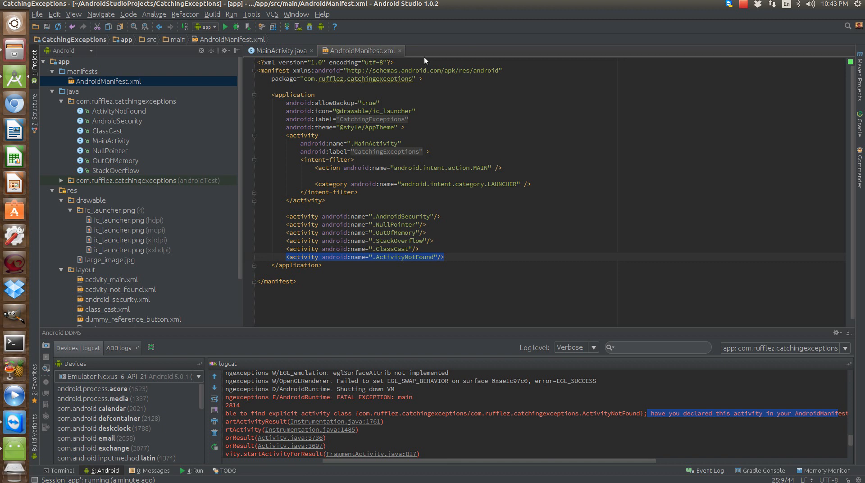
mouse_move(402, 54)
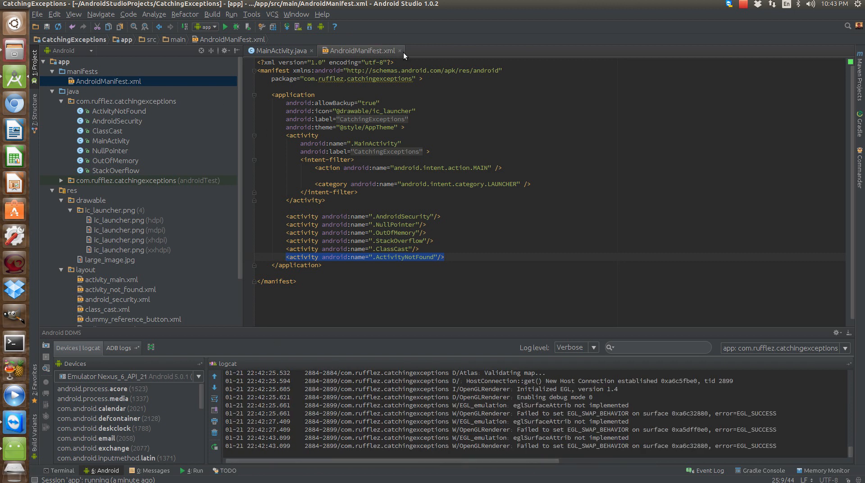
click(280, 50)
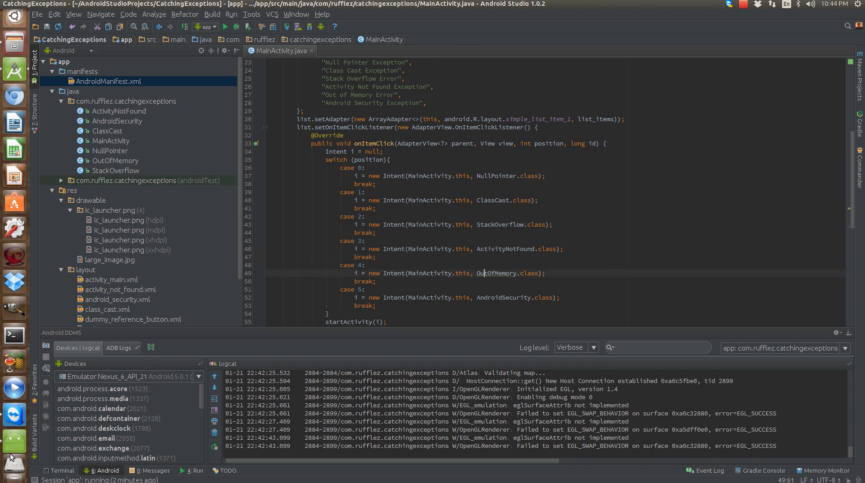
mouse_move(11, 436)
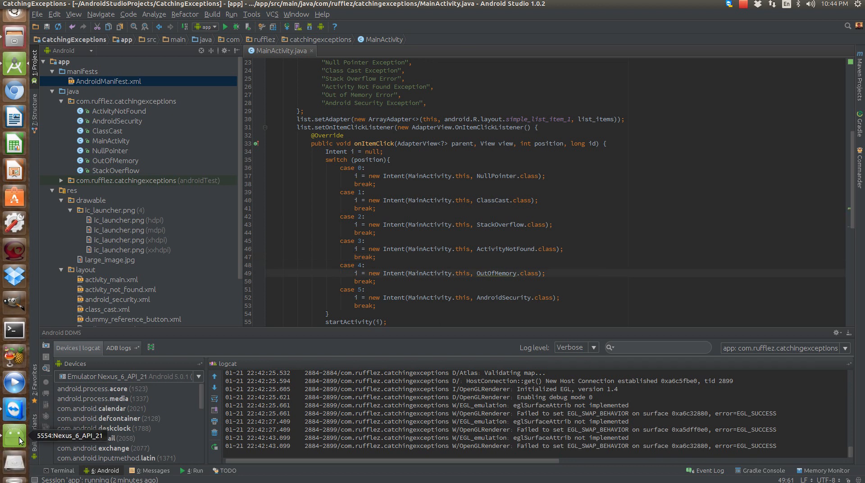
mouse_move(14, 116)
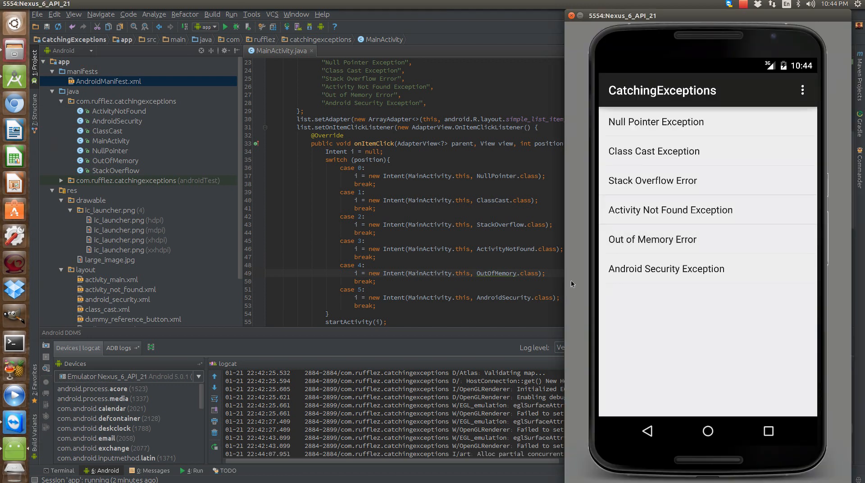
- Tap Out of Memory Error and scroll the logcat trace to the ImageView inflation failure in OutOfMemory.onCreate line 14
click(707, 431)
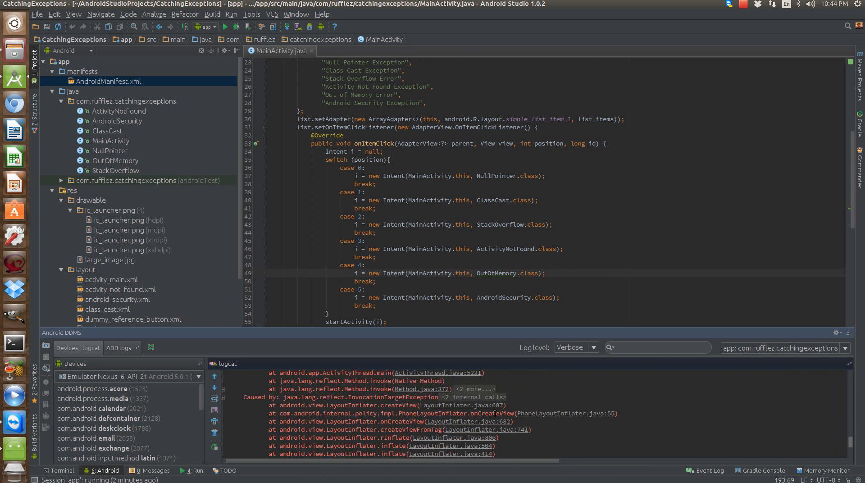
scroll(down, 3)
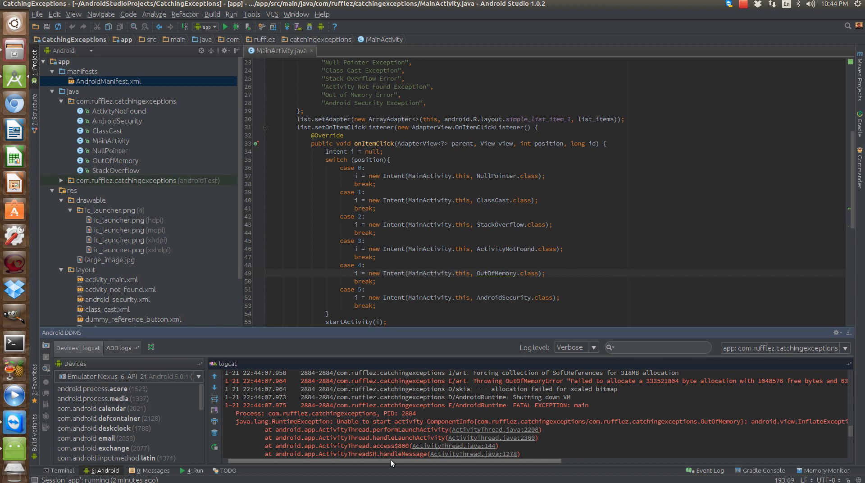
scroll(right, 3)
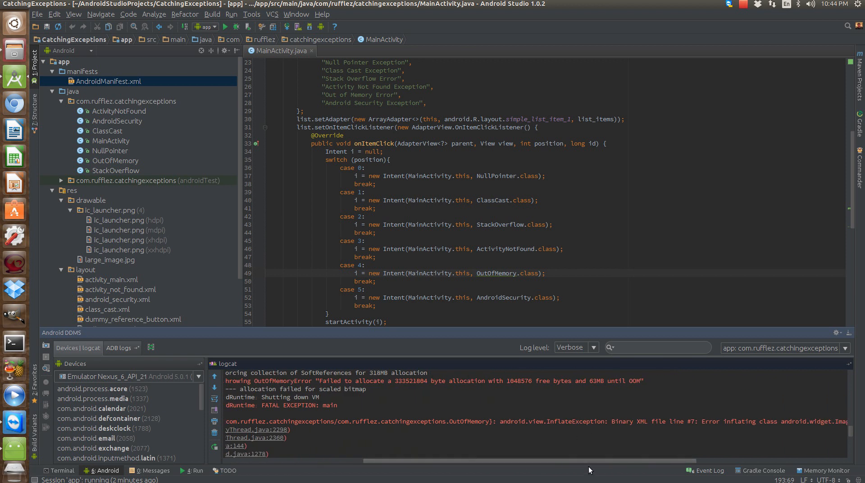
scroll(right, 3)
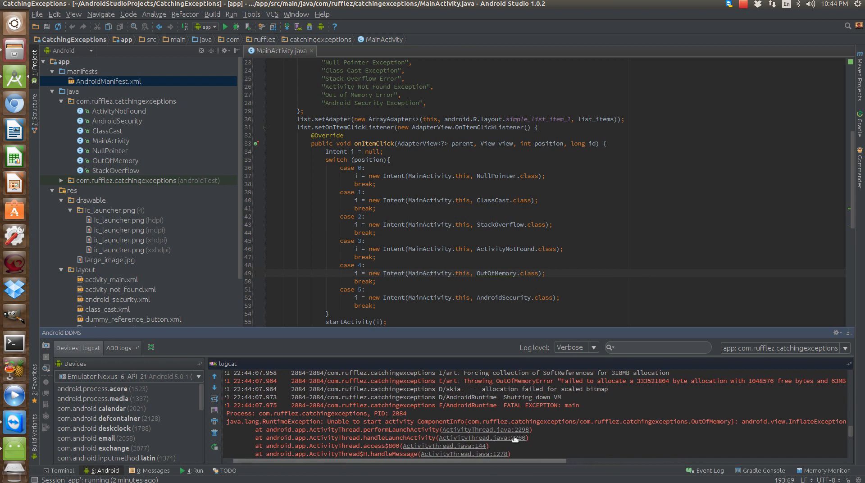
scroll(down, 3)
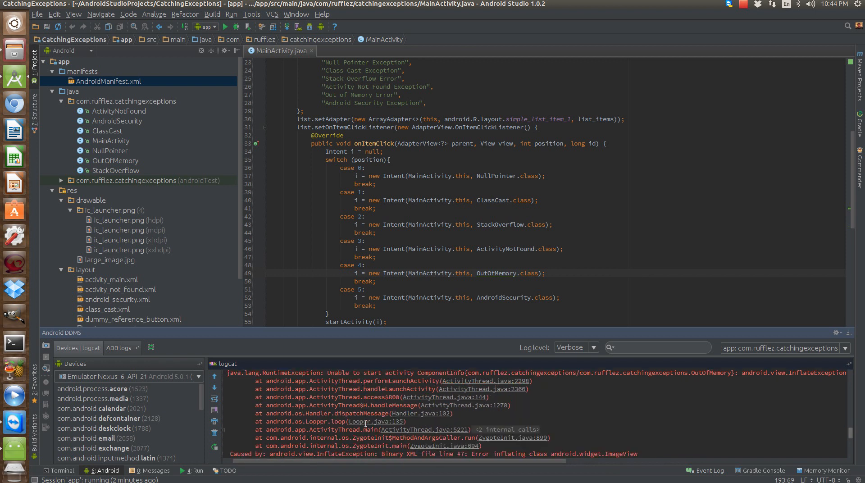
scroll(down, 3)
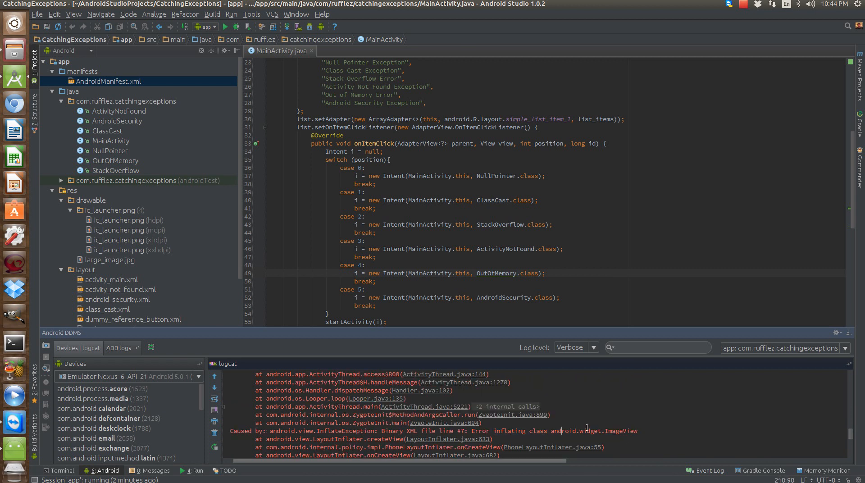
scroll(down, 3)
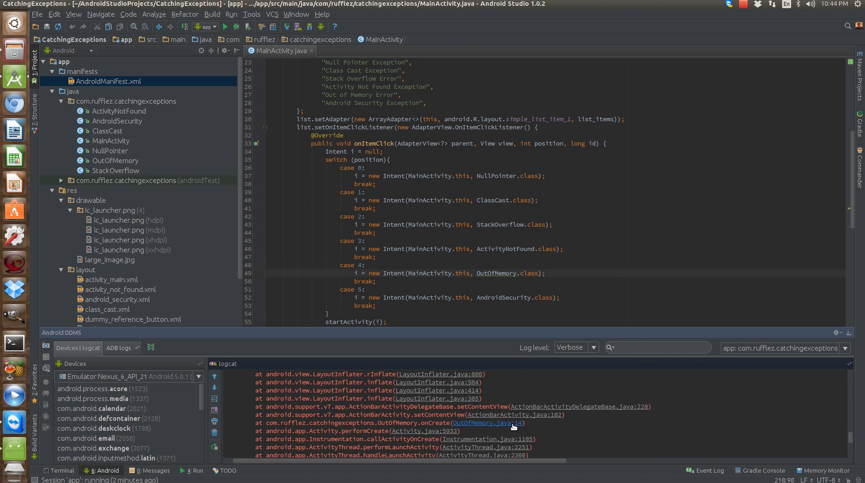
scroll(down, 3)
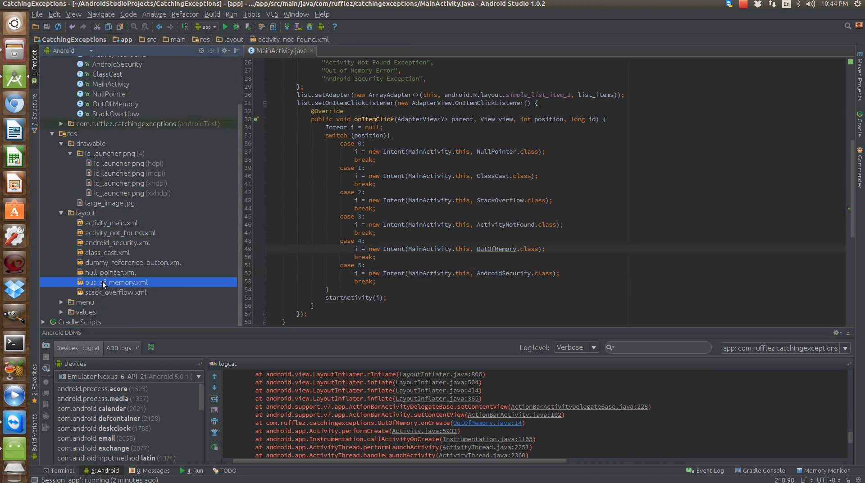
- Inspect out_of_memory.xml and the large_image.jpg drawable it uses, then select large_image.jpg in the Project pane
double_click(116, 283)
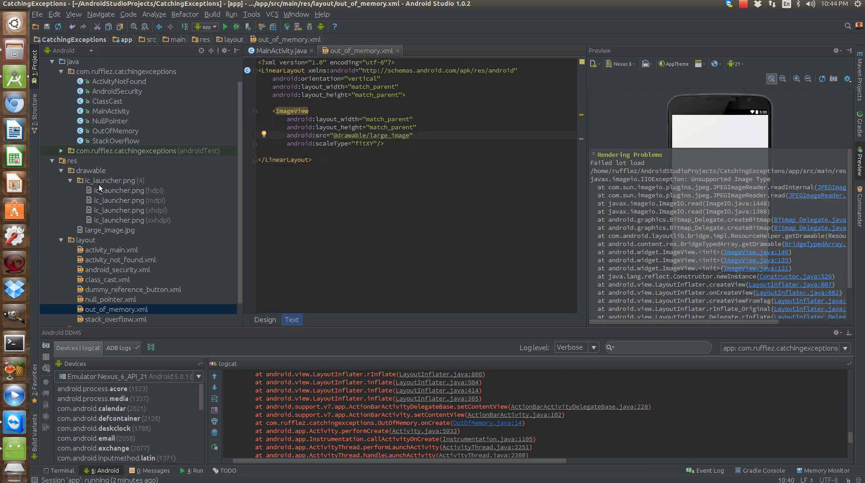
click(109, 229)
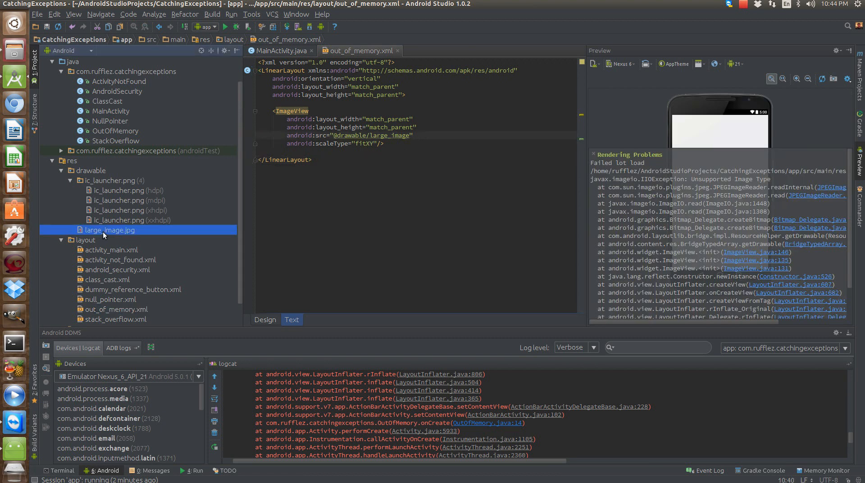
double_click(113, 229)
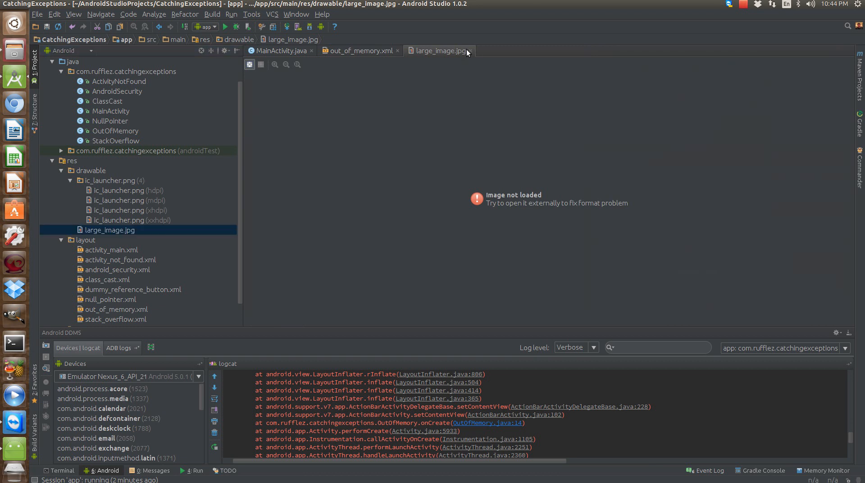
click(357, 50)
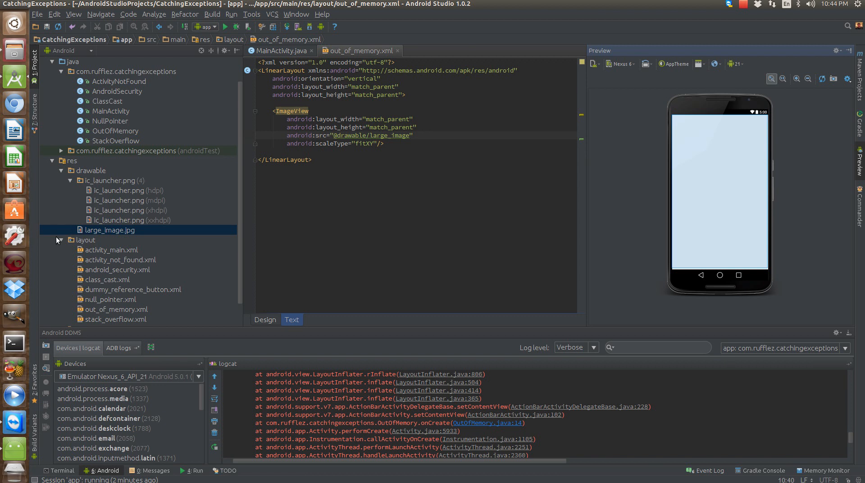
mouse_move(235, 230)
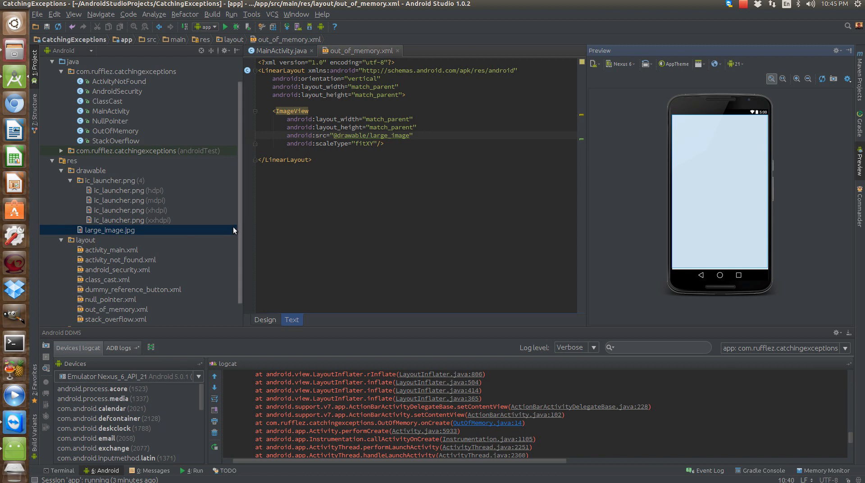
mouse_move(246, 232)
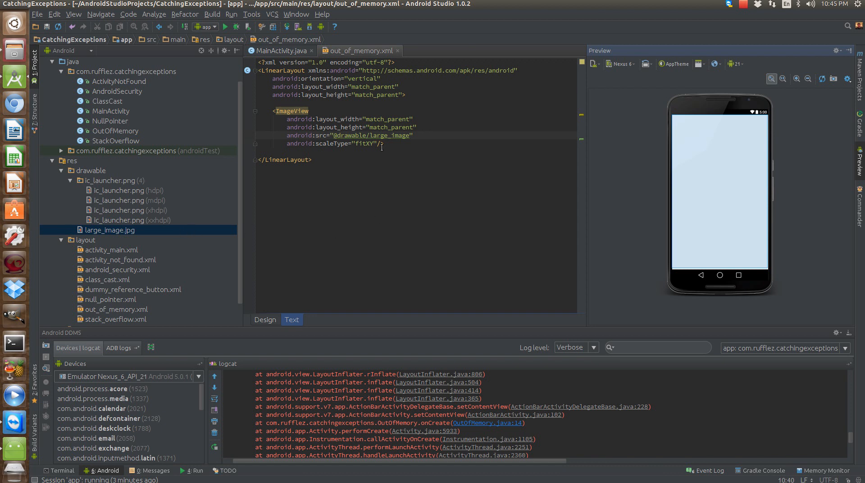
mouse_move(140, 236)
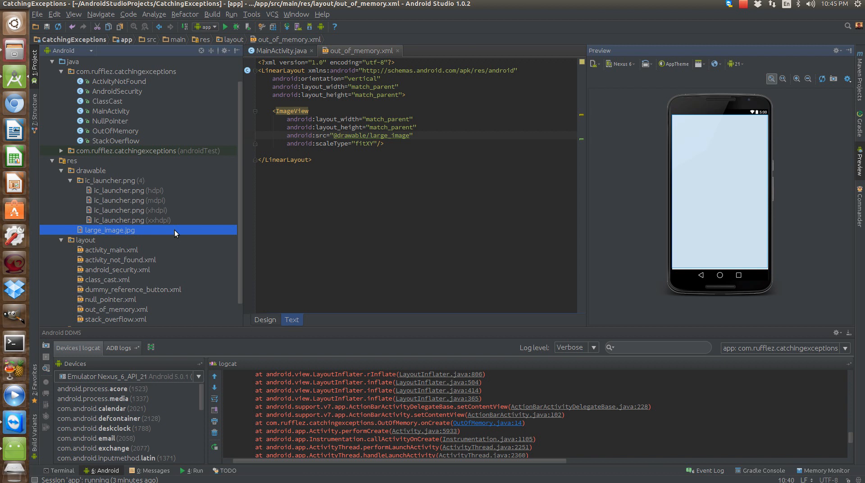
click(110, 230)
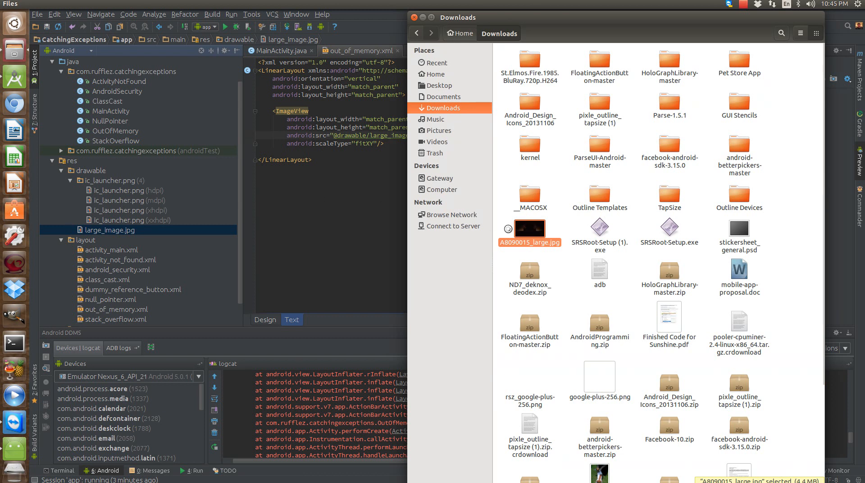
double_click(529, 228)
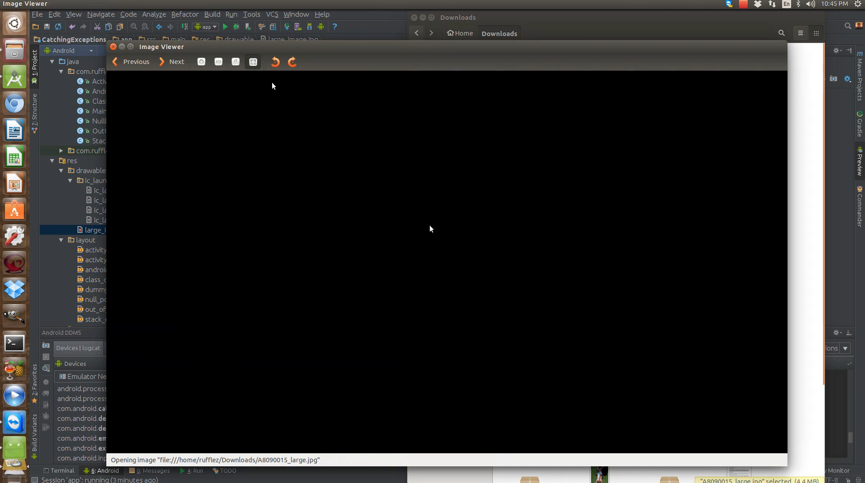
mouse_move(302, 55)
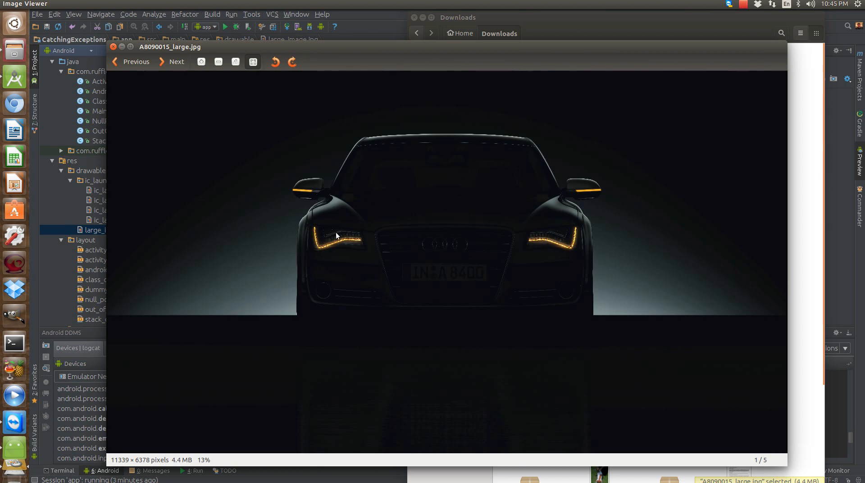
mouse_move(657, 166)
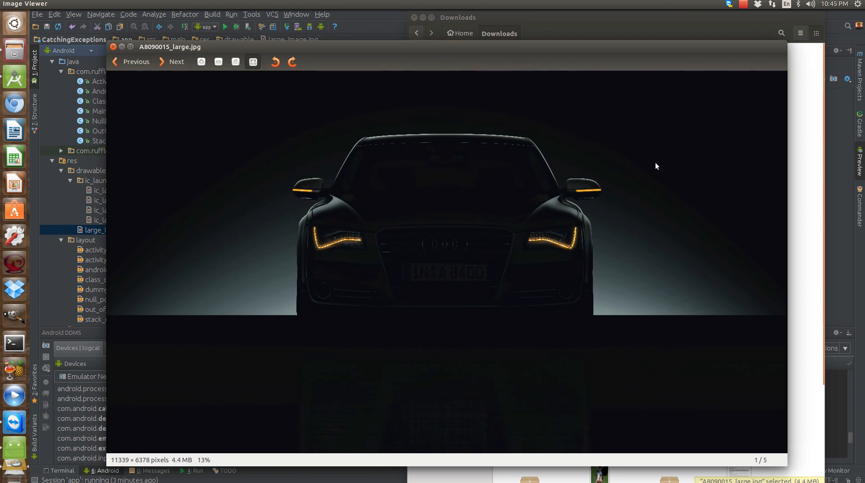
mouse_move(260, 198)
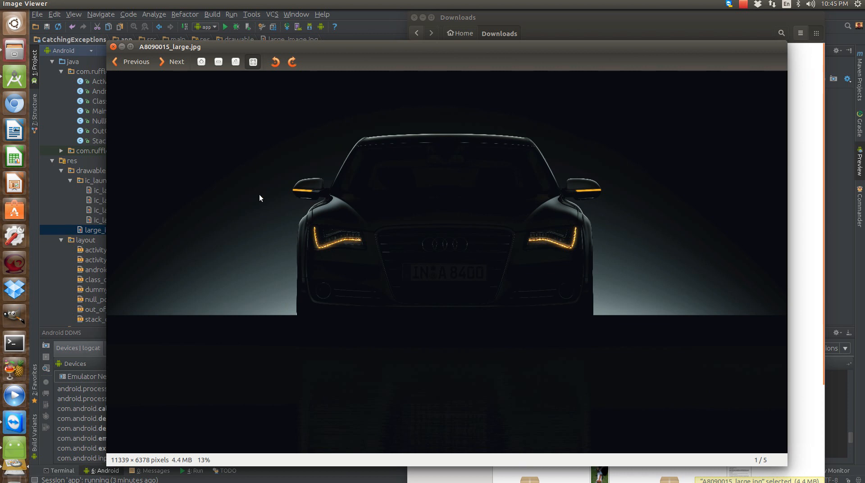
mouse_move(283, 374)
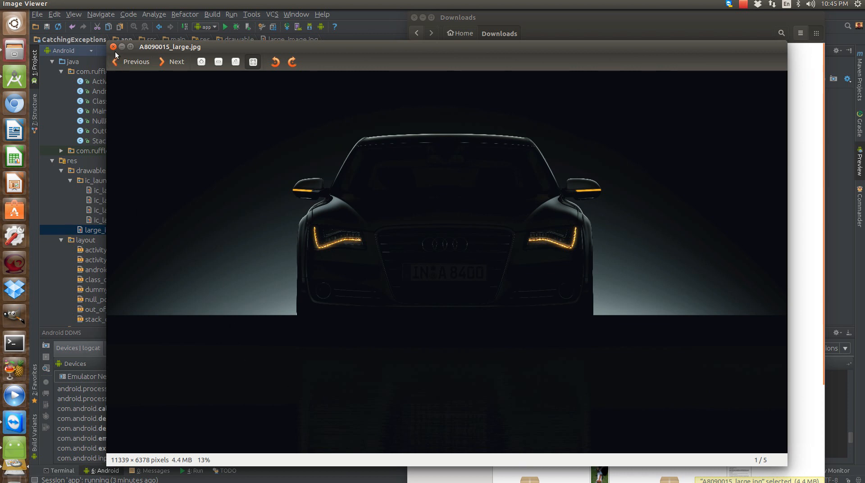
mouse_move(266, 126)
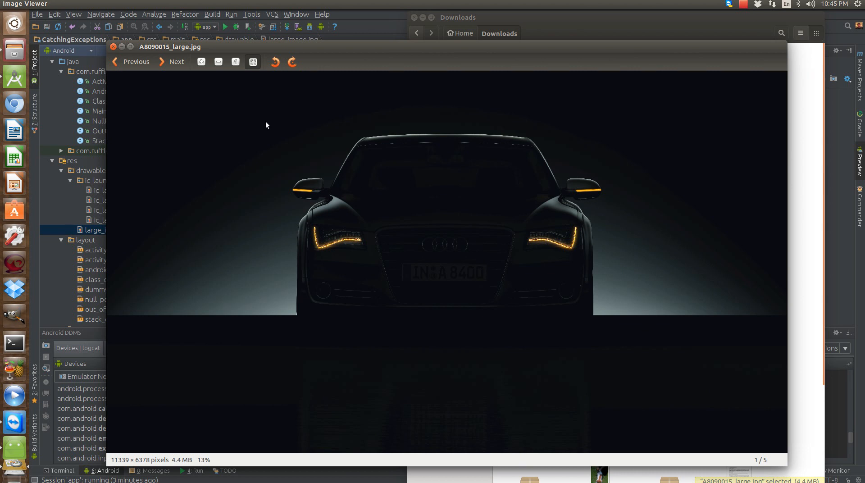
mouse_move(186, 465)
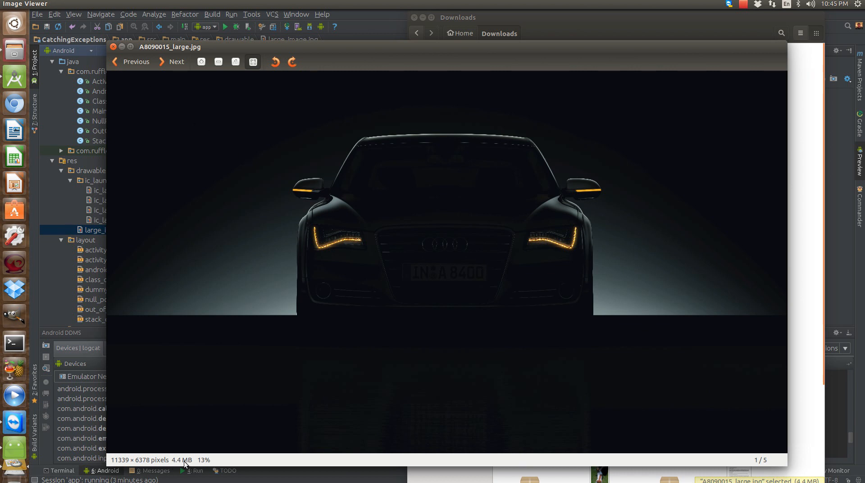
mouse_move(112, 463)
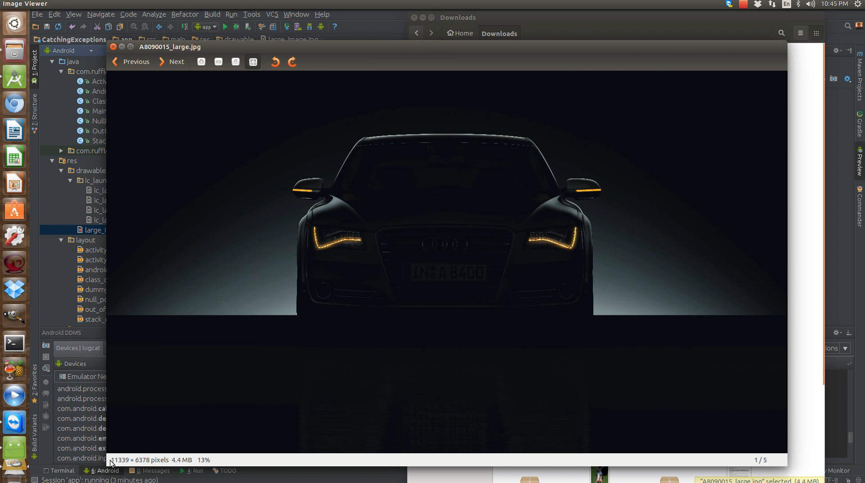
mouse_move(133, 108)
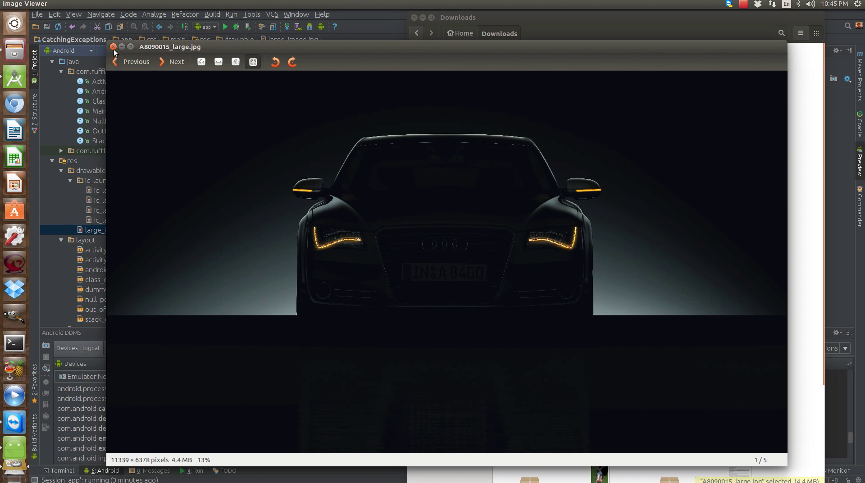
click(113, 53)
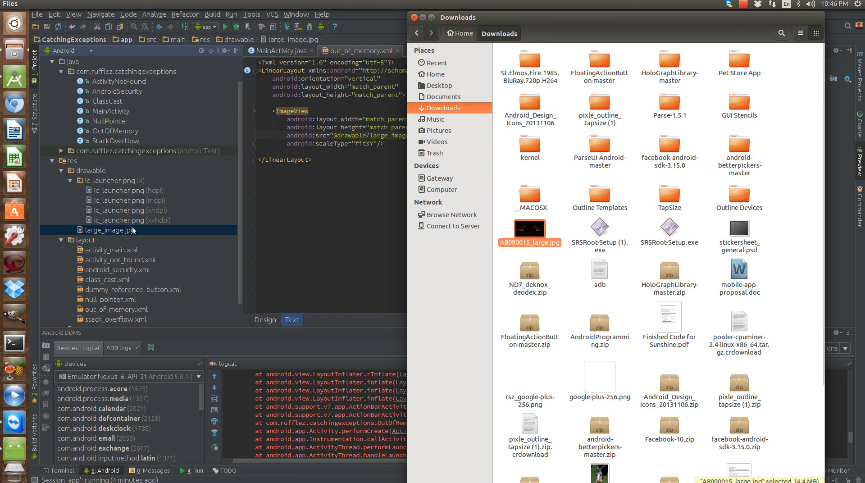
mouse_move(126, 246)
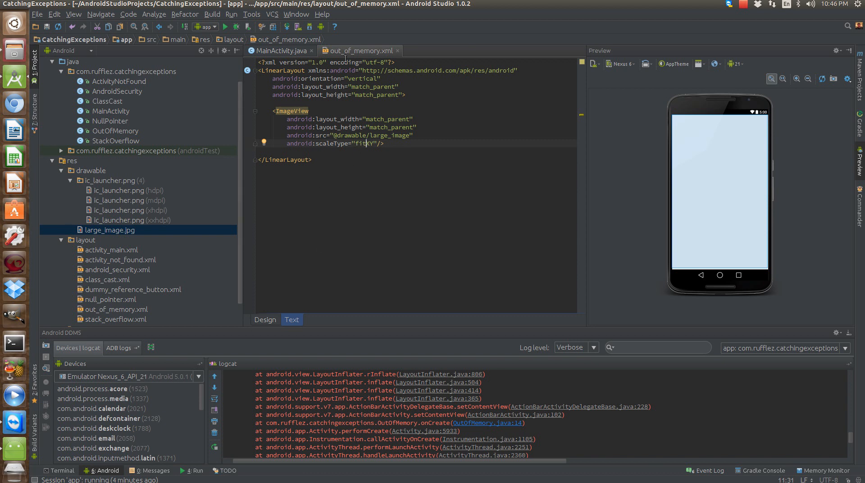
mouse_move(279, 51)
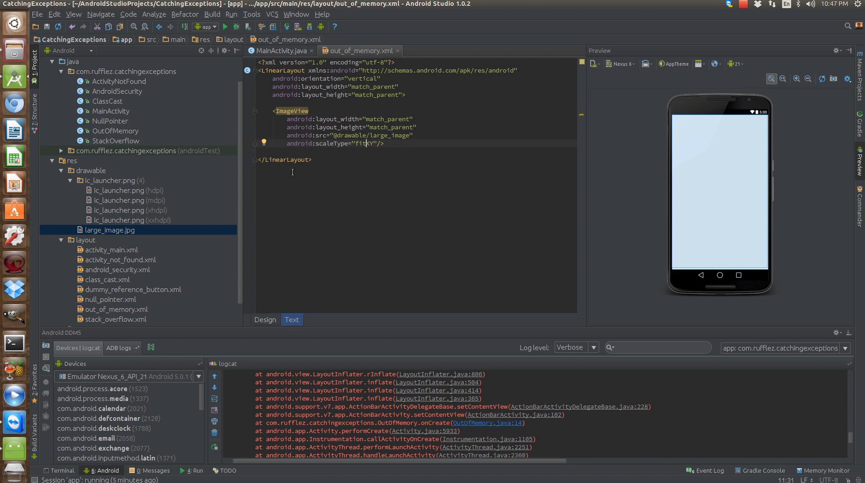
click(279, 51)
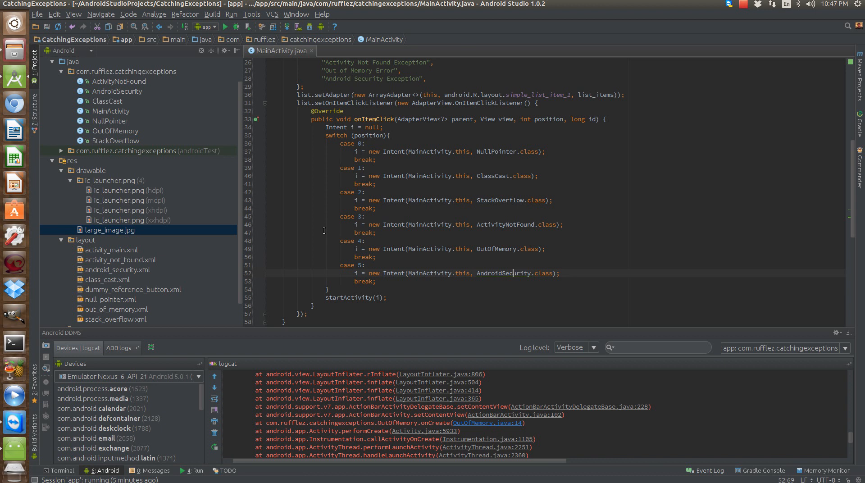
- Launch CatchingExceptions from the emulator's app drawer; its WebView shows 'Webpage not available'
scroll(up, 3)
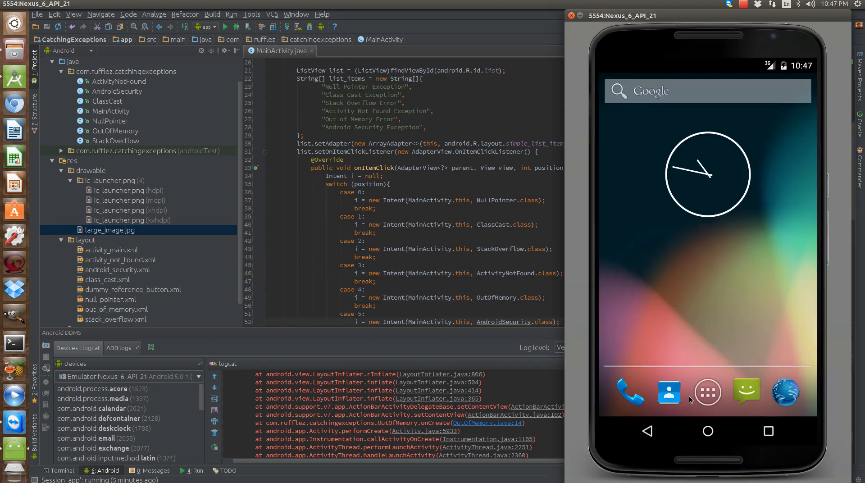
click(707, 392)
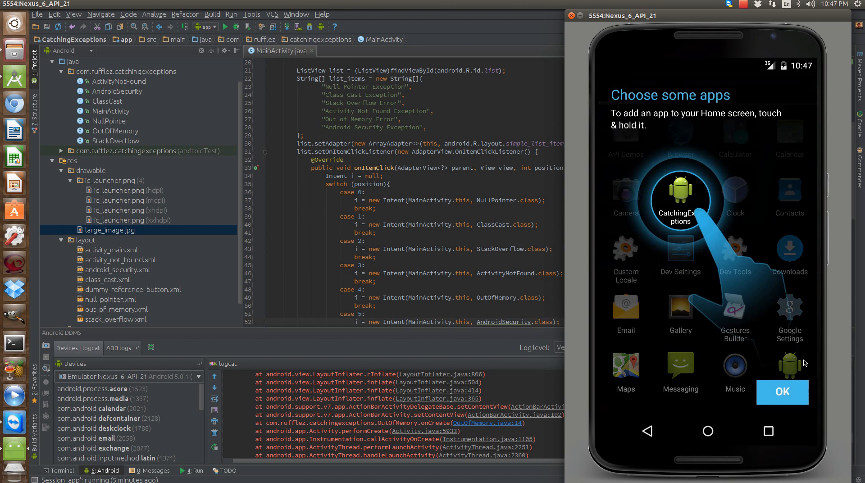
click(782, 392)
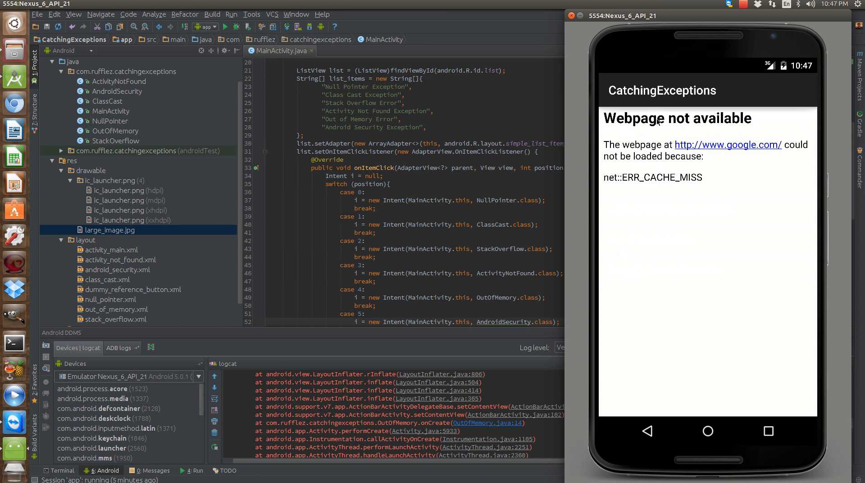
mouse_move(720, 147)
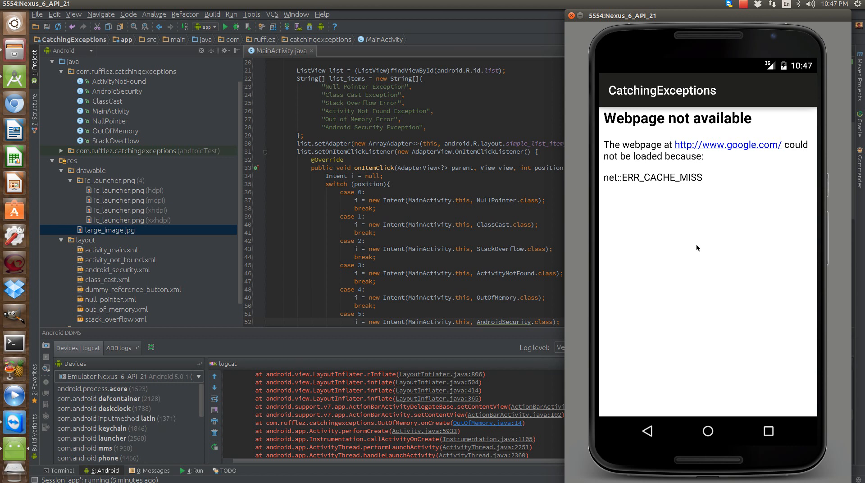
mouse_move(676, 203)
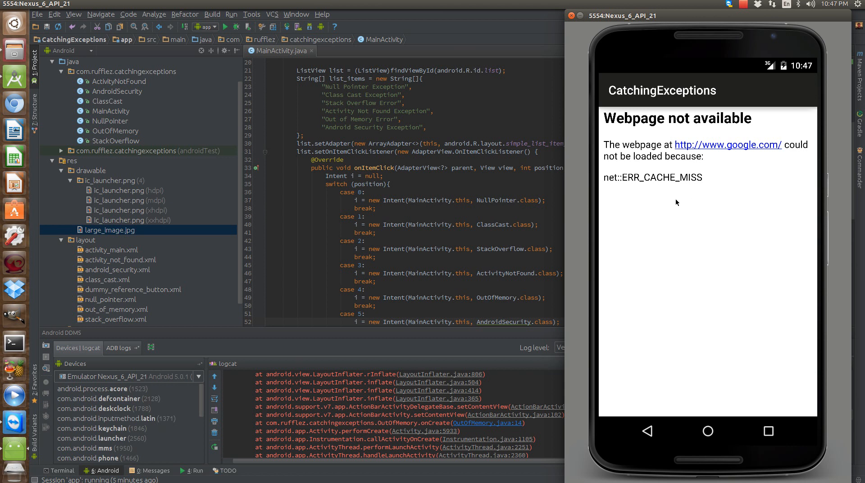
mouse_move(523, 381)
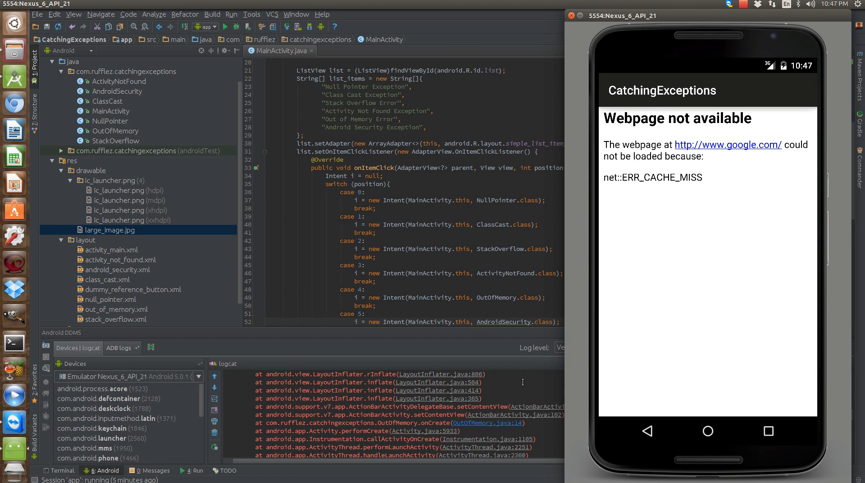
mouse_move(108, 280)
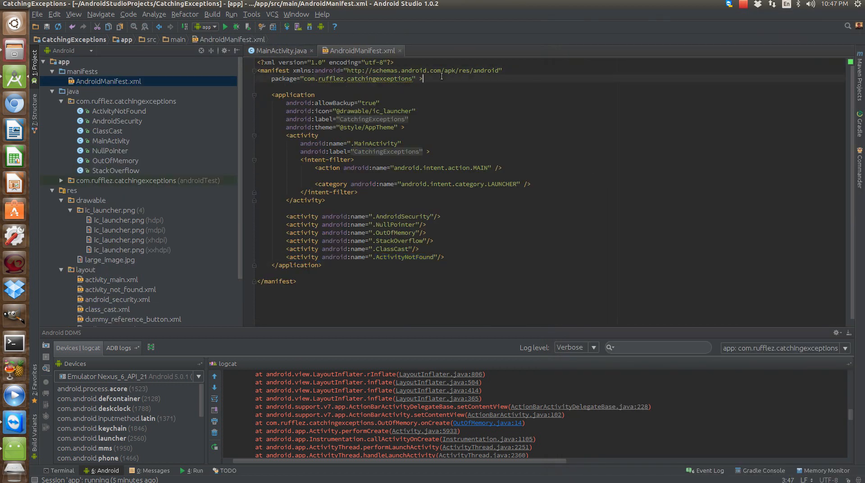
- Declare the android.permission.INTERNET uses-permission in AndroidManifest.xml before the application element
key(Return)
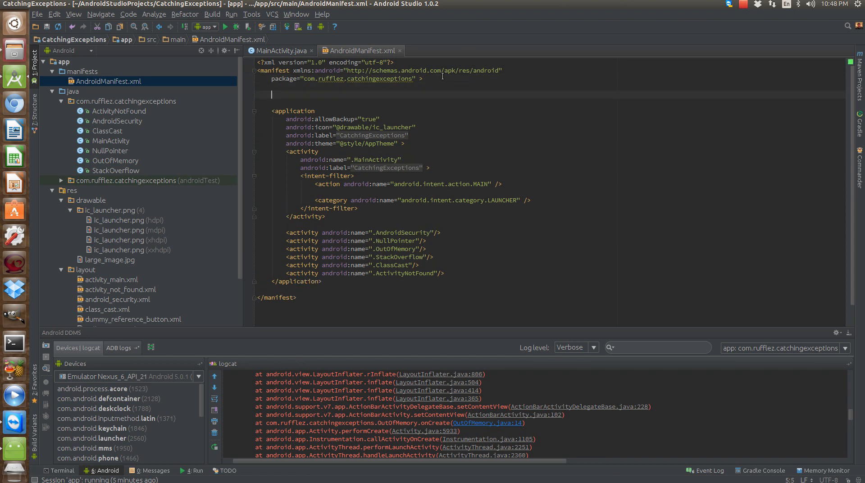
text(<us)
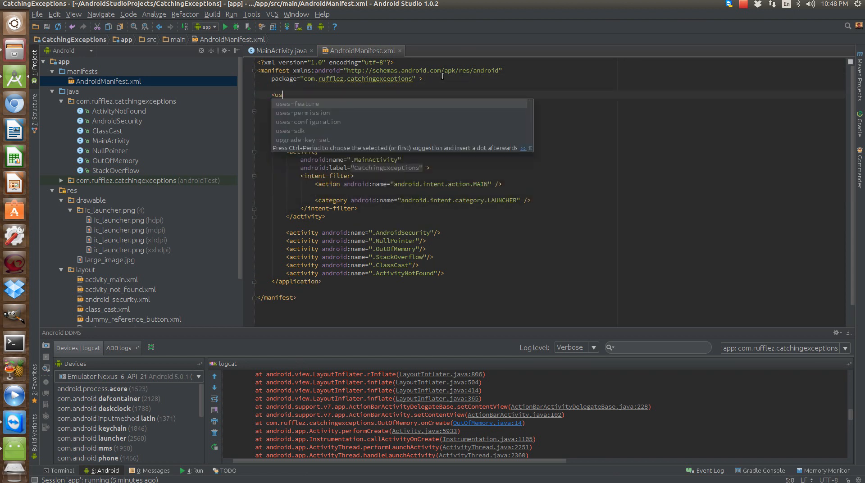
click(303, 112)
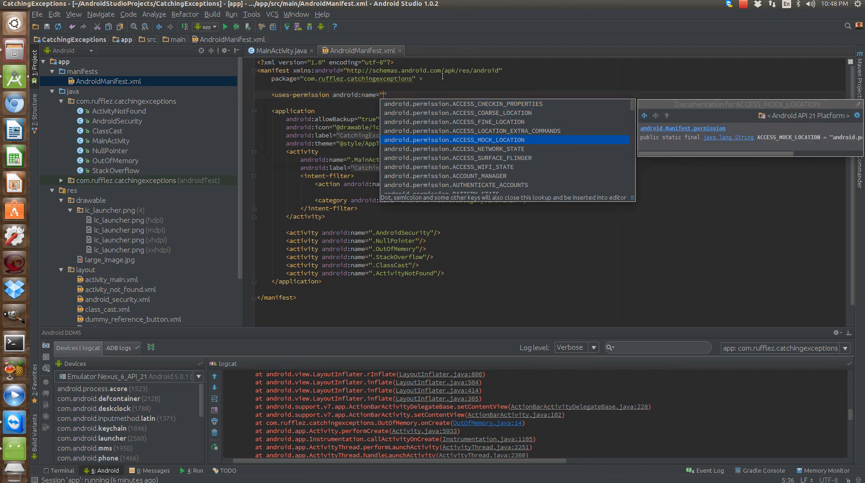
text(android.permission.INTERNET)
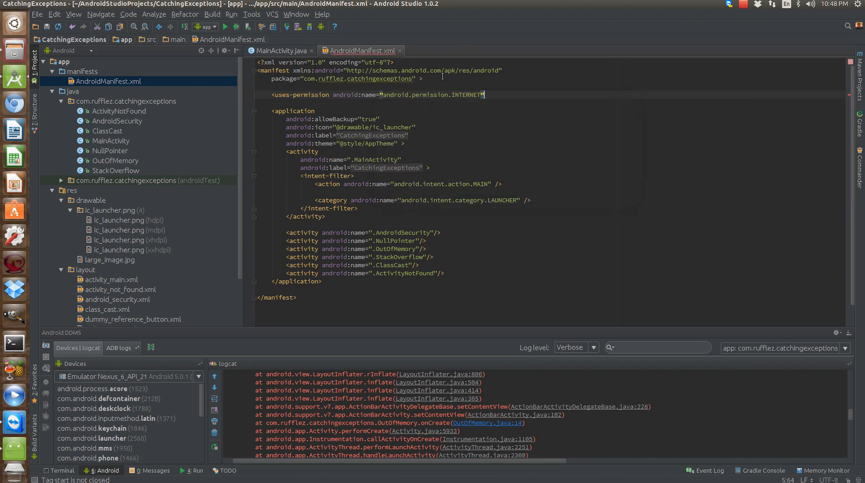
text(/>)
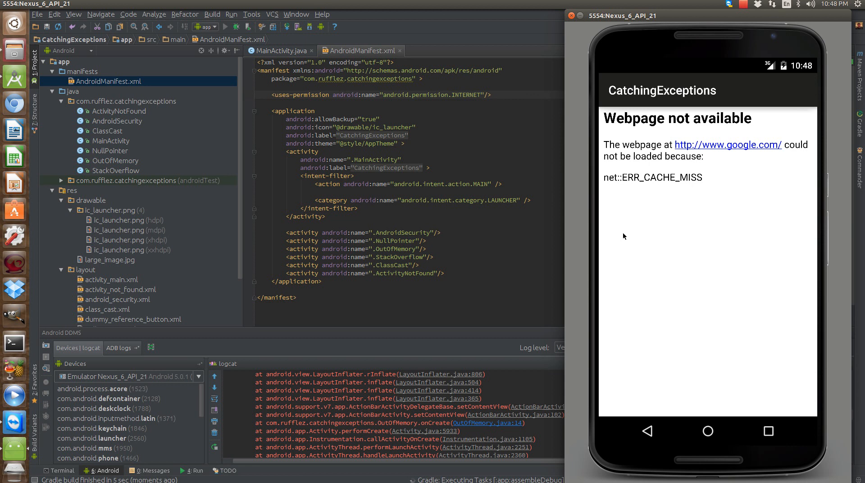
- Run the app again so the Choose Device dialog comes up
click(232, 27)
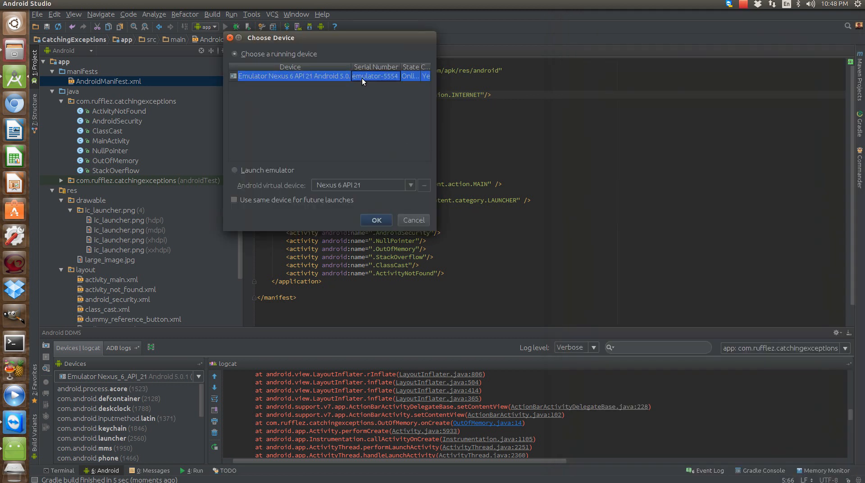
- Launch on the running Nexus 6 emulator and open Android Security Exception, which now loads Google
click(375, 220)
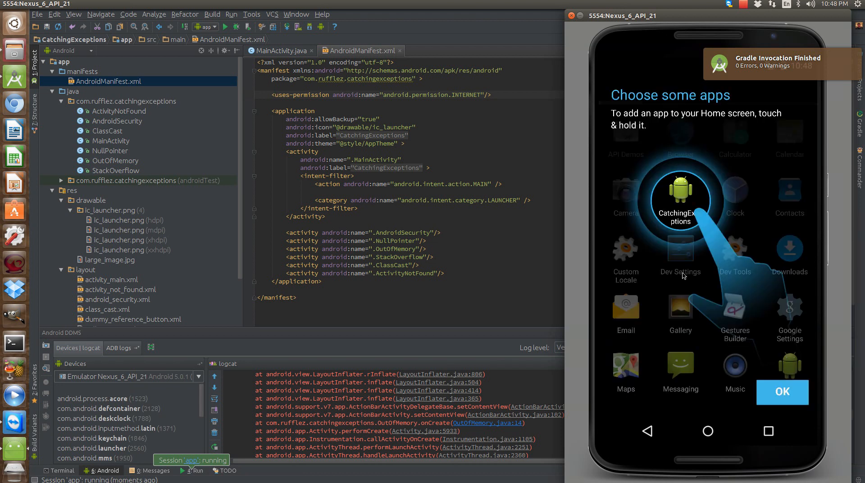
click(679, 199)
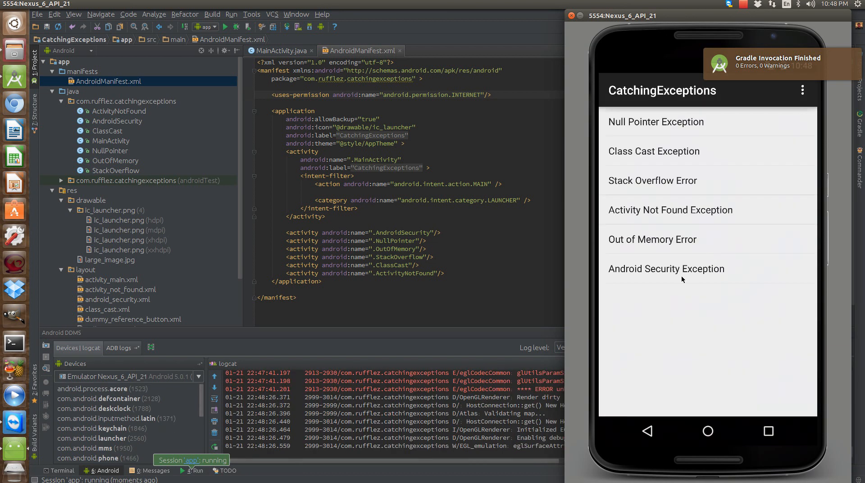
click(666, 268)
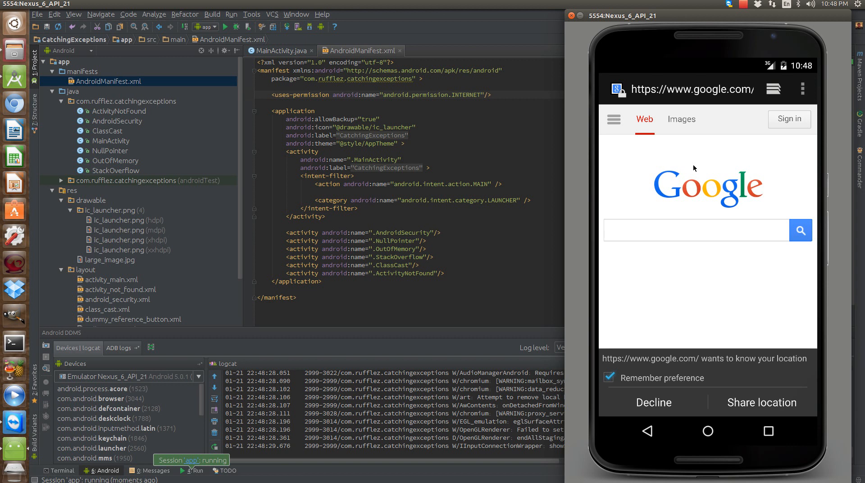
mouse_move(645, 181)
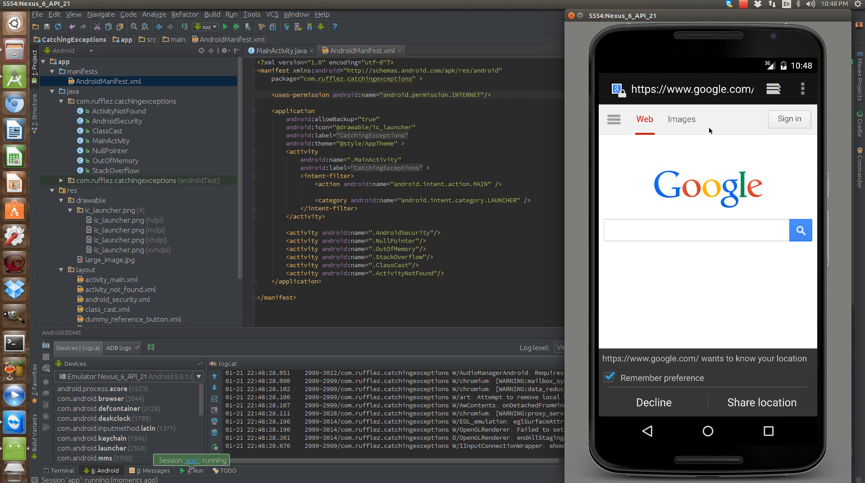
mouse_move(662, 428)
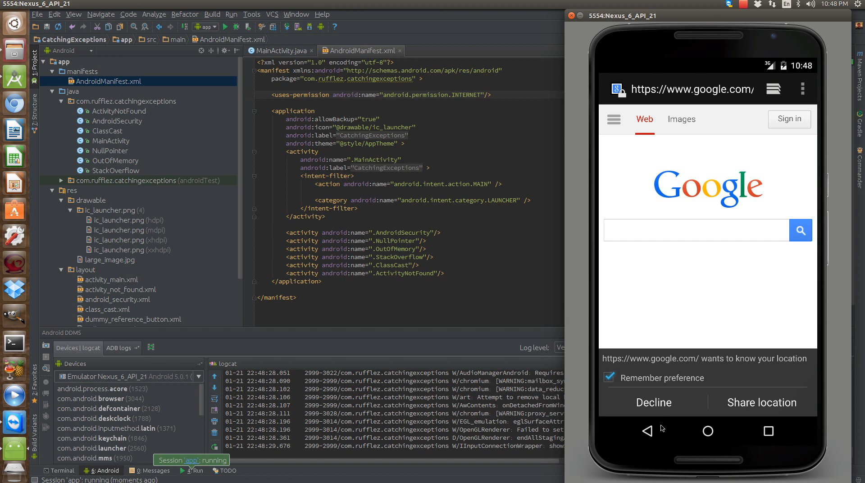
mouse_move(615, 219)
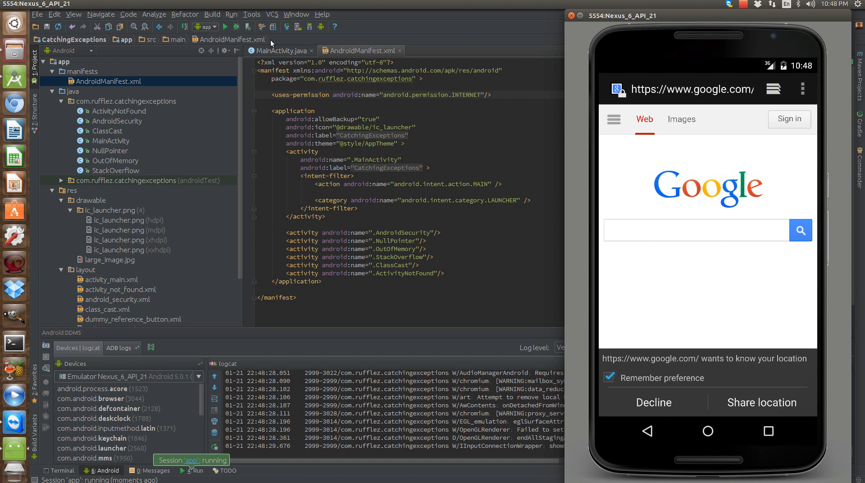
mouse_move(112, 123)
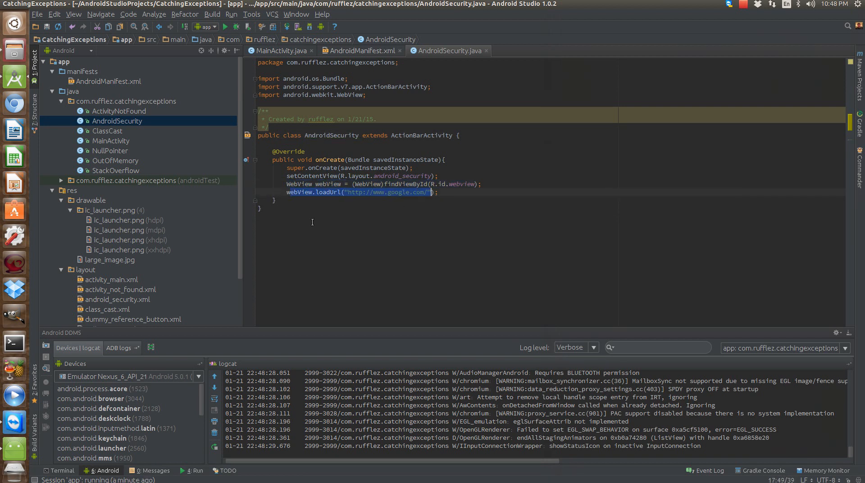
mouse_move(387, 181)
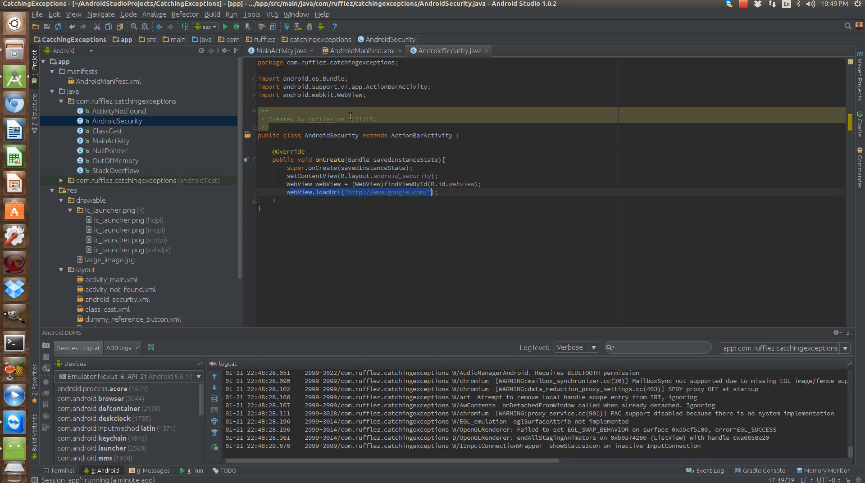
mouse_move(468, 369)
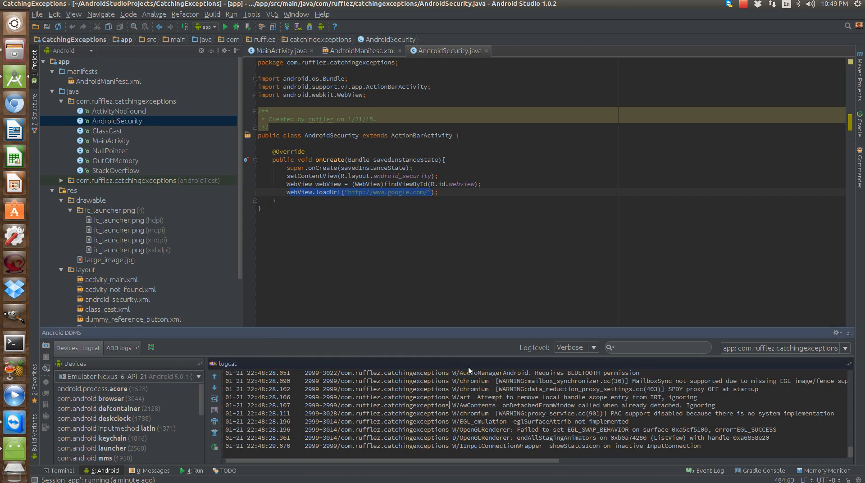
mouse_move(361, 386)
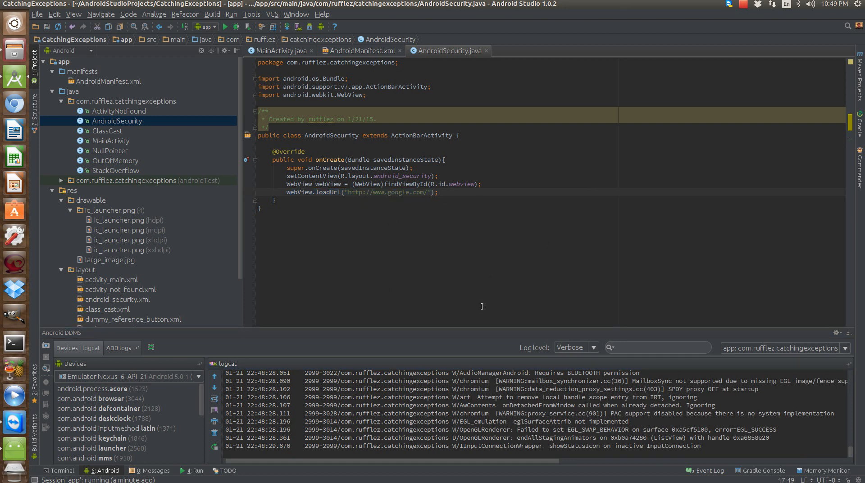
mouse_move(411, 298)
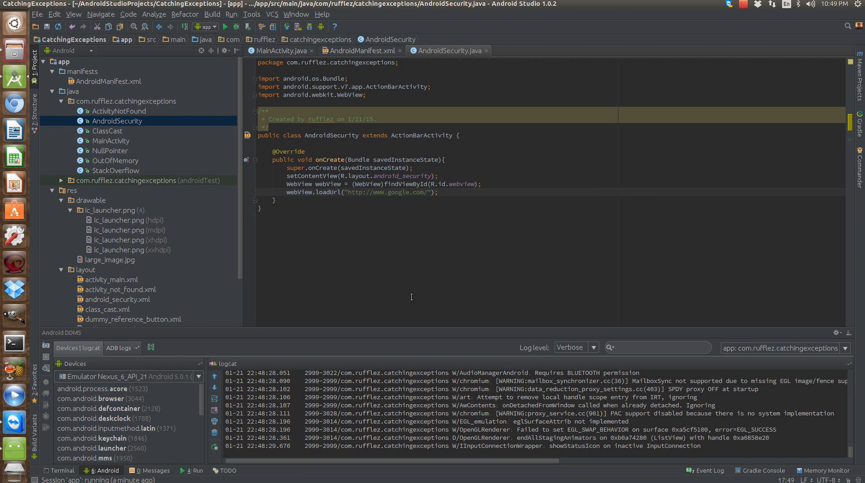
- Select the NullPointer class file in the Project tree after reviewing AndroidSecurity's loadUrl line
click(110, 150)
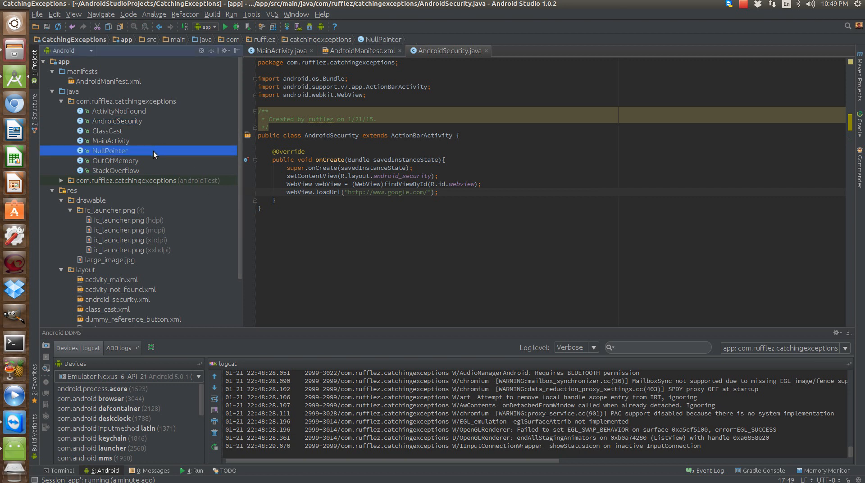
- Open NullPointer.java in the editor to remove its click listener and Toast
double_click(110, 150)
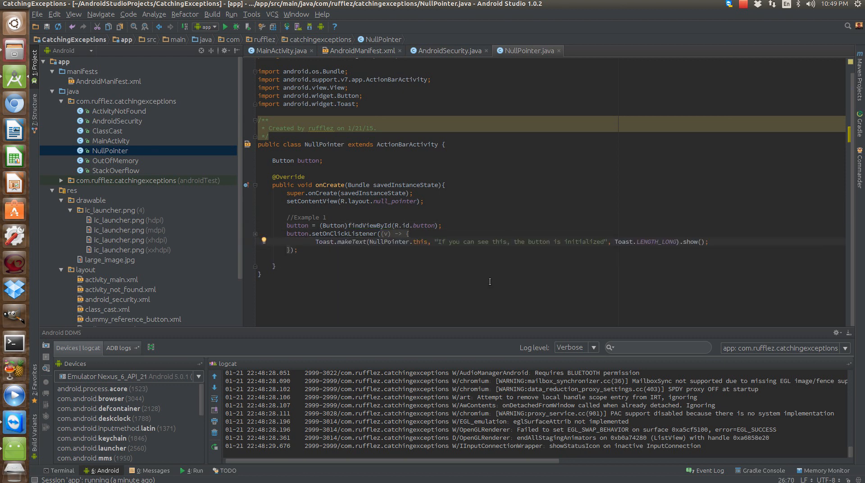
mouse_move(335, 236)
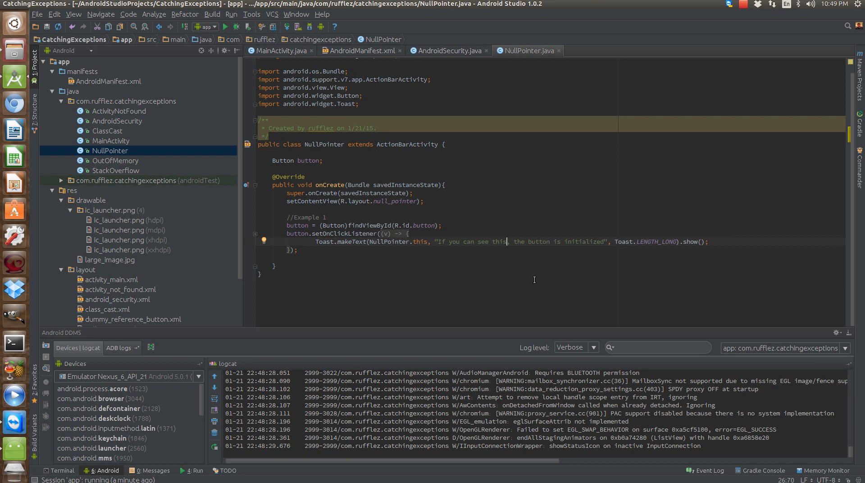
mouse_move(429, 250)
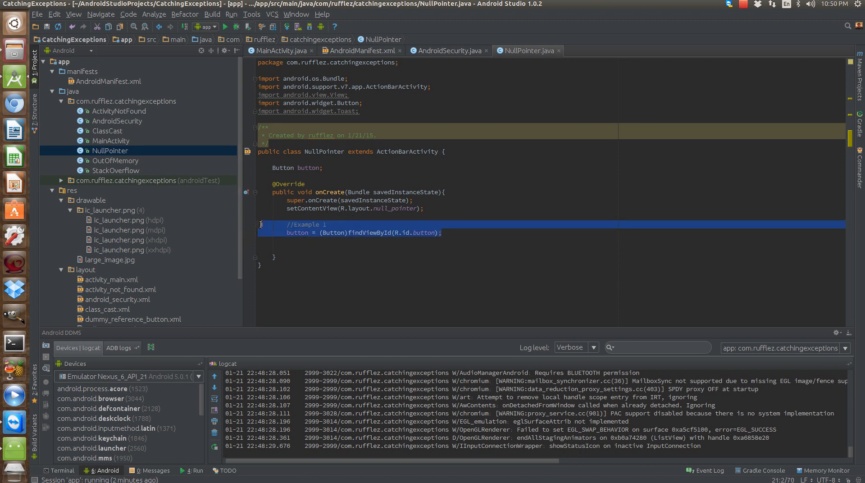
- Delete the leftover button lookup lines from NullPointer and rebuild the app
key(Delete)
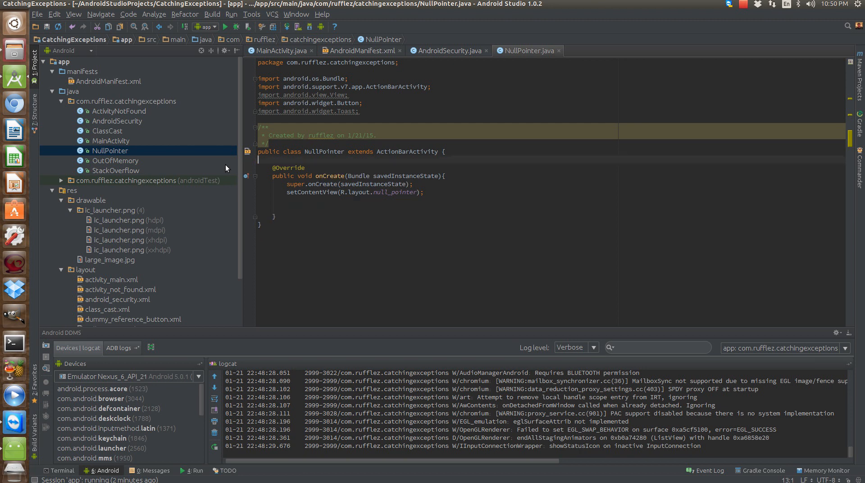
click(224, 26)
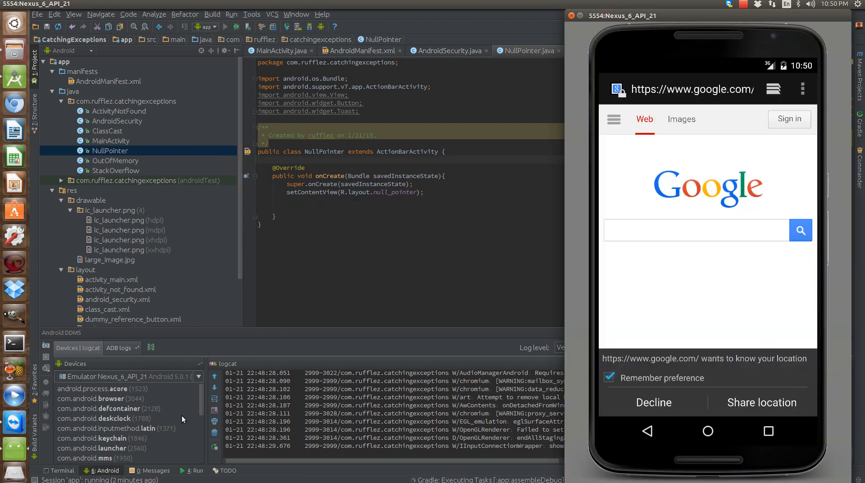
mouse_move(523, 258)
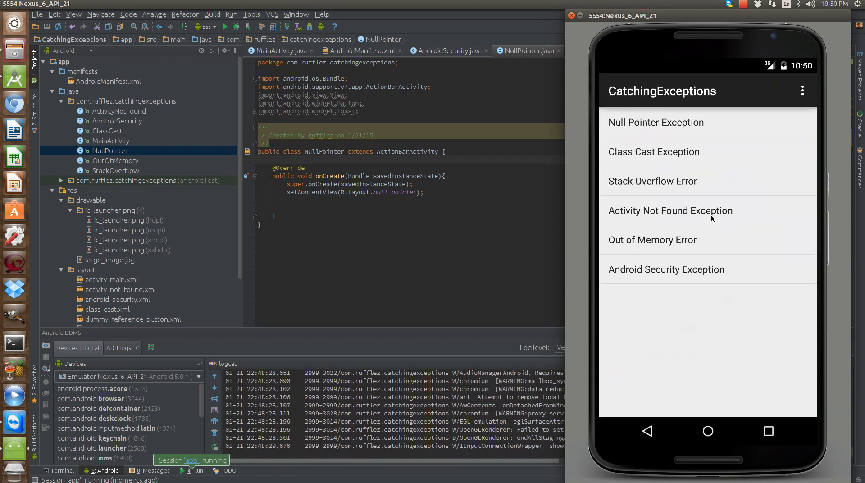
- Open the Null Pointer Exception screen and test its 'Initialize me before using' button
click(655, 122)
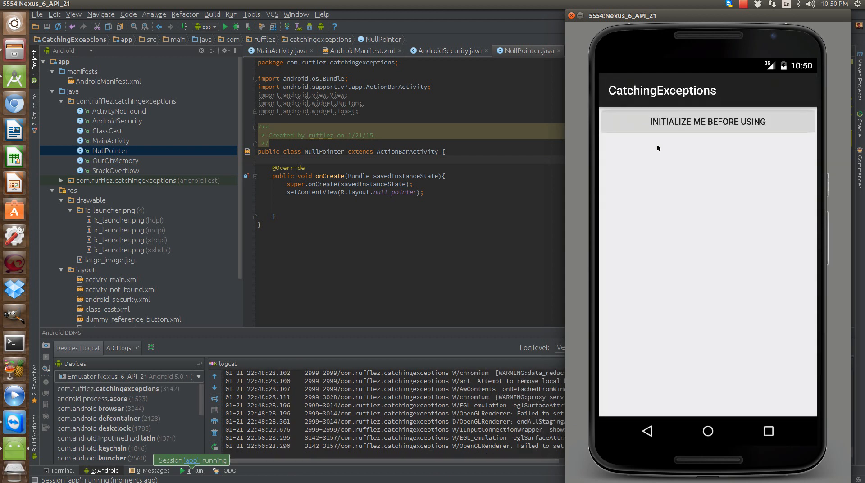
click(708, 122)
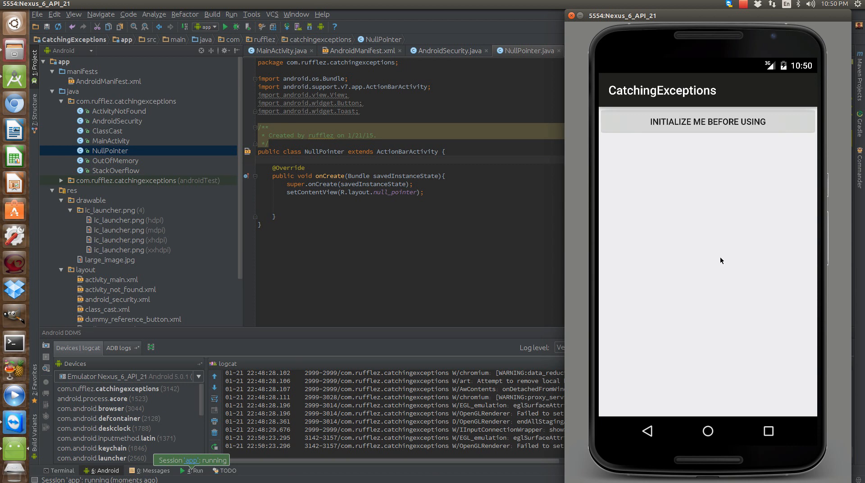
mouse_move(744, 15)
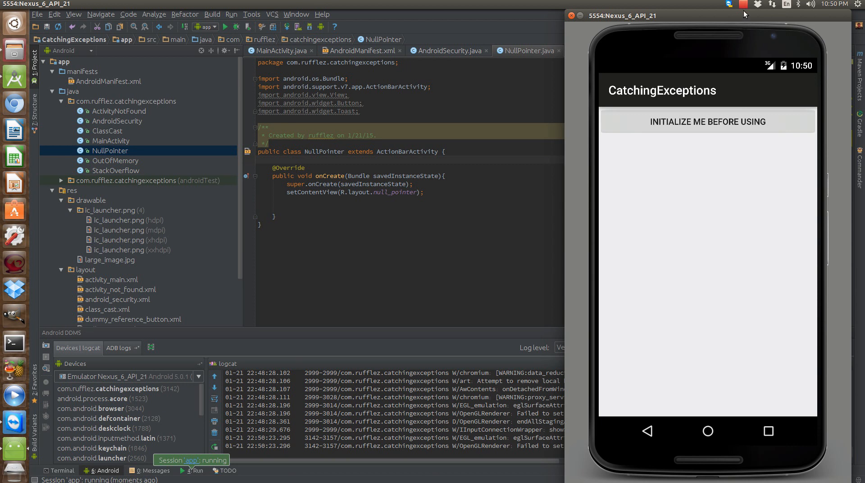